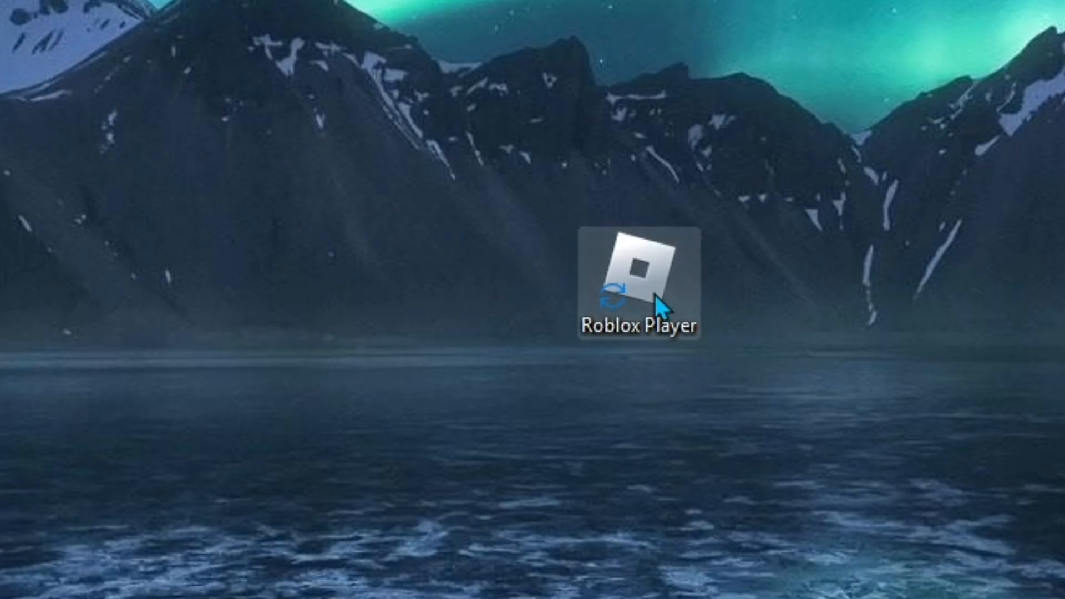
Launch Roblox Player, accept creating support files for the error, and relaunch it
double_click(639, 279)
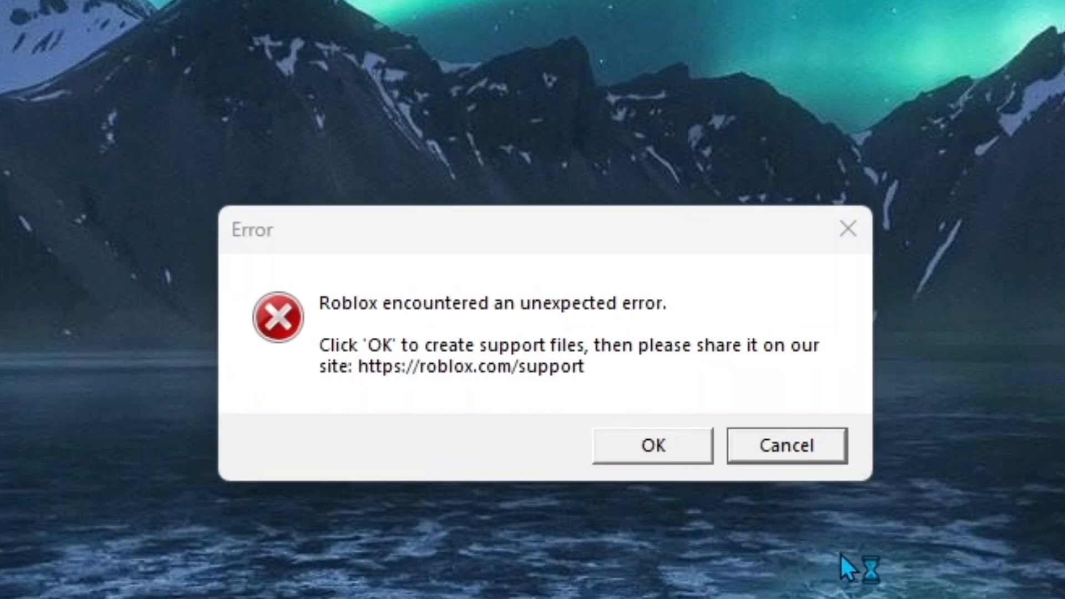
mouse_move(941, 523)
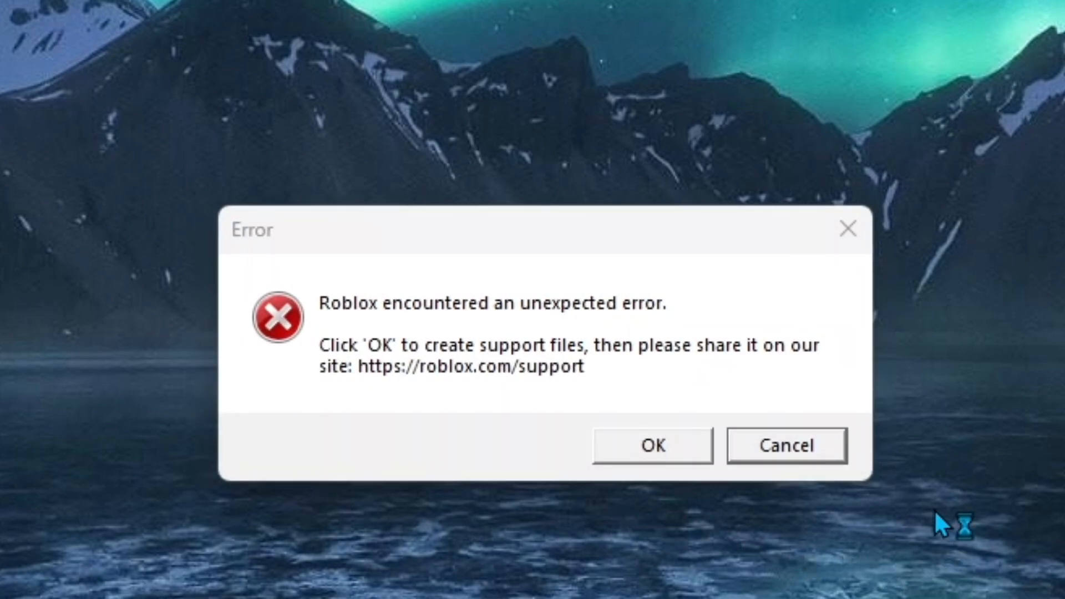
click(652, 445)
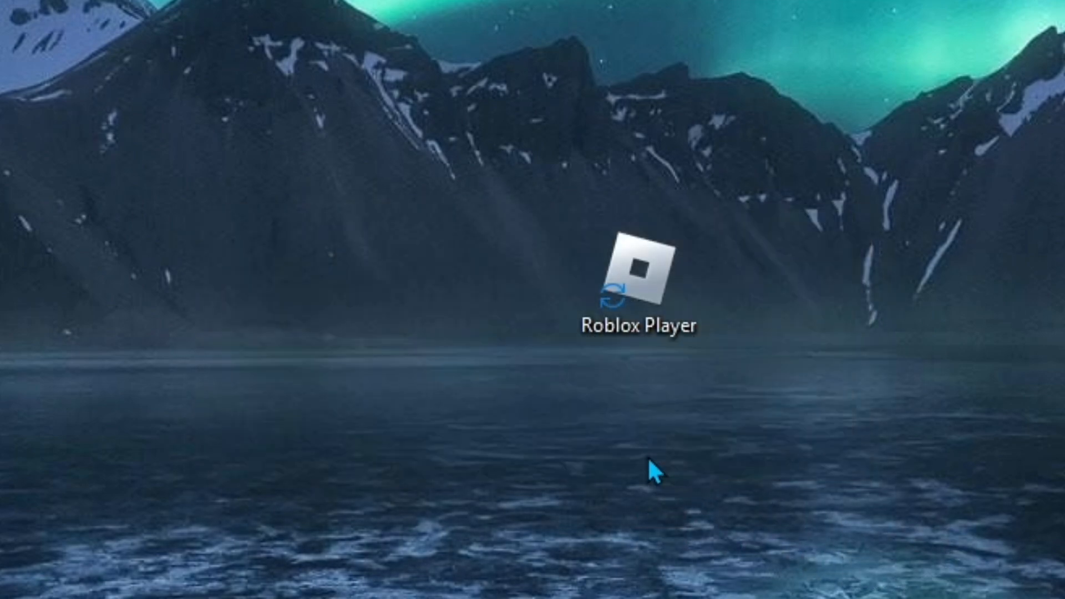
double_click(638, 279)
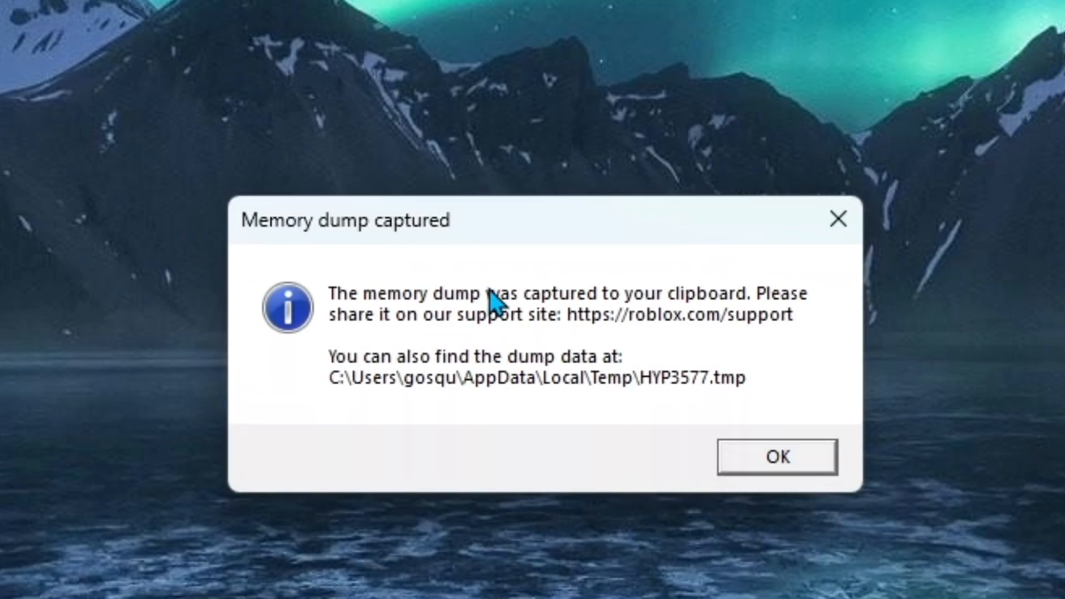
mouse_move(521, 276)
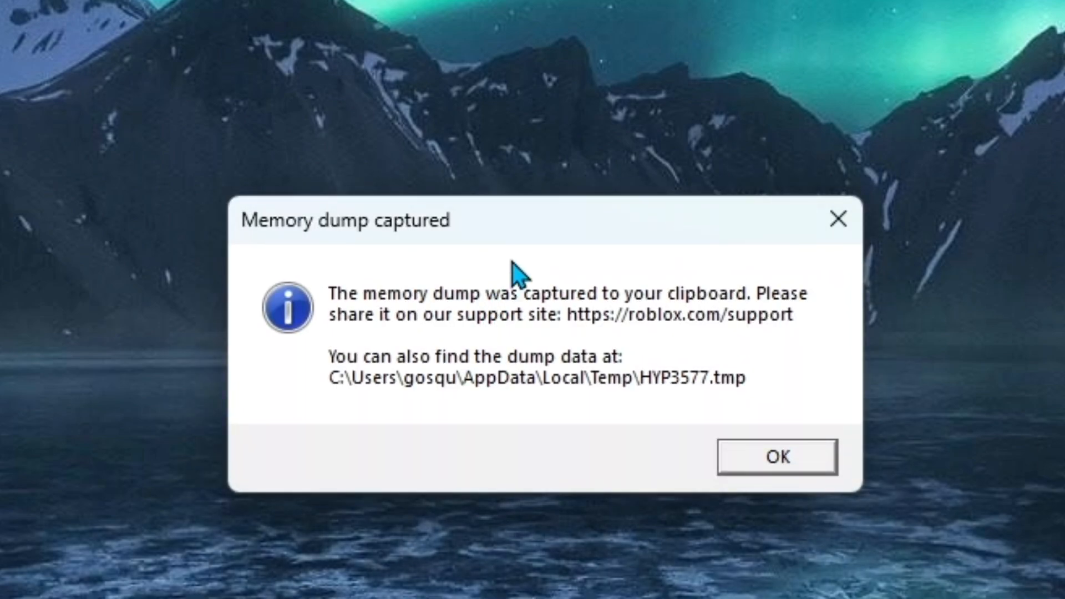
mouse_move(529, 197)
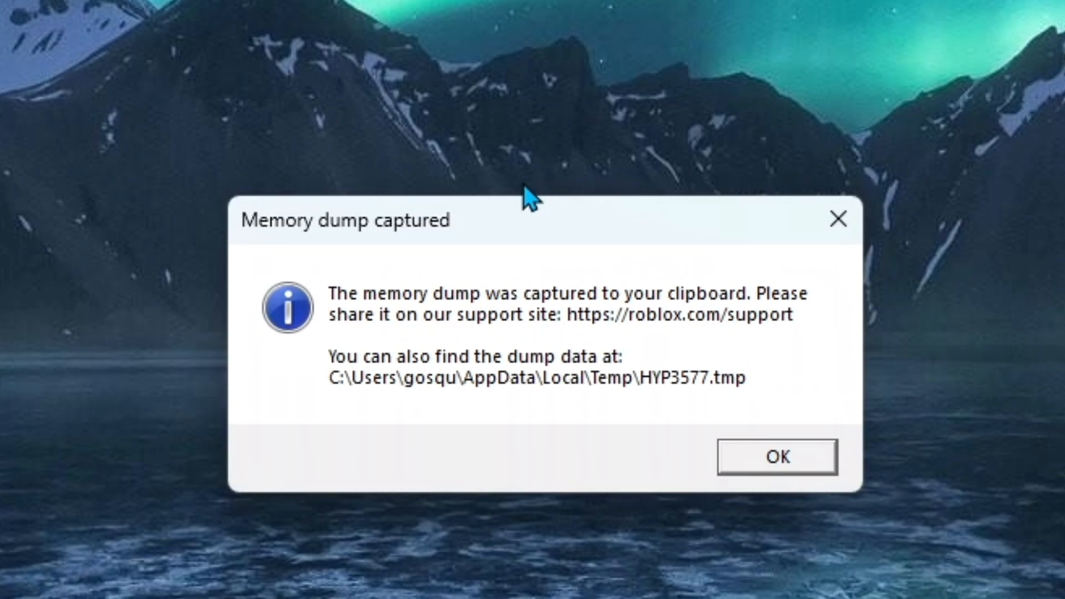
mouse_move(533, 201)
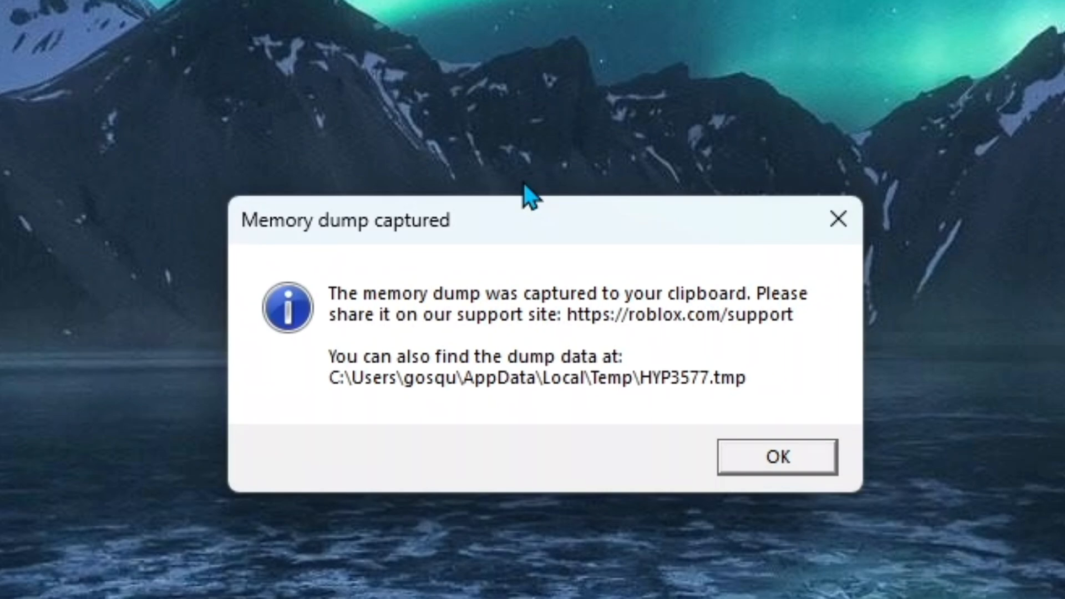
mouse_move(476, 241)
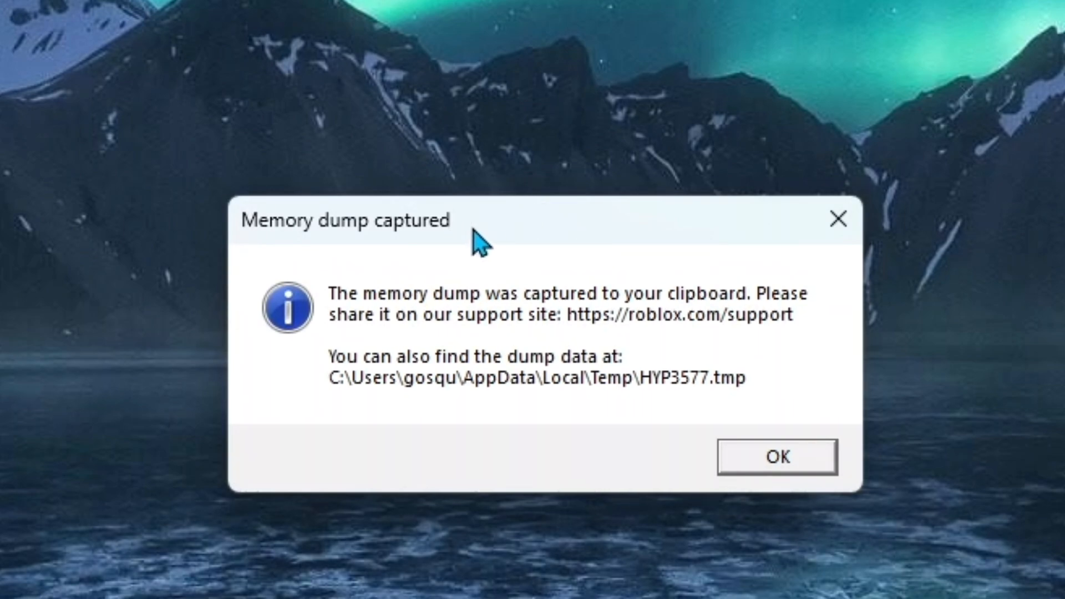
mouse_move(643, 248)
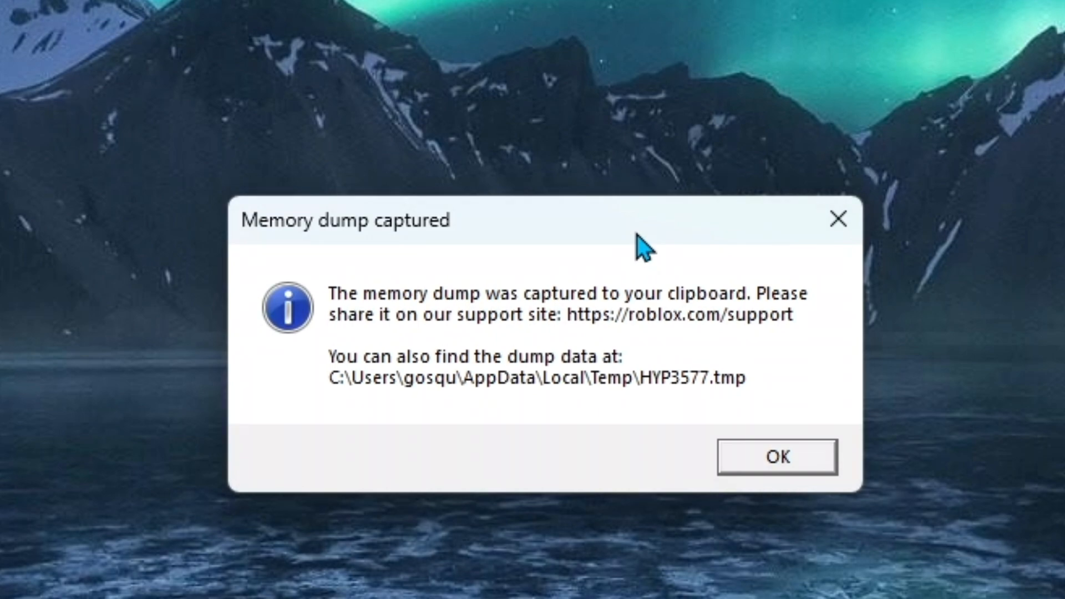
mouse_move(707, 197)
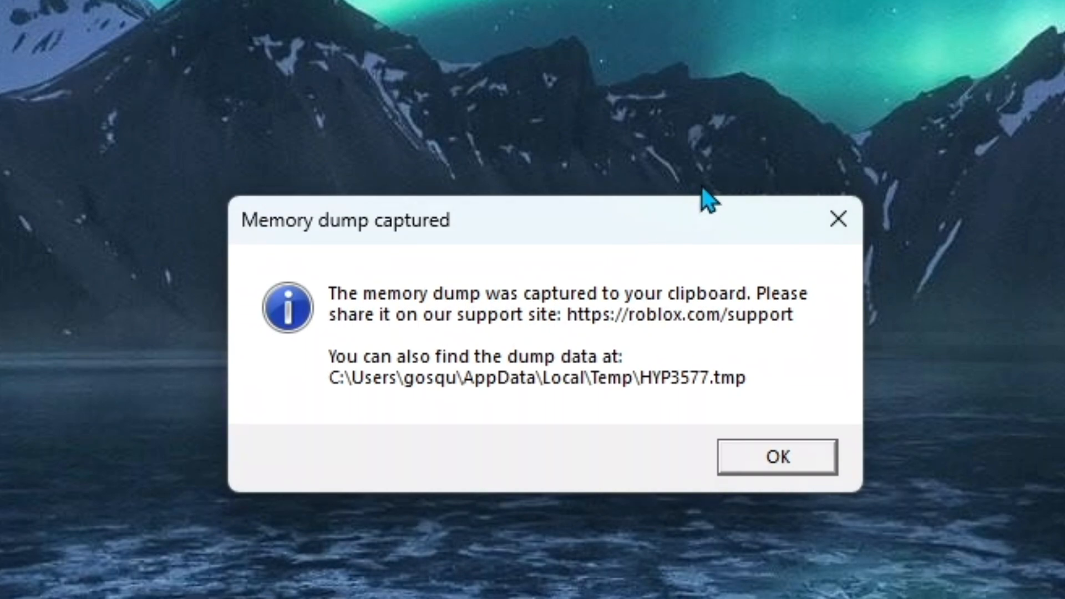
Dismiss the dump notice, launch Roblox Studio, and start a Baseplate place
click(776, 456)
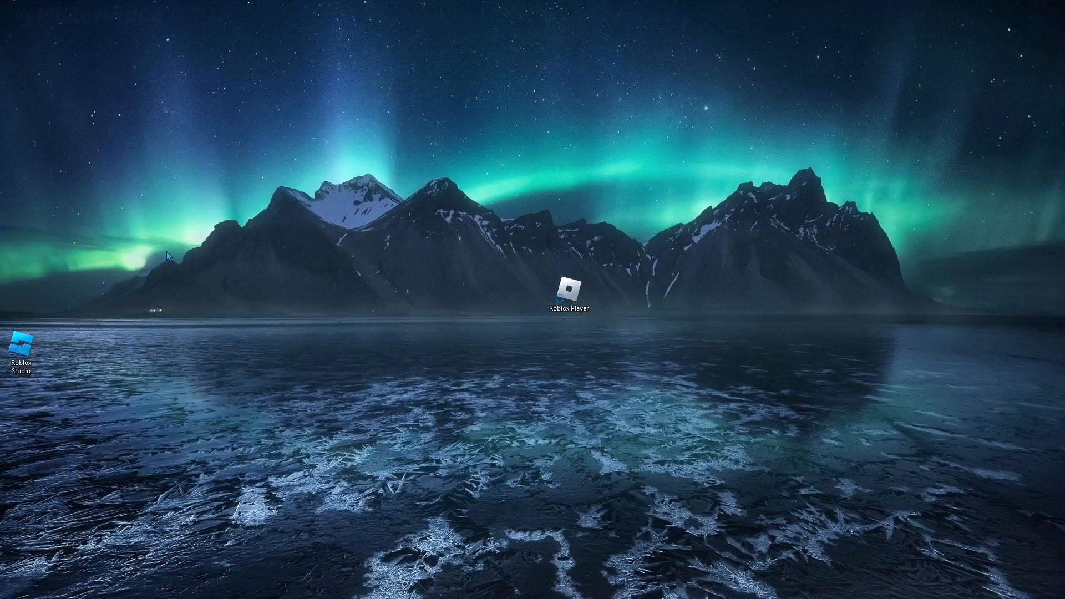
drag(20, 343, 486, 282)
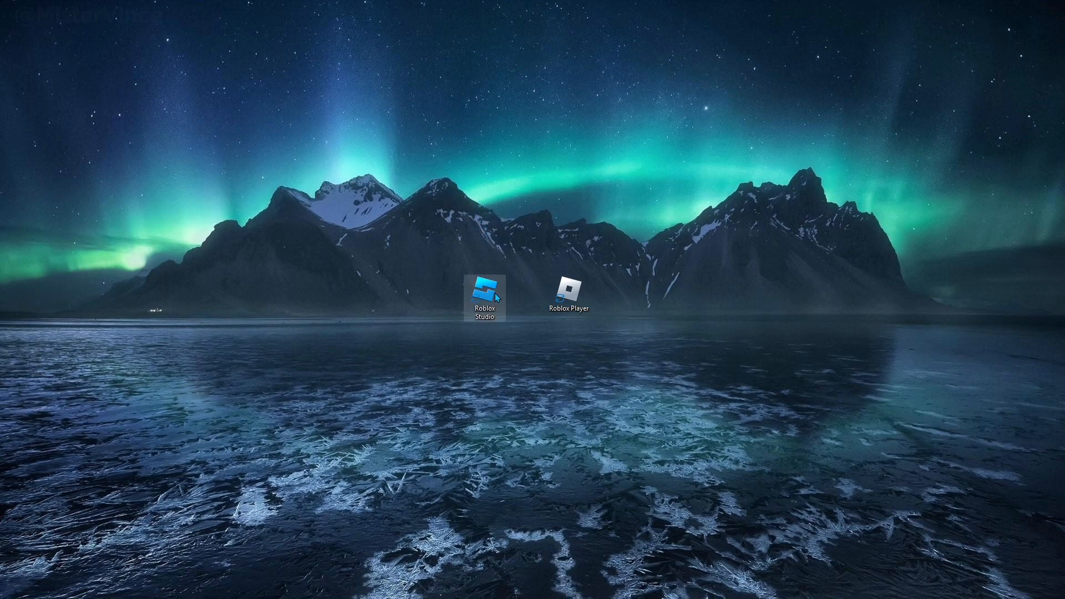
double_click(488, 291)
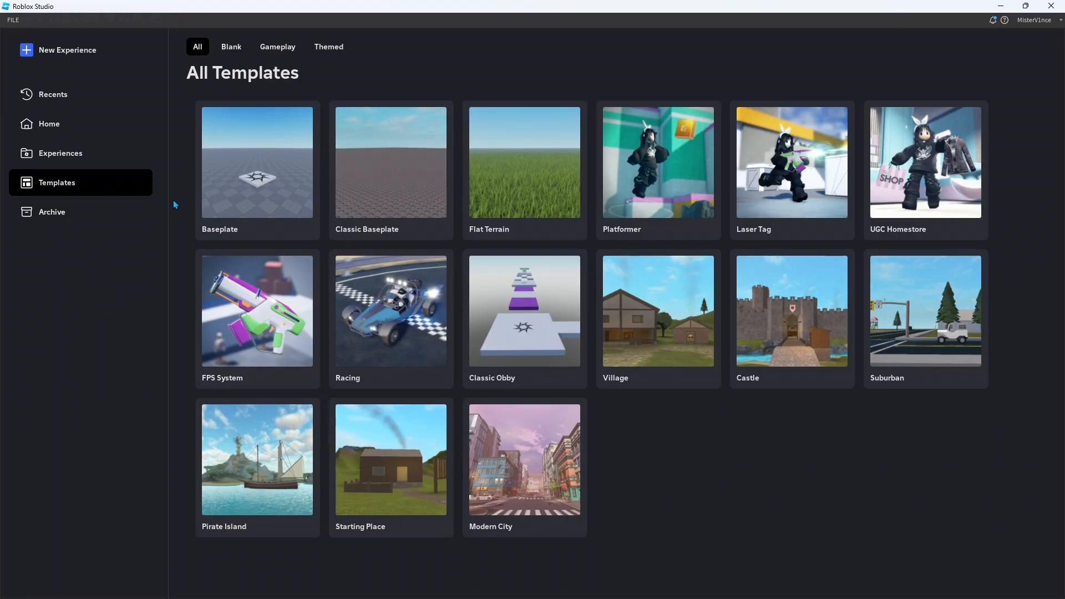
click(256, 161)
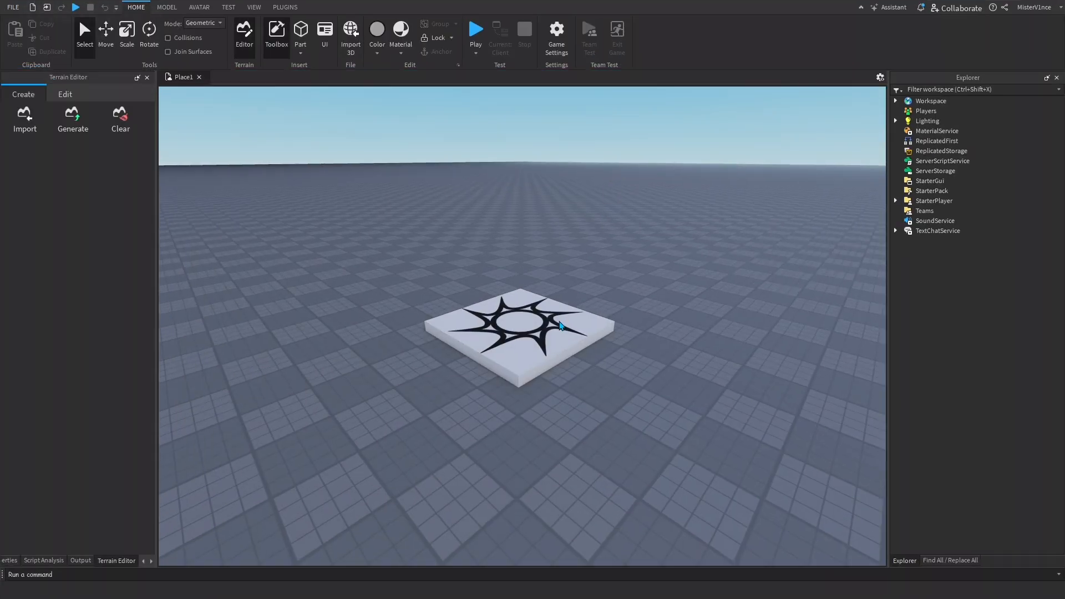
mouse_move(592, 403)
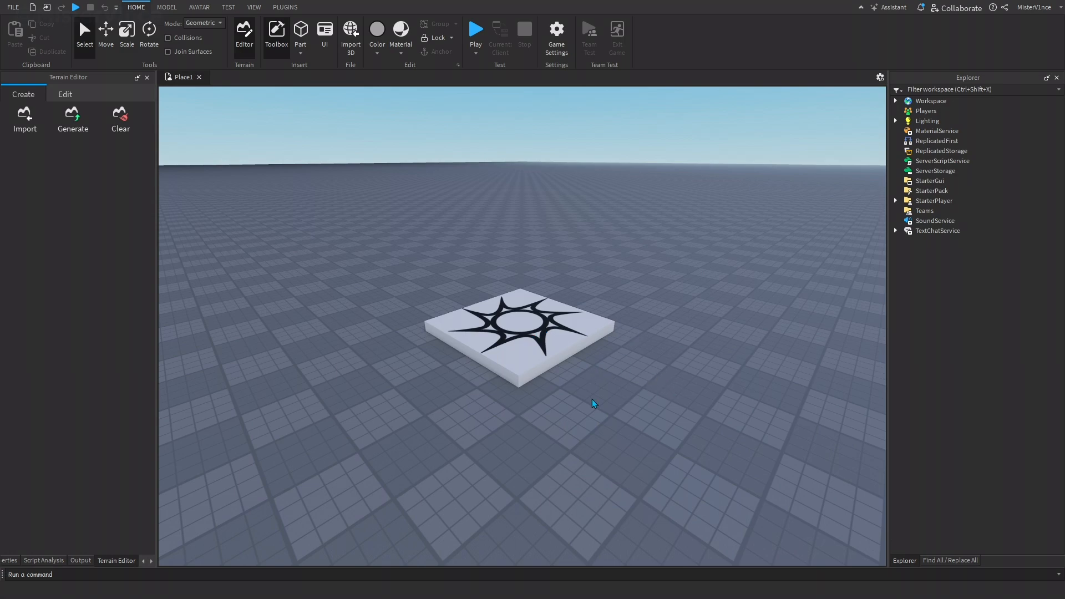
mouse_move(944, 269)
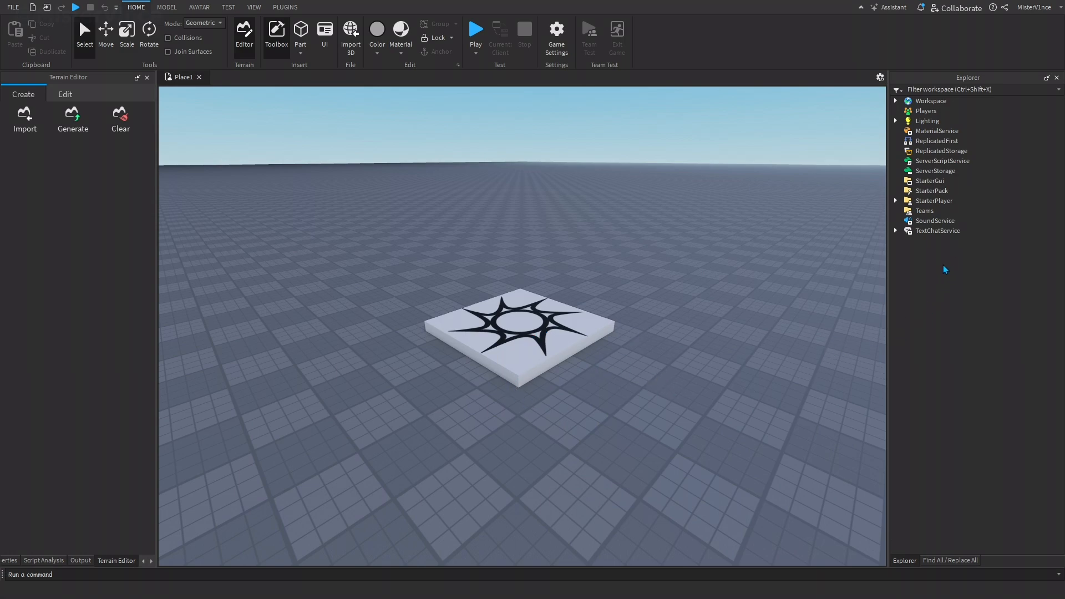
mouse_move(926, 226)
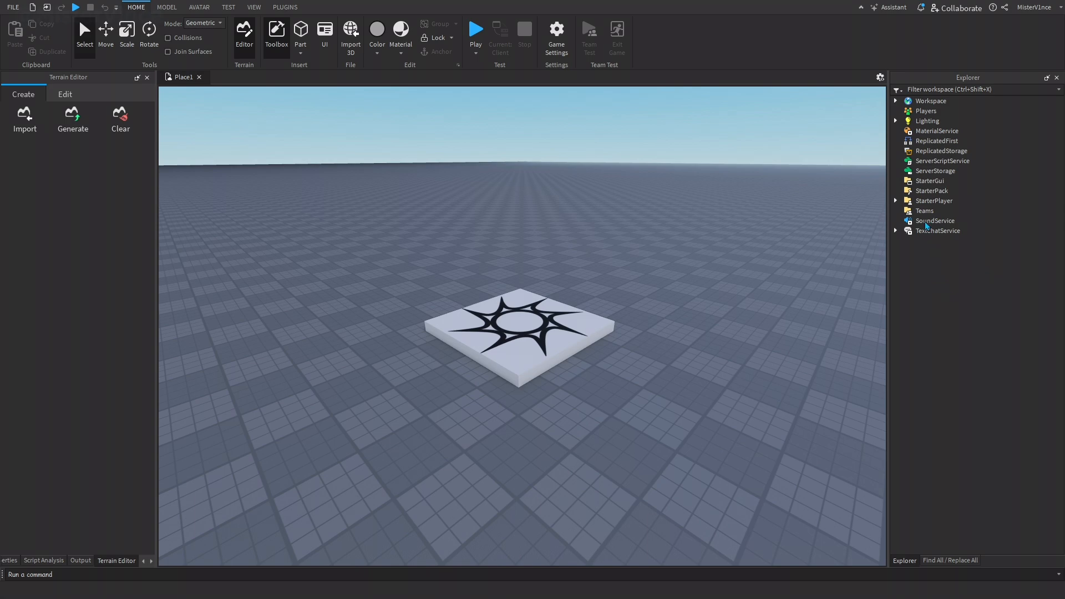
mouse_move(698, 309)
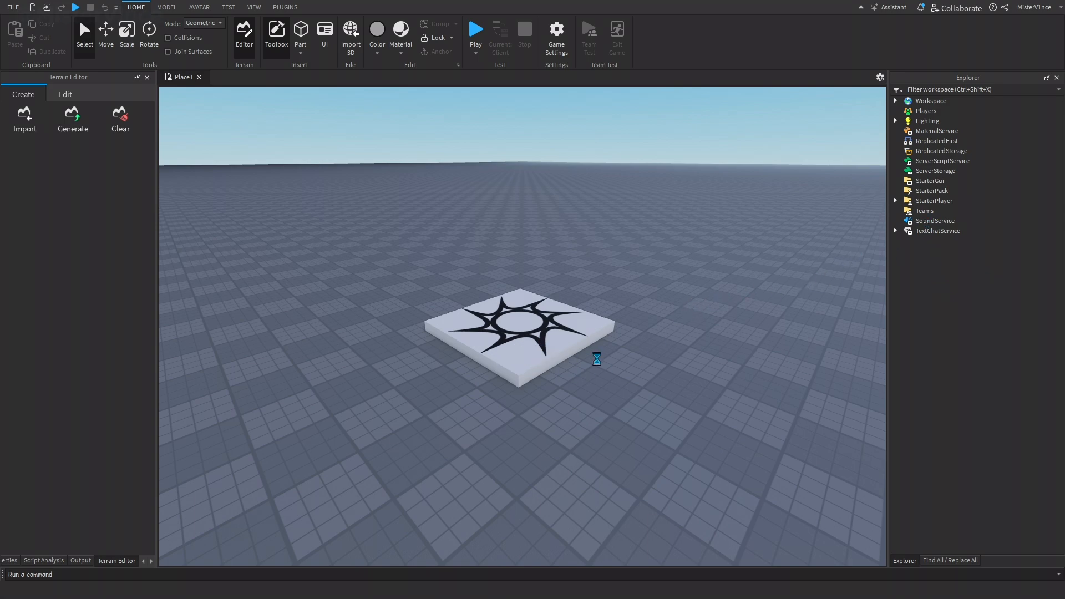
mouse_move(578, 350)
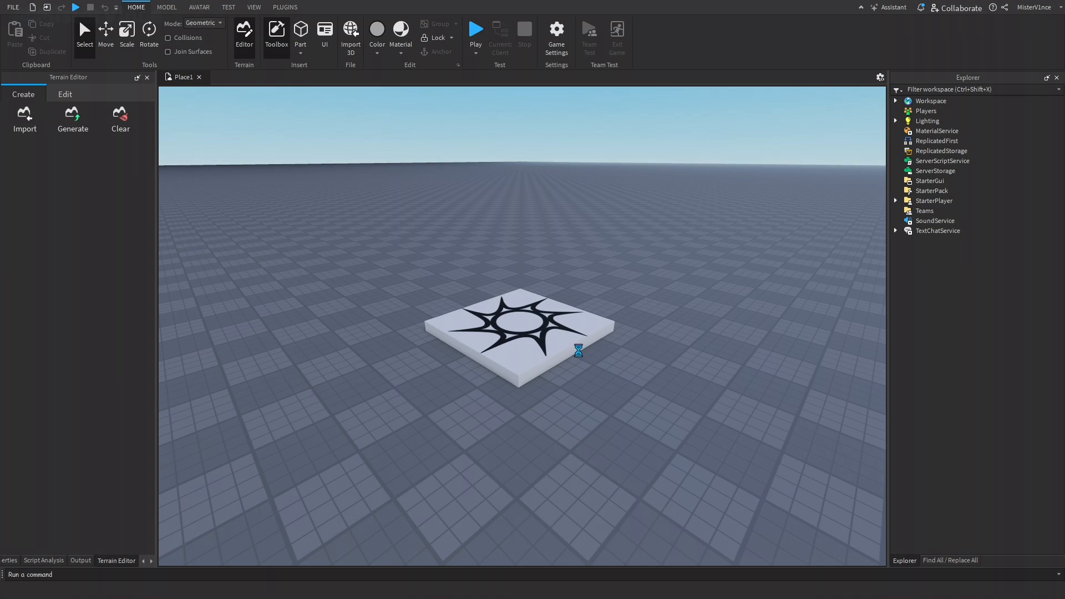
mouse_move(631, 378)
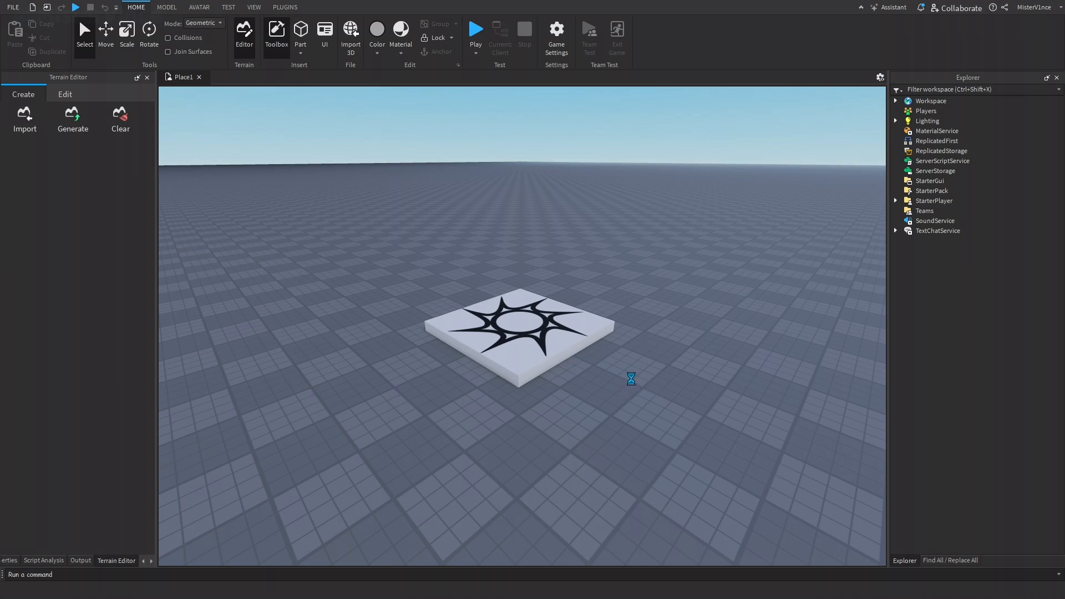
mouse_move(627, 353)
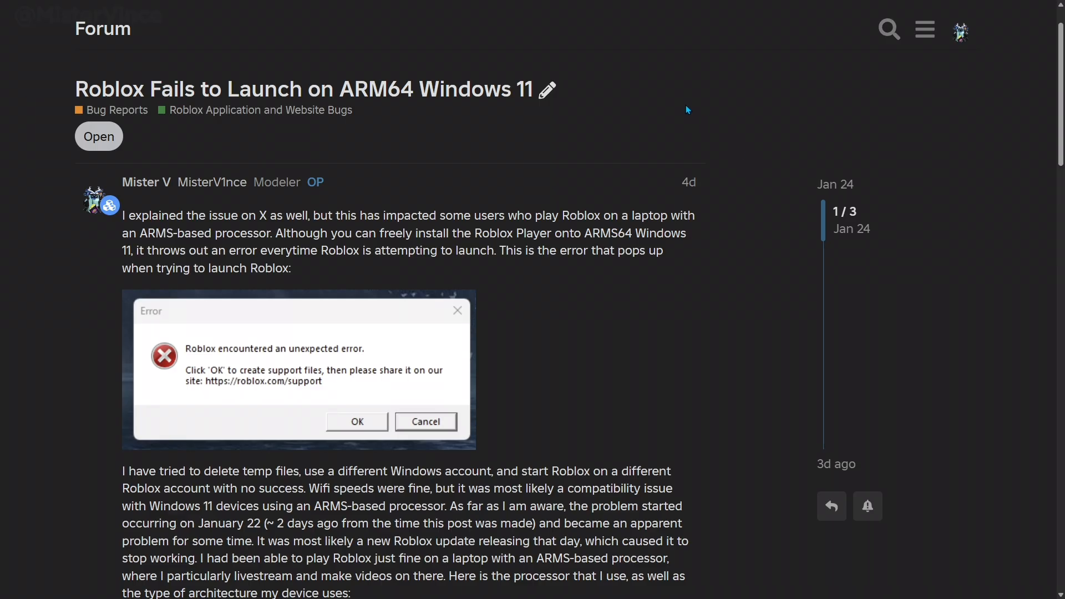
mouse_move(646, 80)
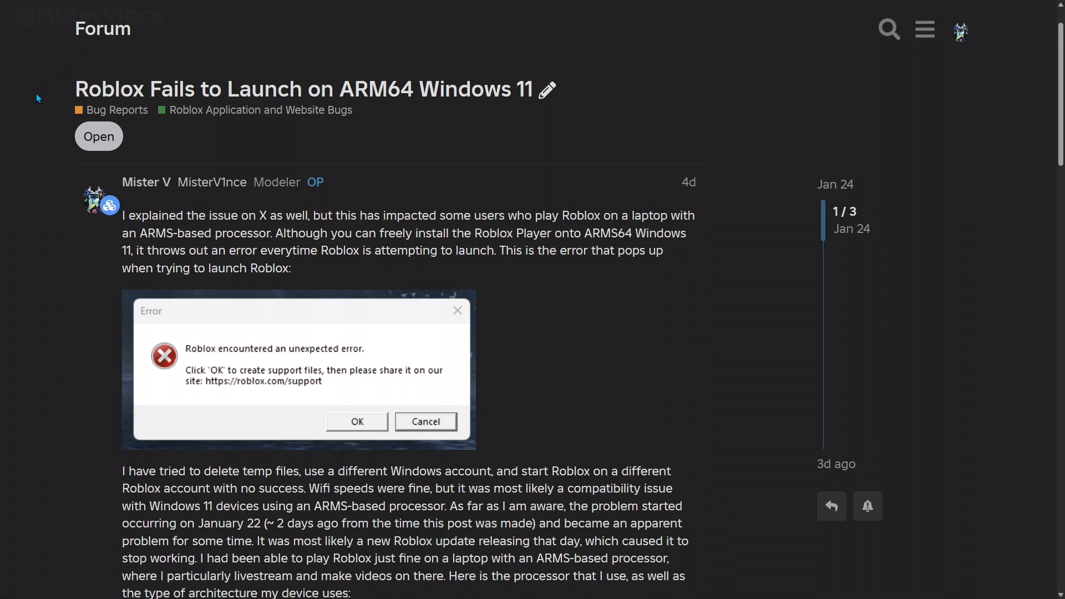
mouse_move(48, 99)
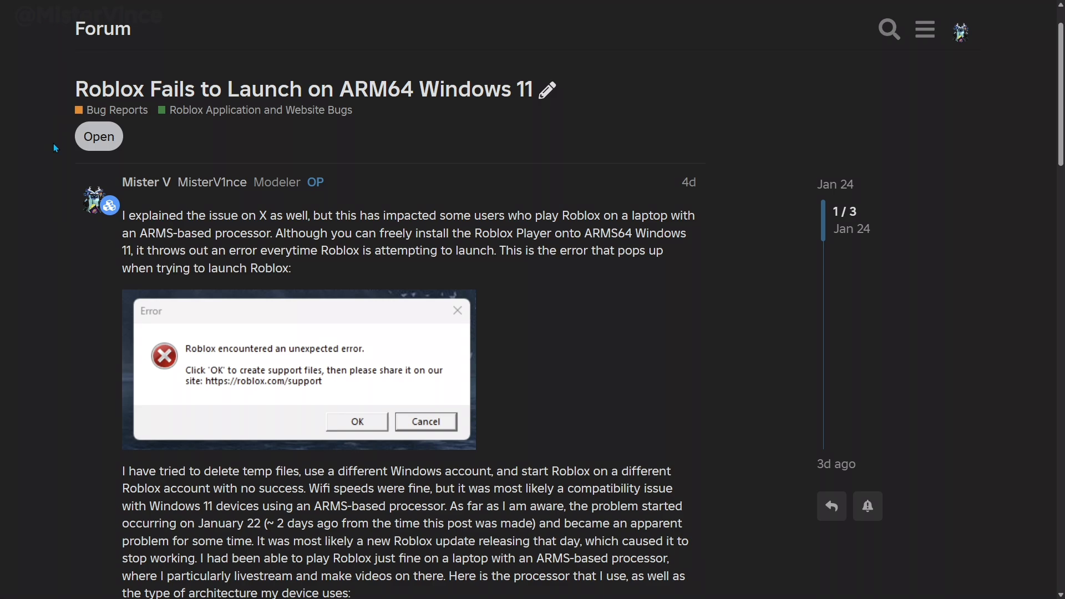
mouse_move(139, 143)
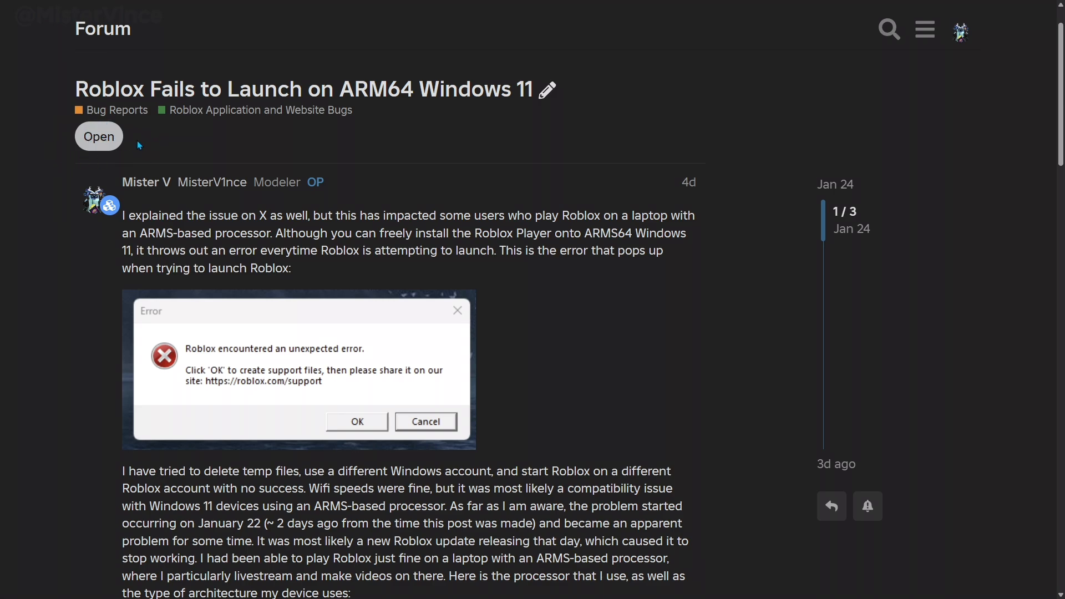
mouse_move(742, 133)
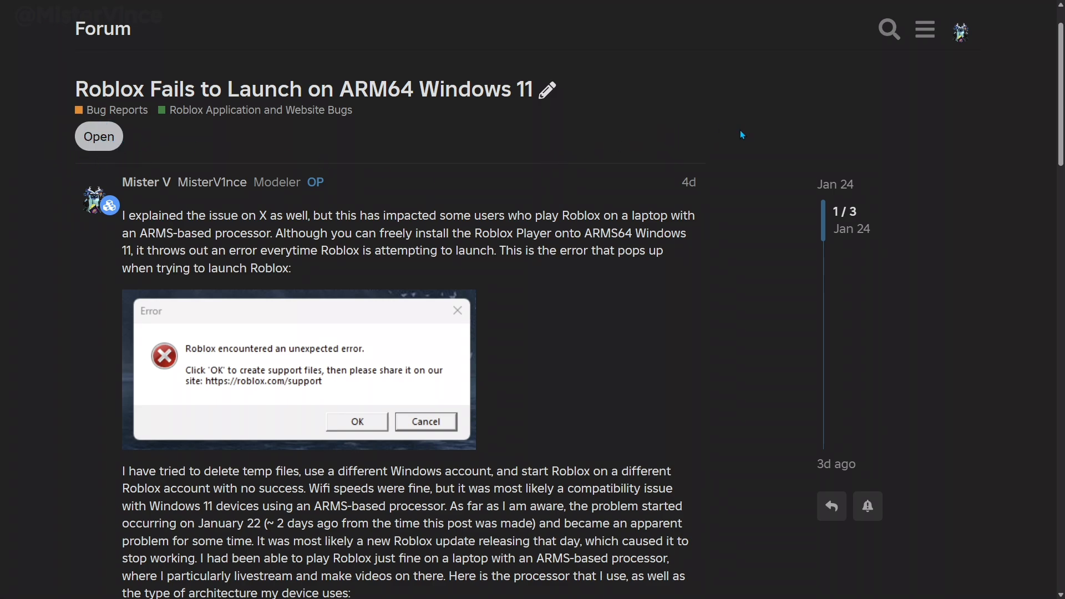
mouse_move(778, 161)
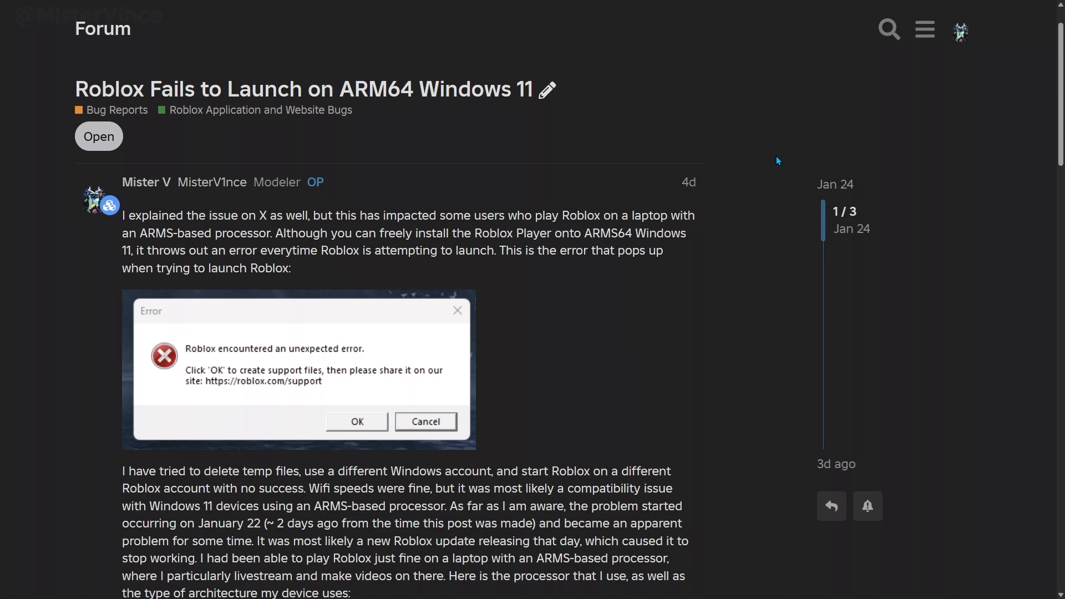
mouse_move(778, 155)
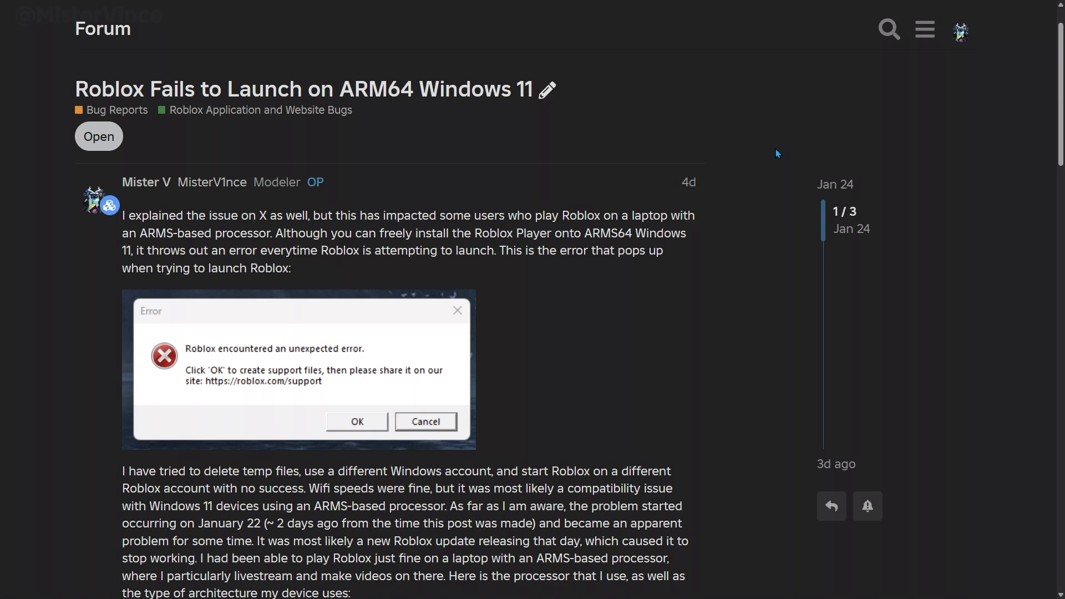
mouse_move(379, 208)
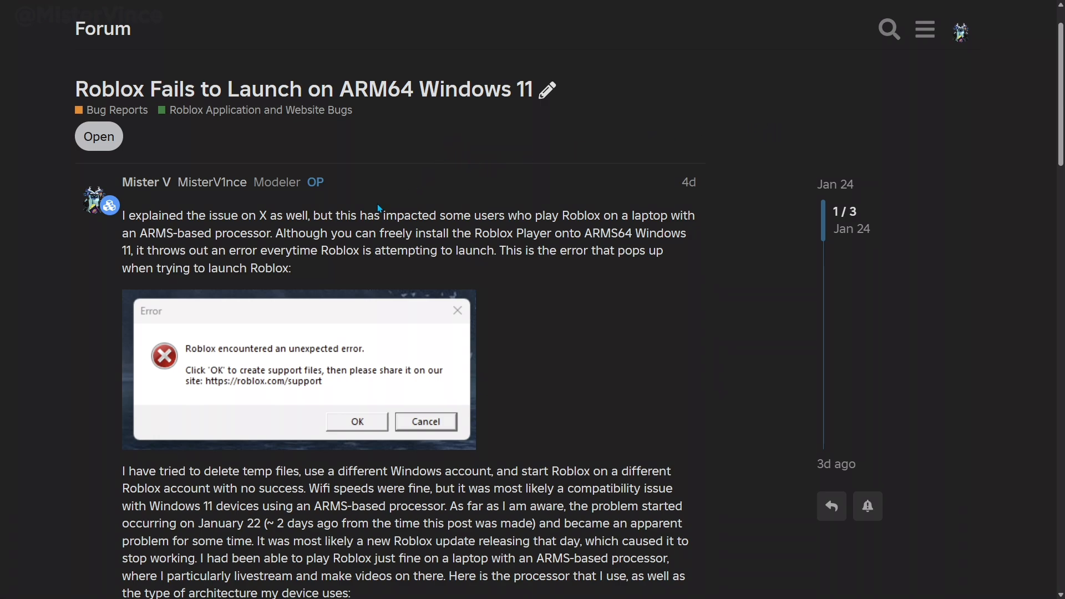
mouse_move(627, 299)
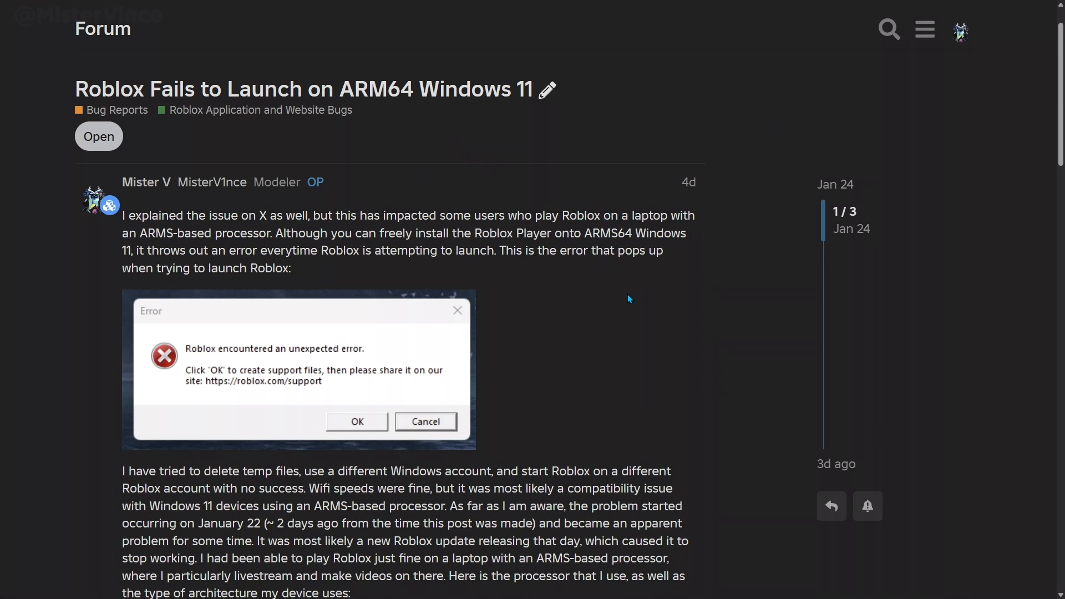
mouse_move(673, 346)
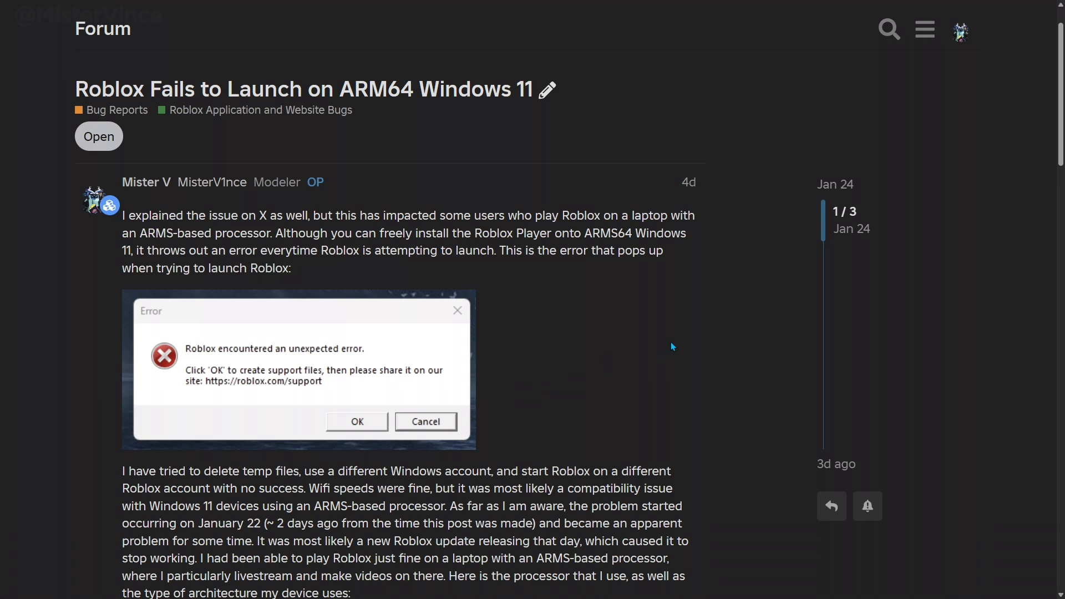
mouse_move(546, 356)
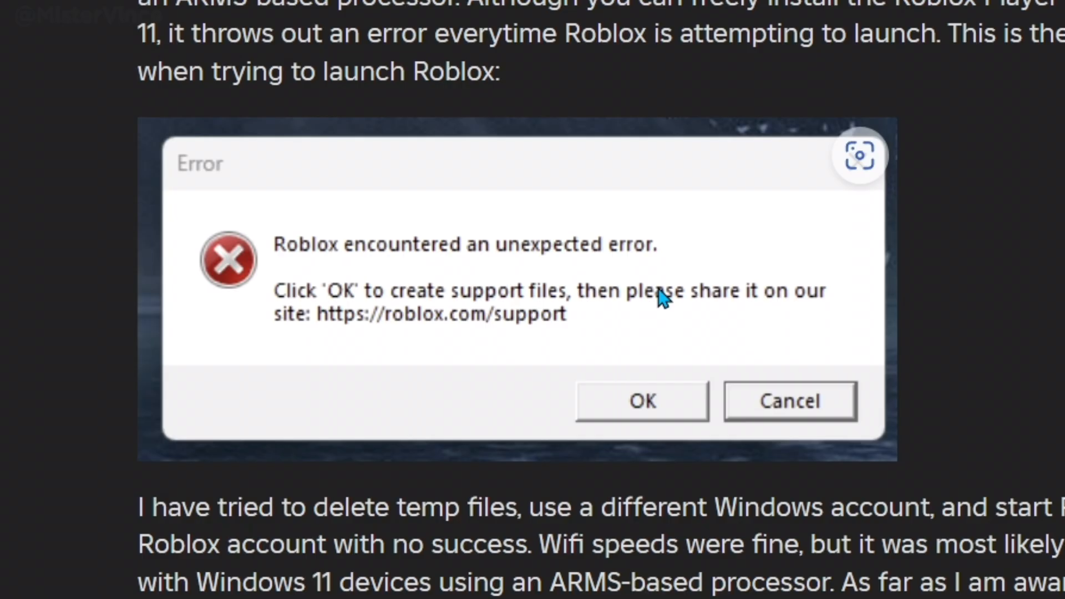
mouse_move(510, 333)
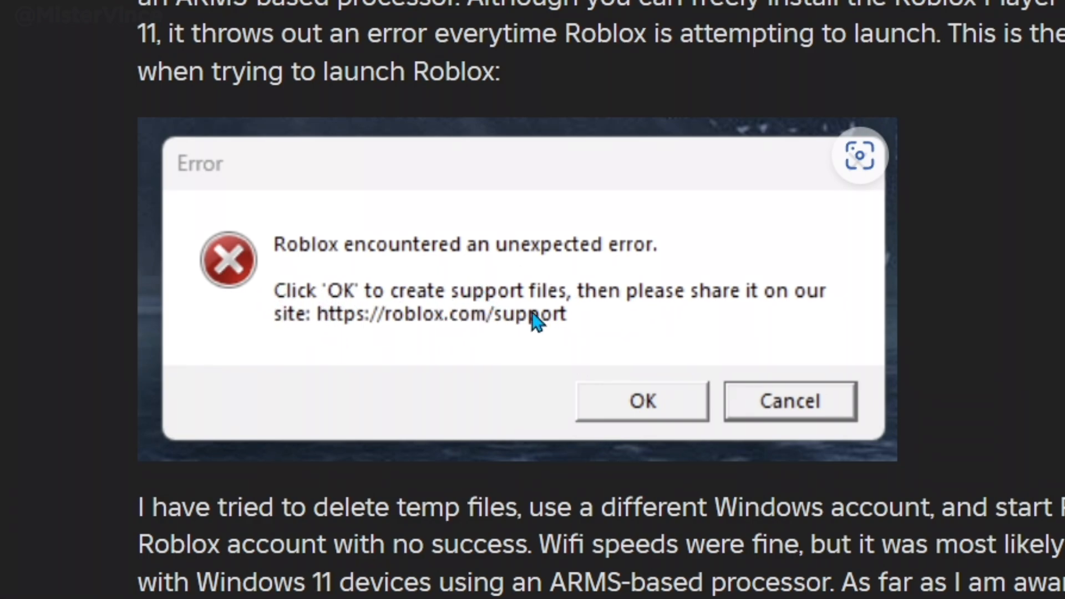
mouse_move(663, 323)
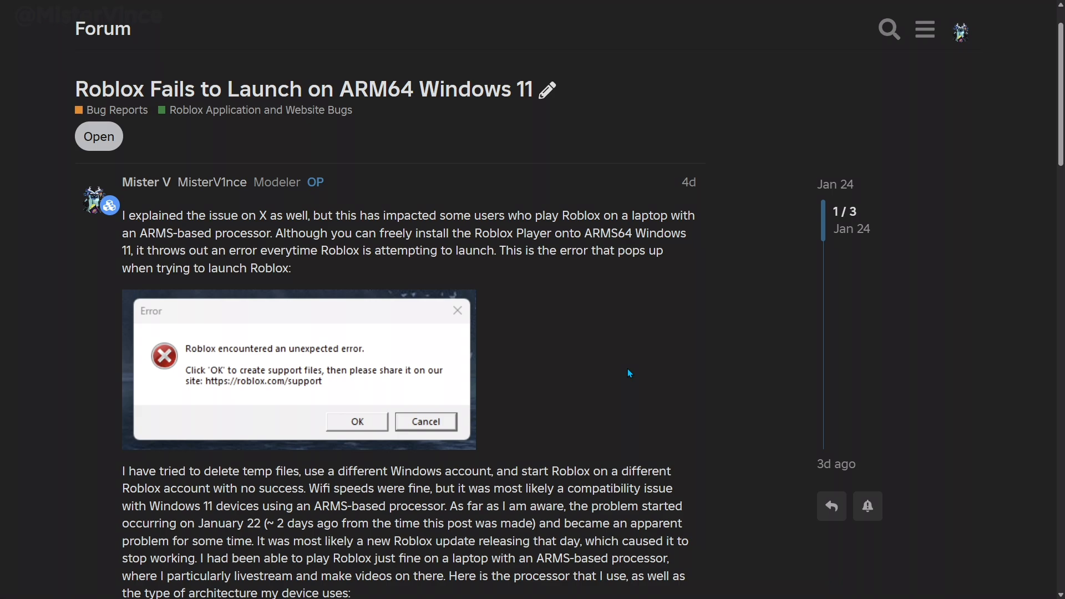
mouse_move(660, 342)
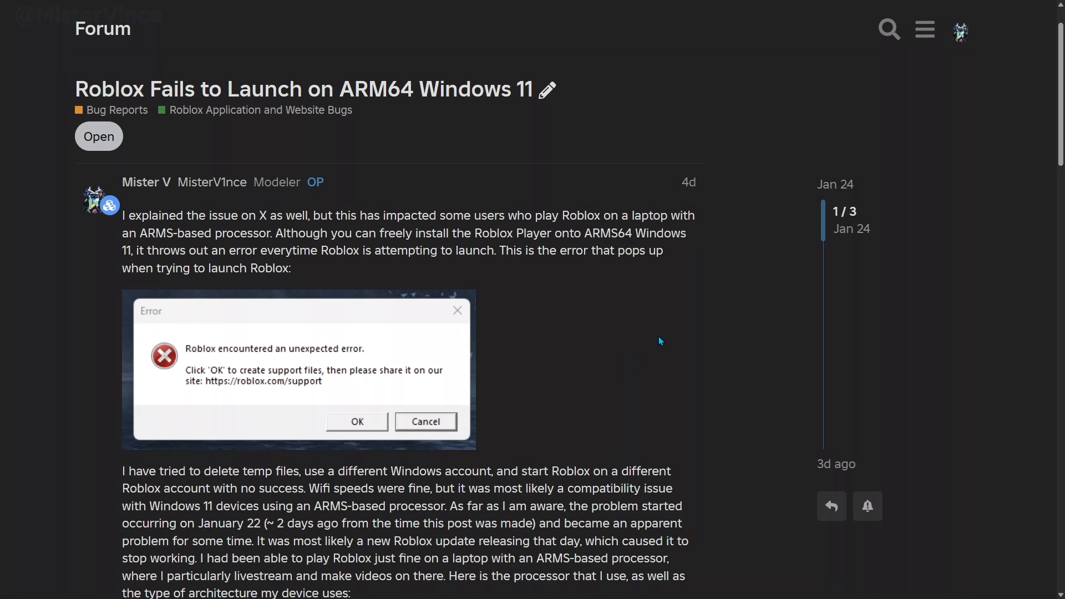
scroll(down, 3)
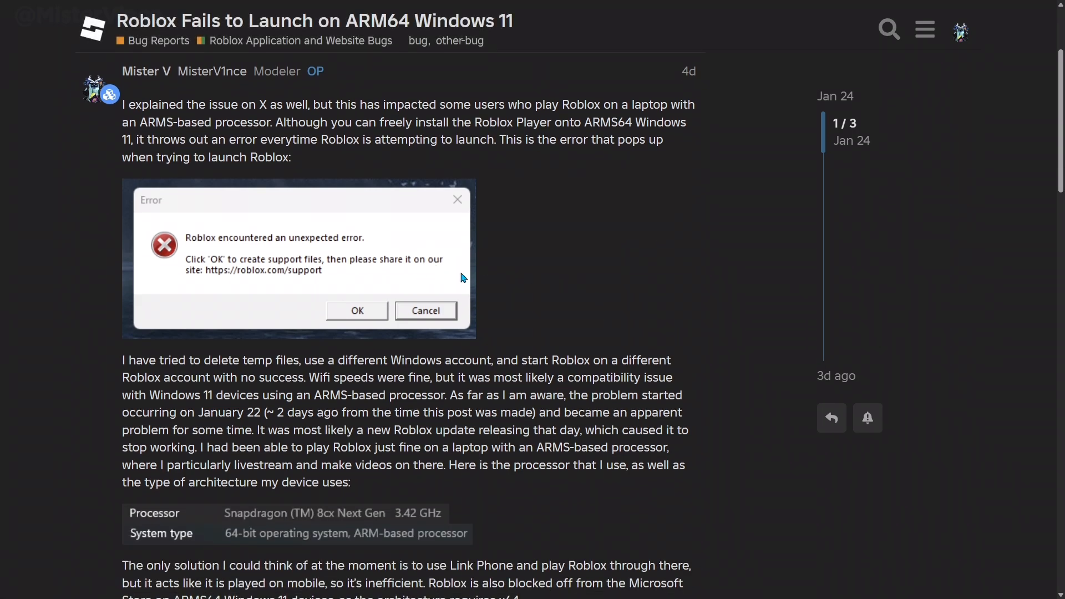
mouse_move(643, 260)
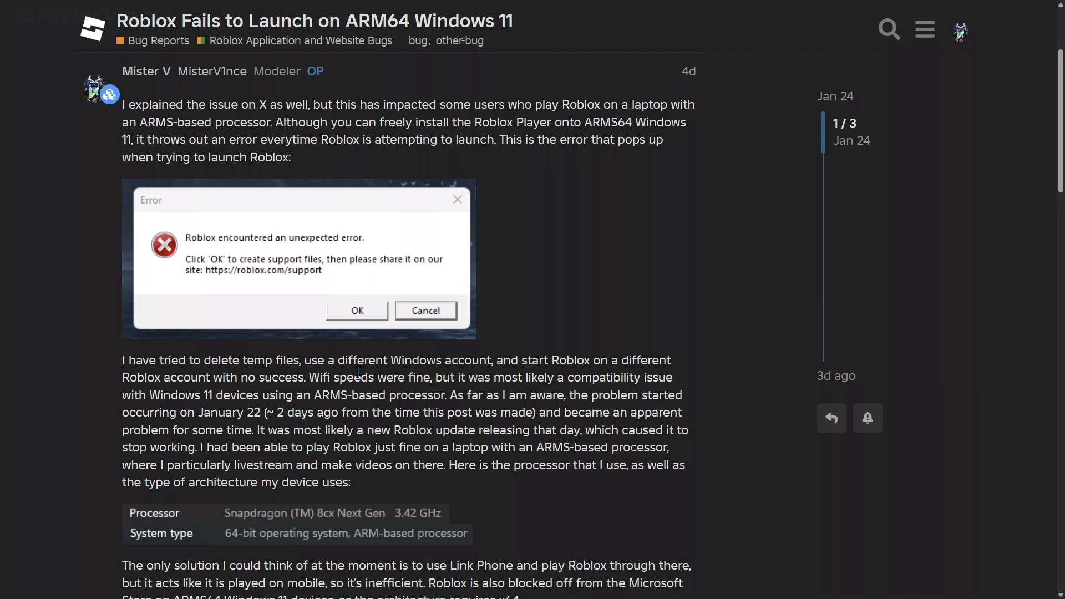
mouse_move(470, 398)
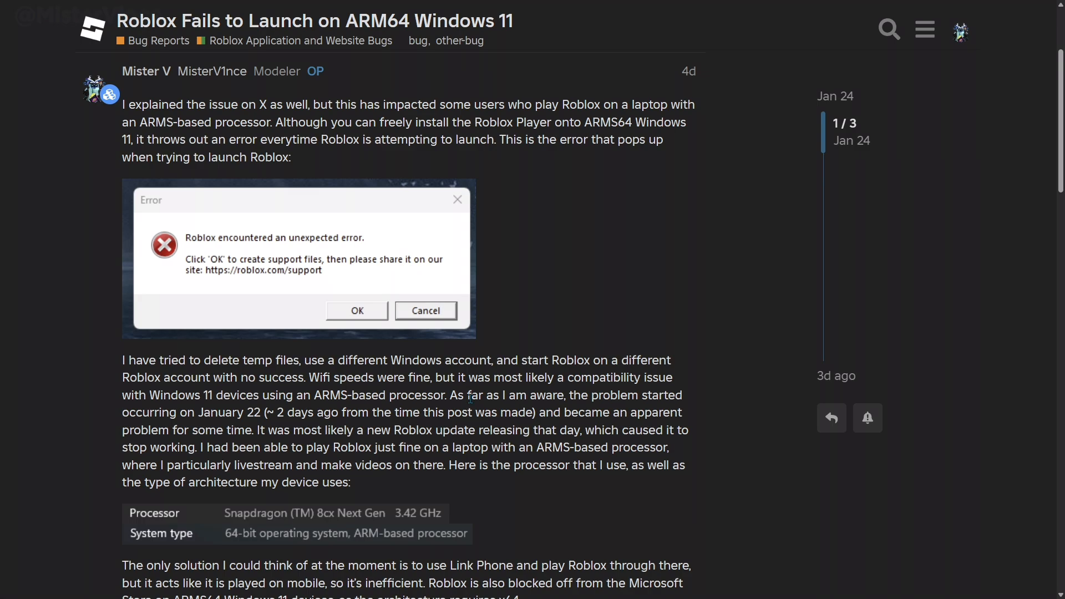
mouse_move(548, 377)
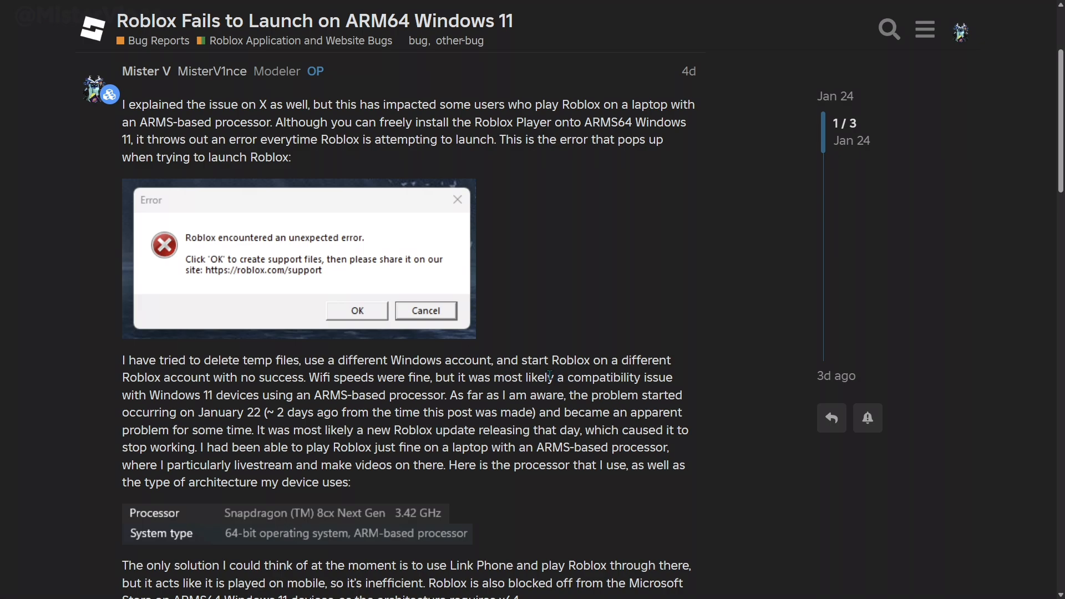
mouse_move(101, 403)
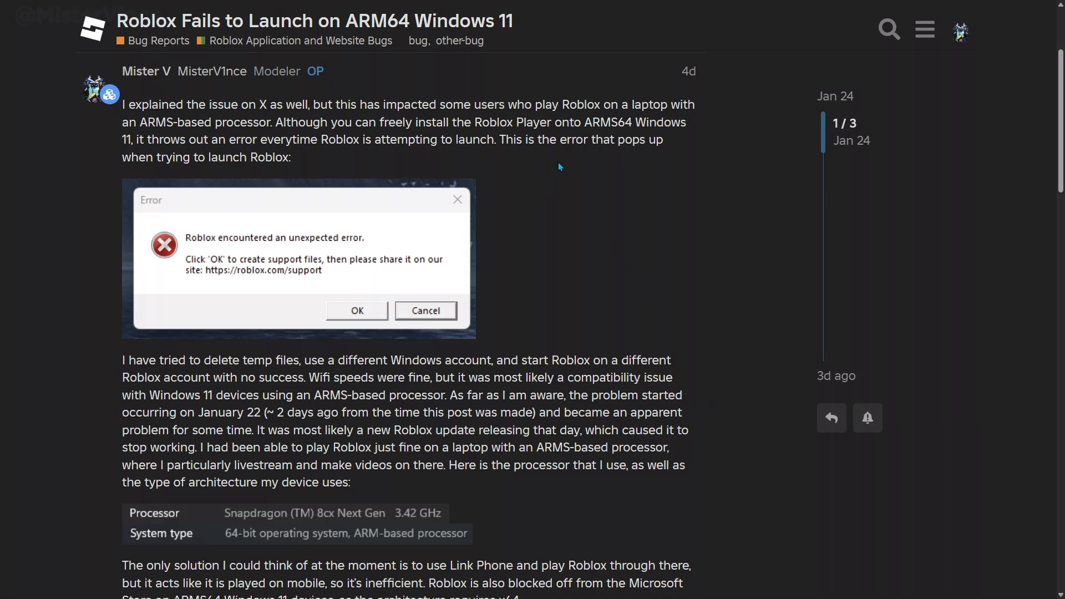
mouse_move(180, 418)
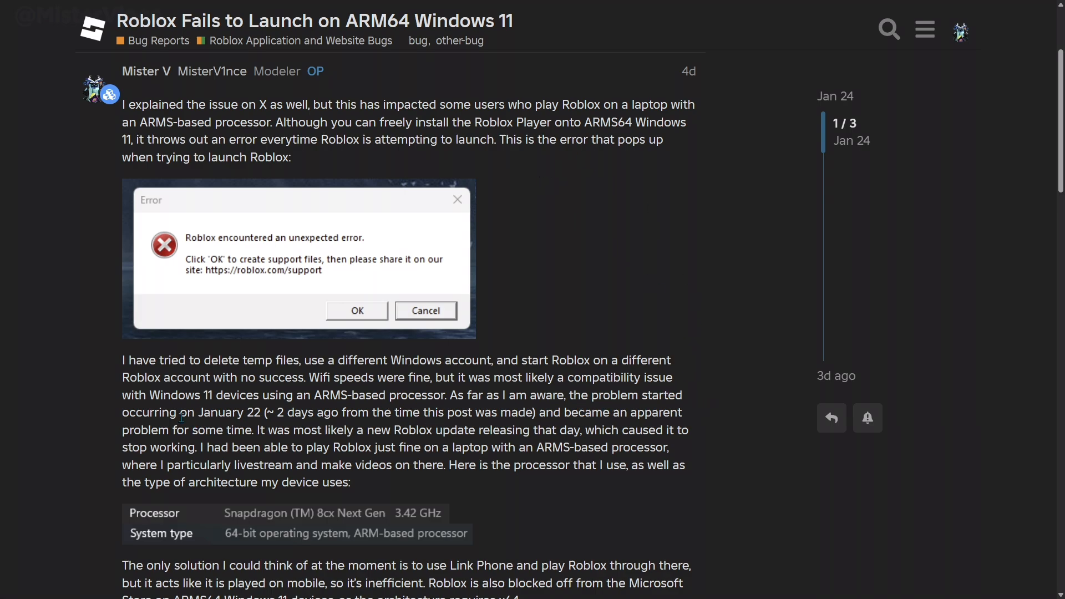
mouse_move(305, 308)
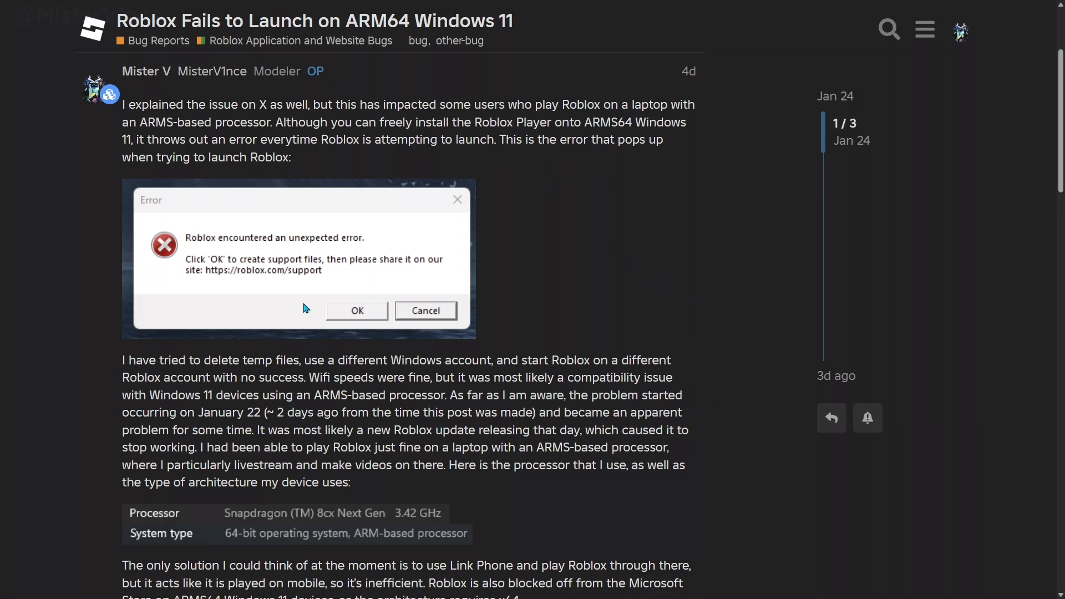
mouse_move(626, 282)
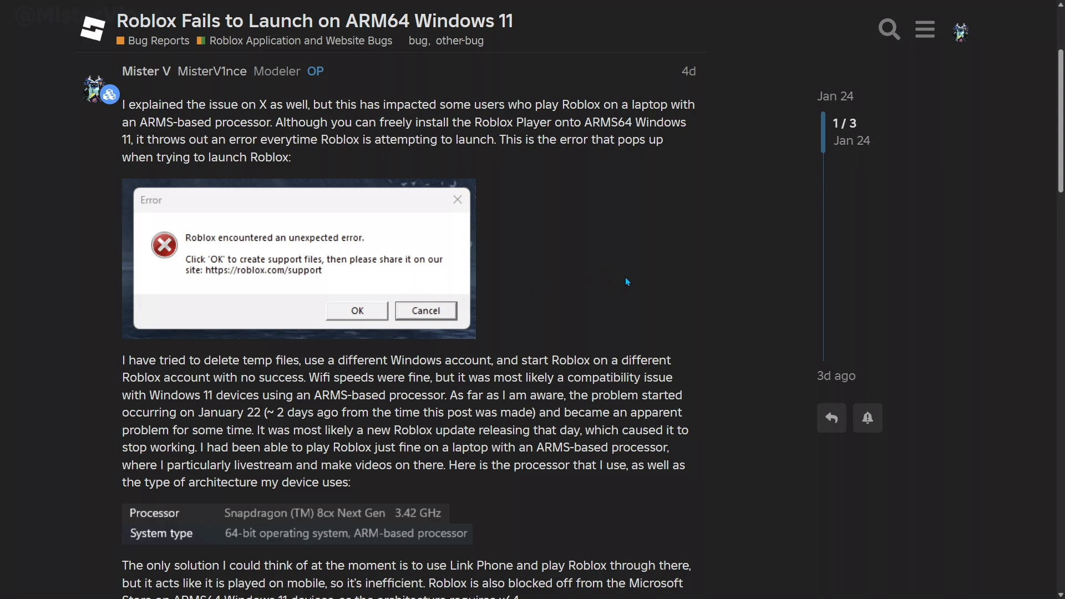
mouse_move(633, 278)
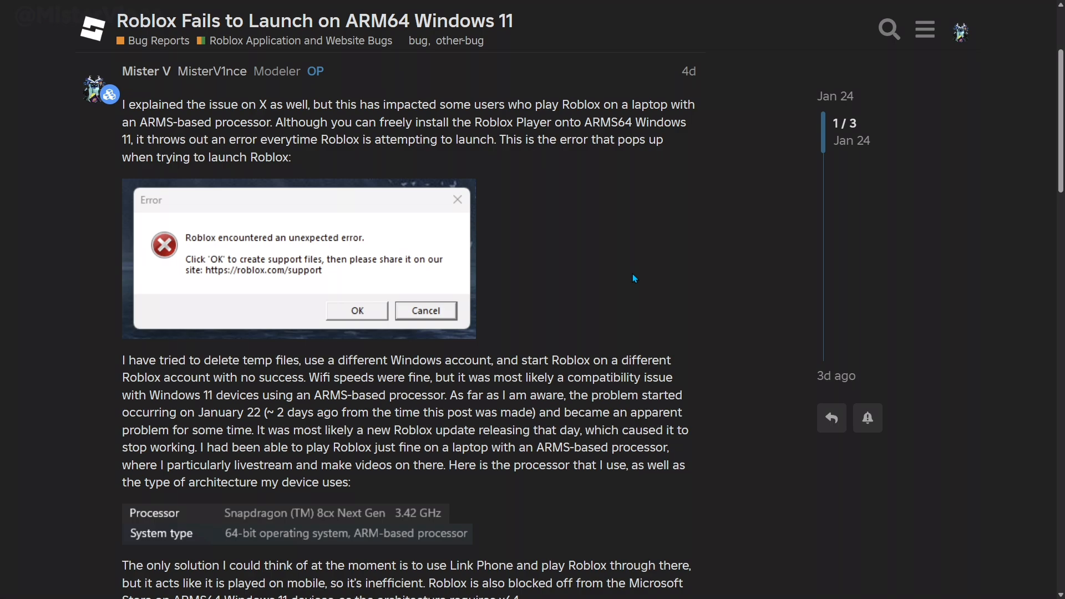
mouse_move(493, 302)
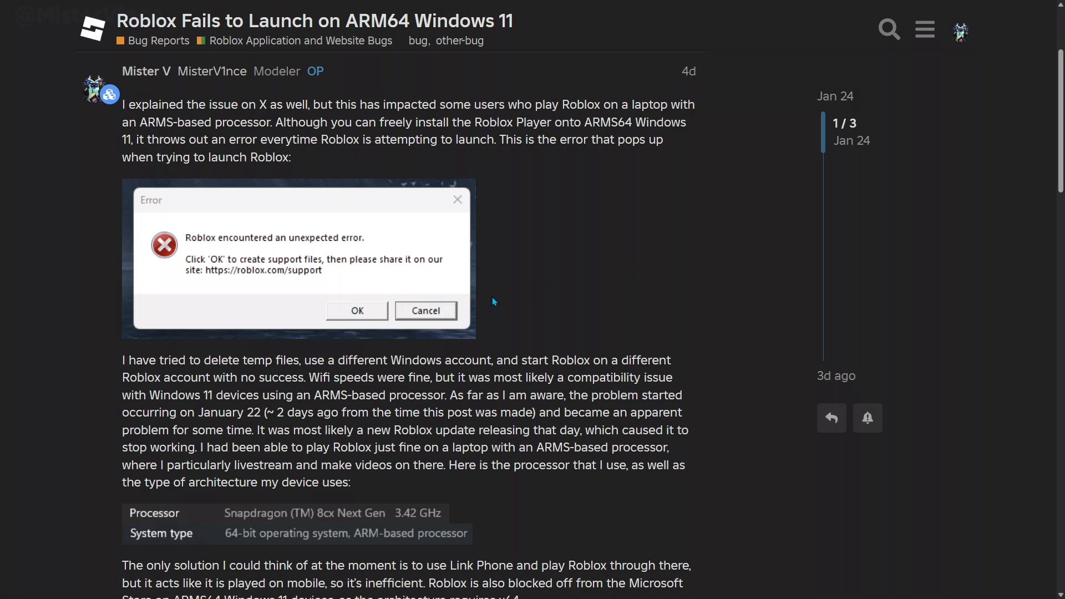
mouse_move(578, 427)
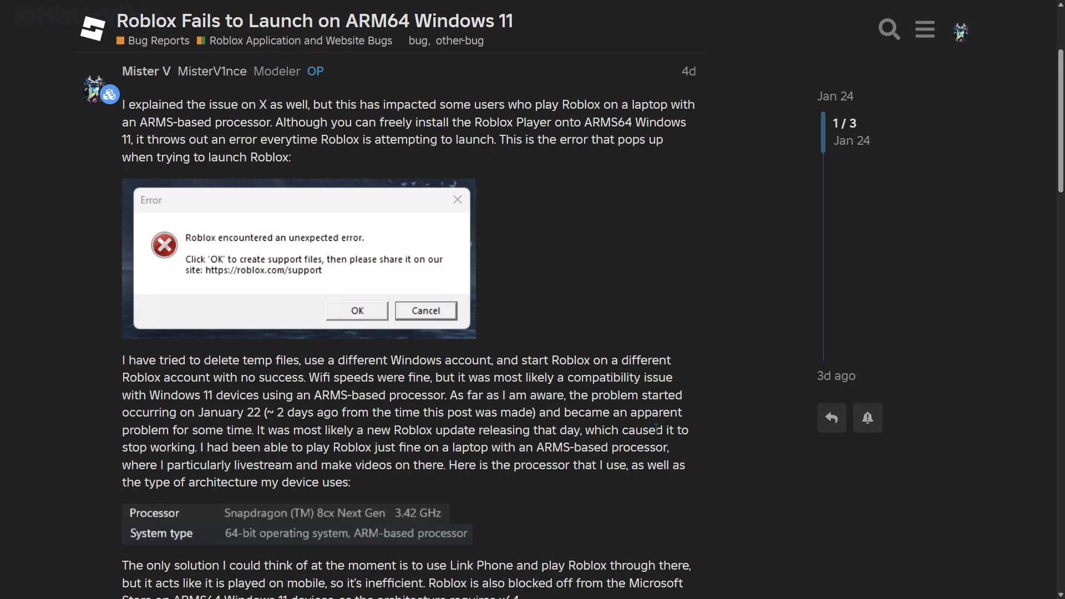
mouse_move(197, 187)
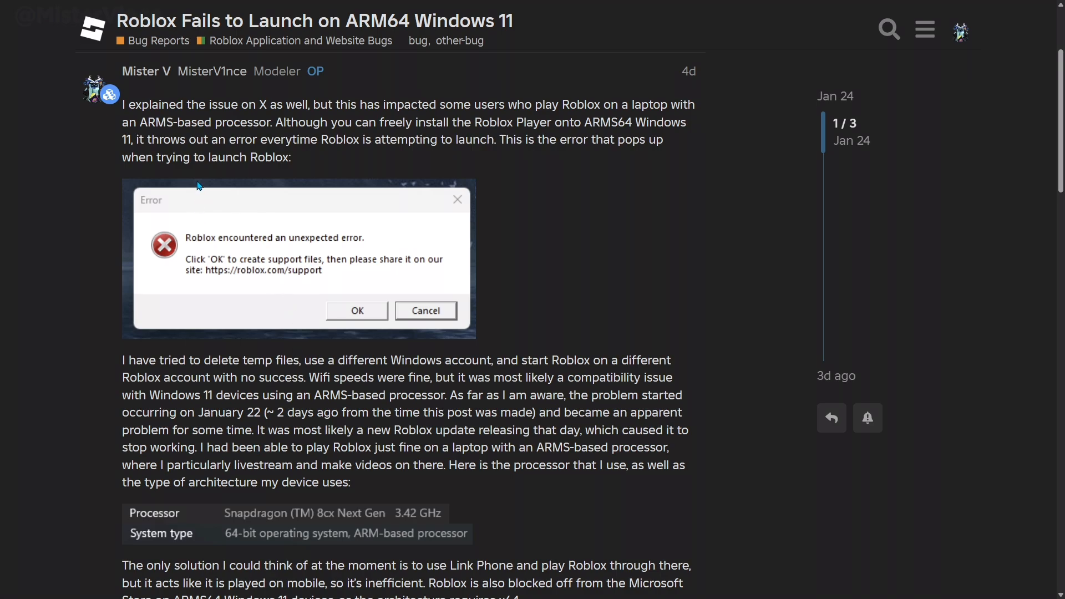
mouse_move(455, 353)
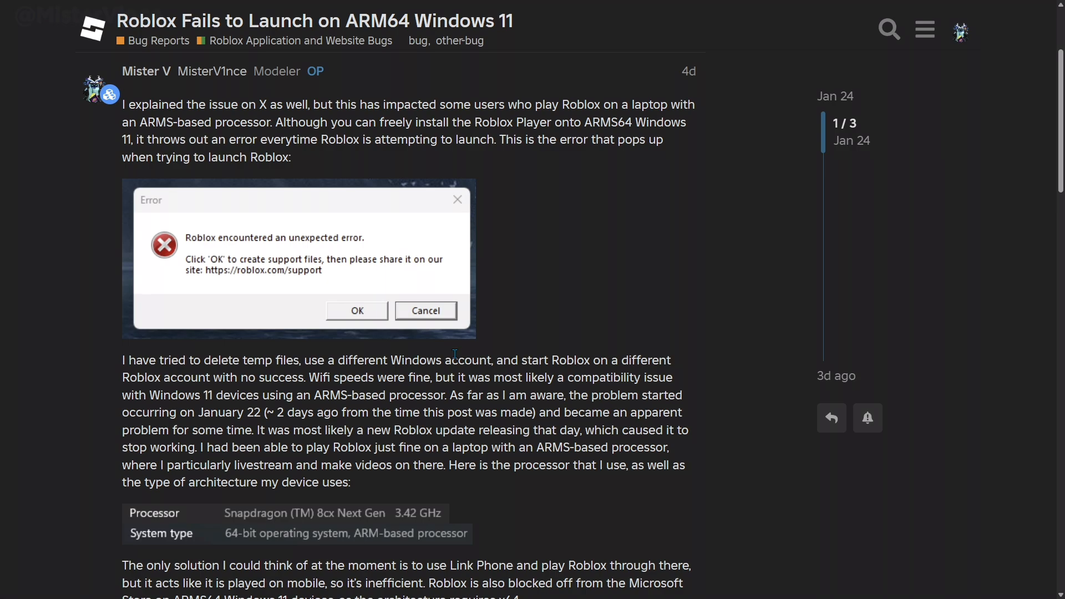
mouse_move(239, 500)
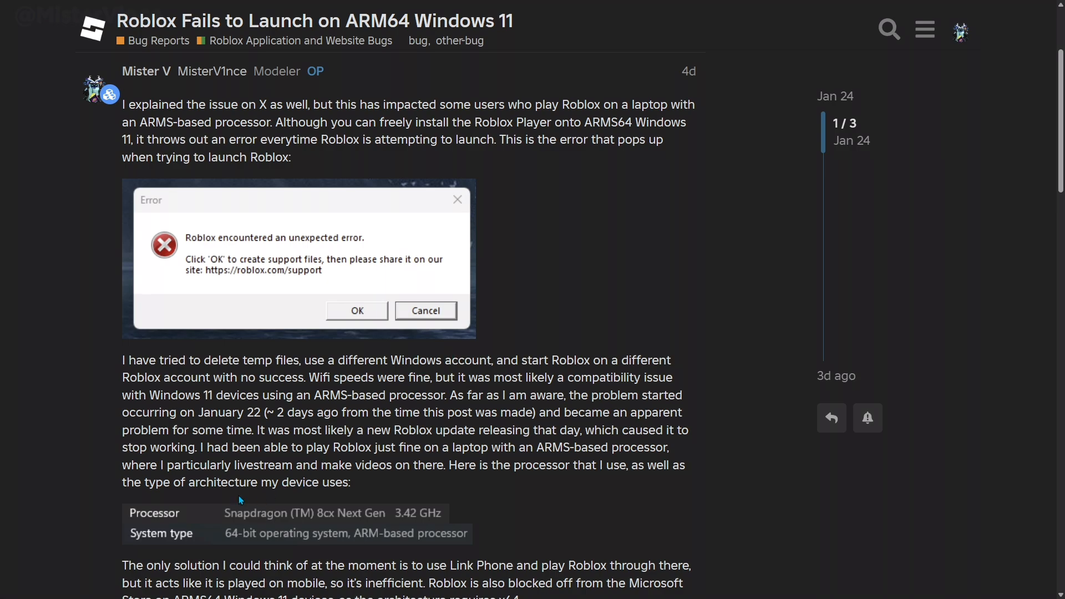
mouse_move(437, 483)
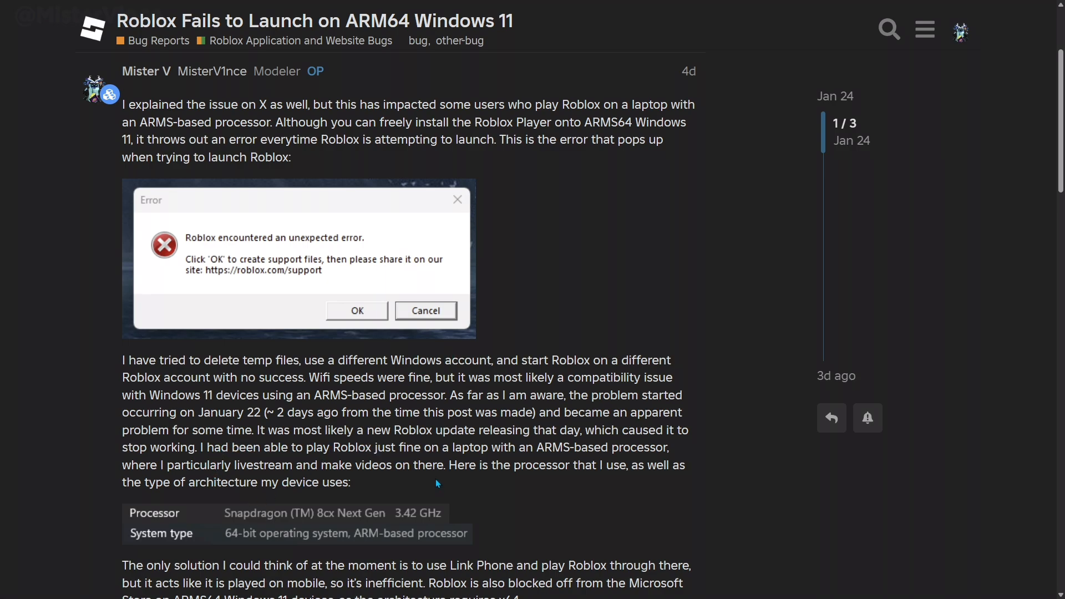
mouse_move(482, 308)
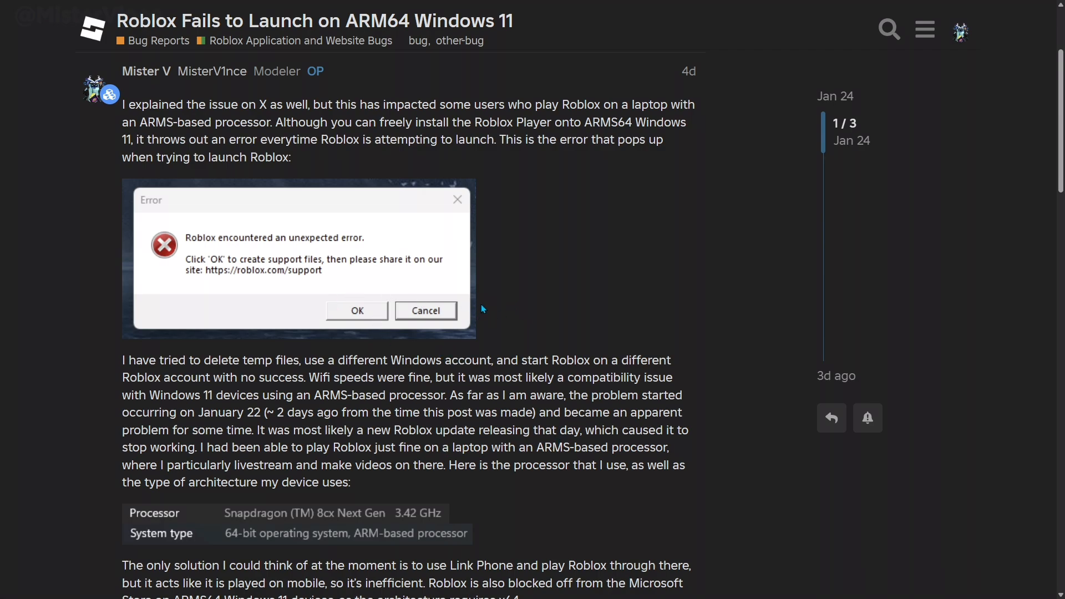
scroll(down, 3)
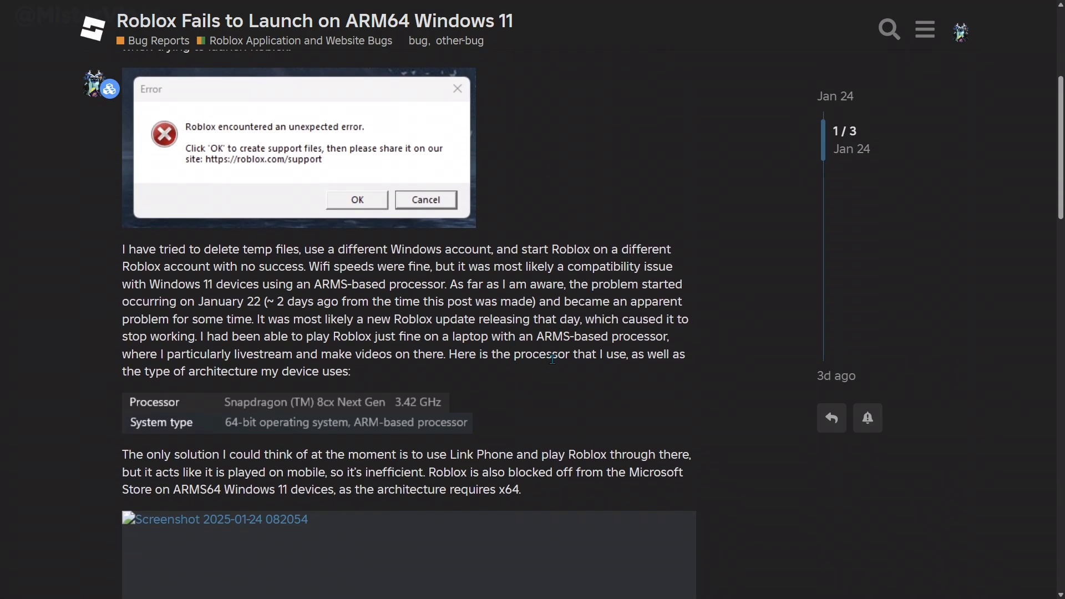
View the Microsoft Store x64 compatibility screenshot enlarged, then close it
click(215, 519)
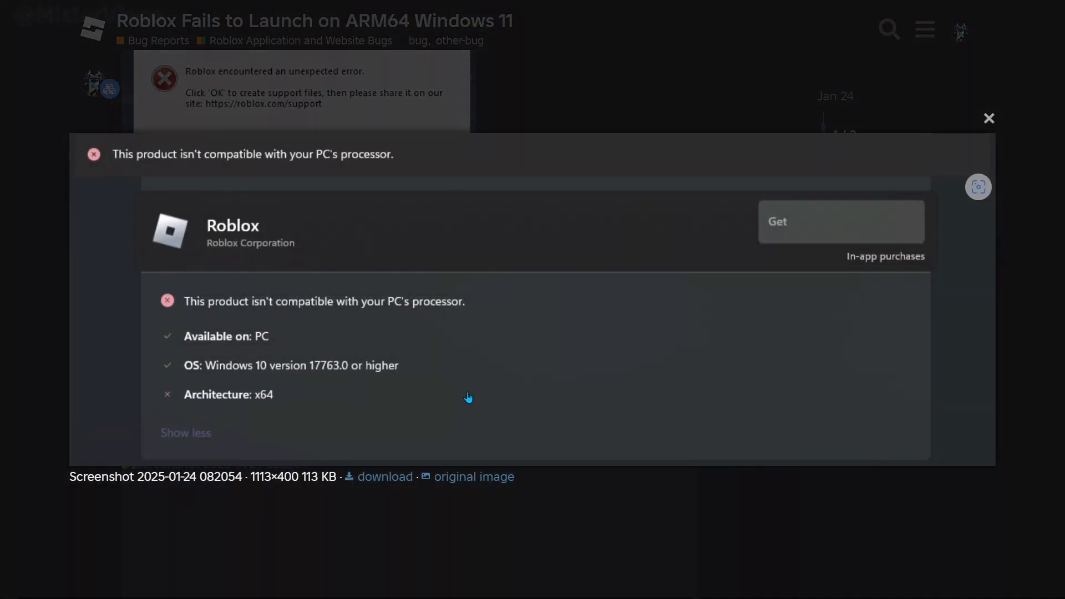
mouse_move(605, 541)
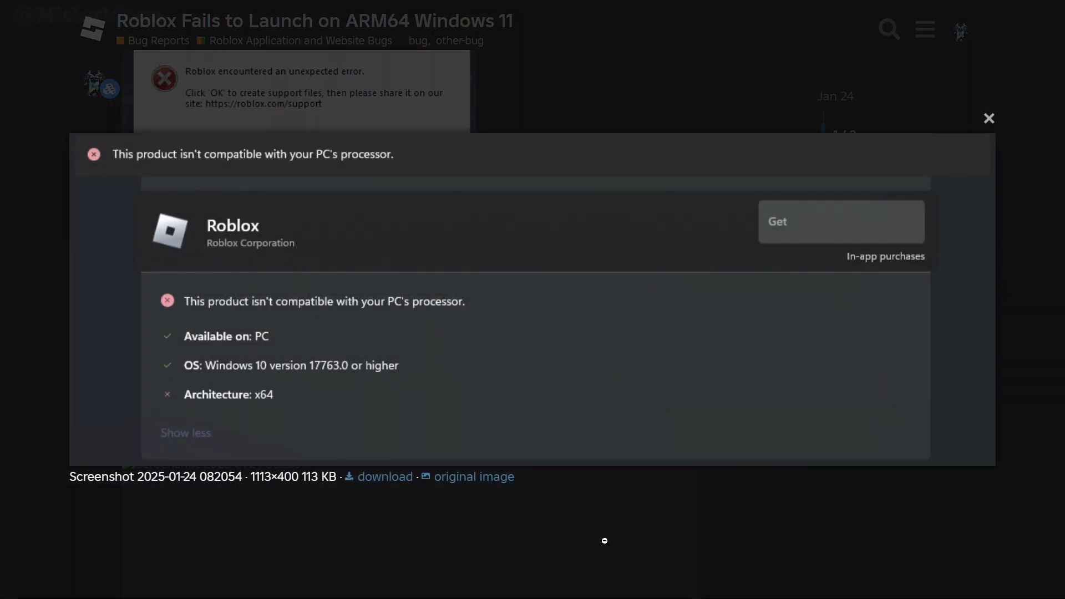
mouse_move(327, 550)
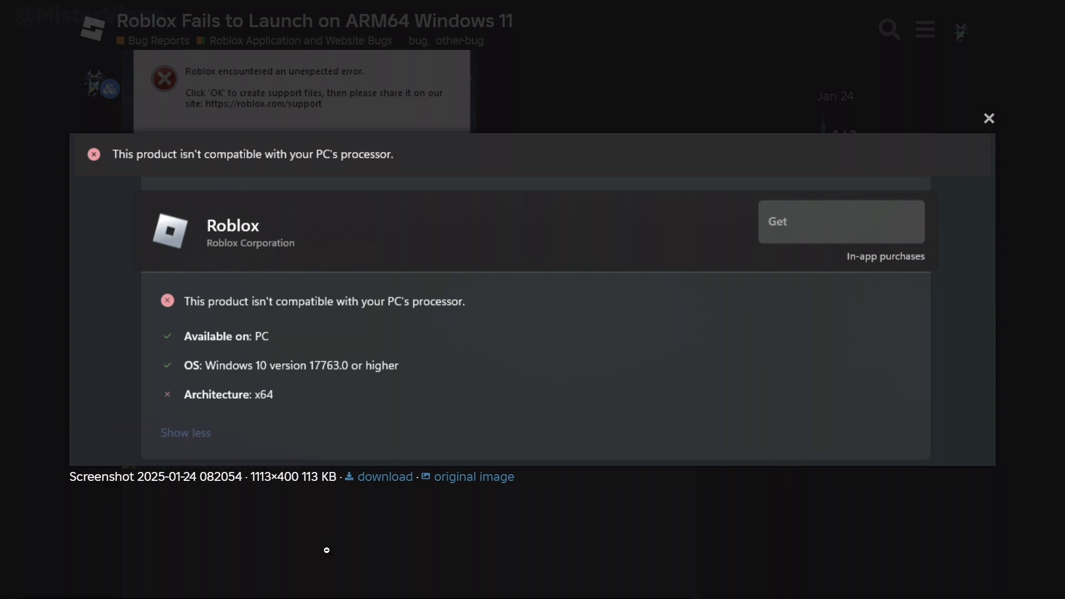
mouse_move(453, 261)
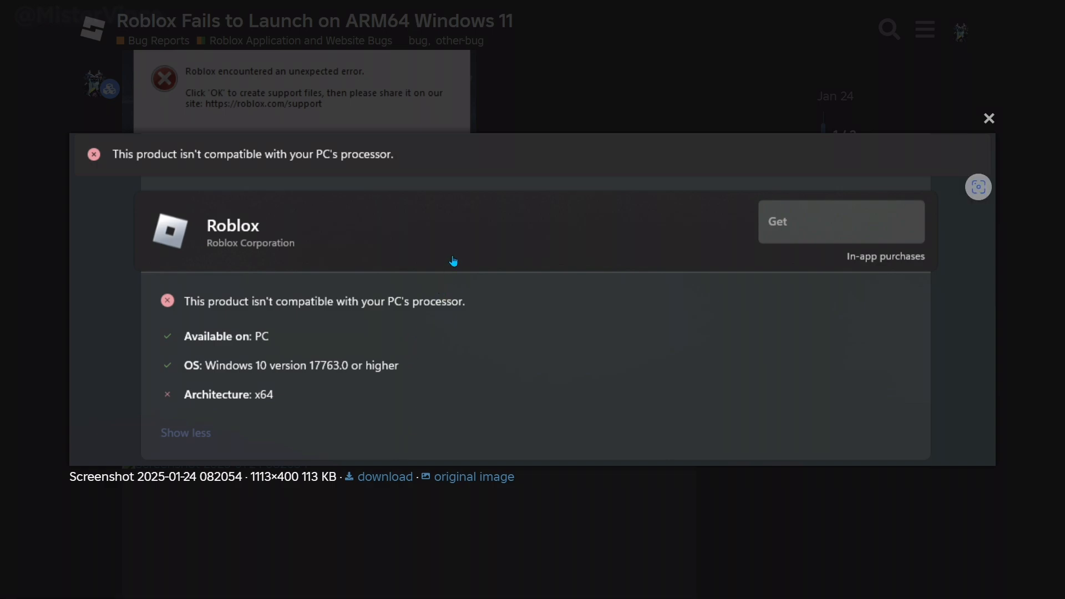
mouse_move(114, 168)
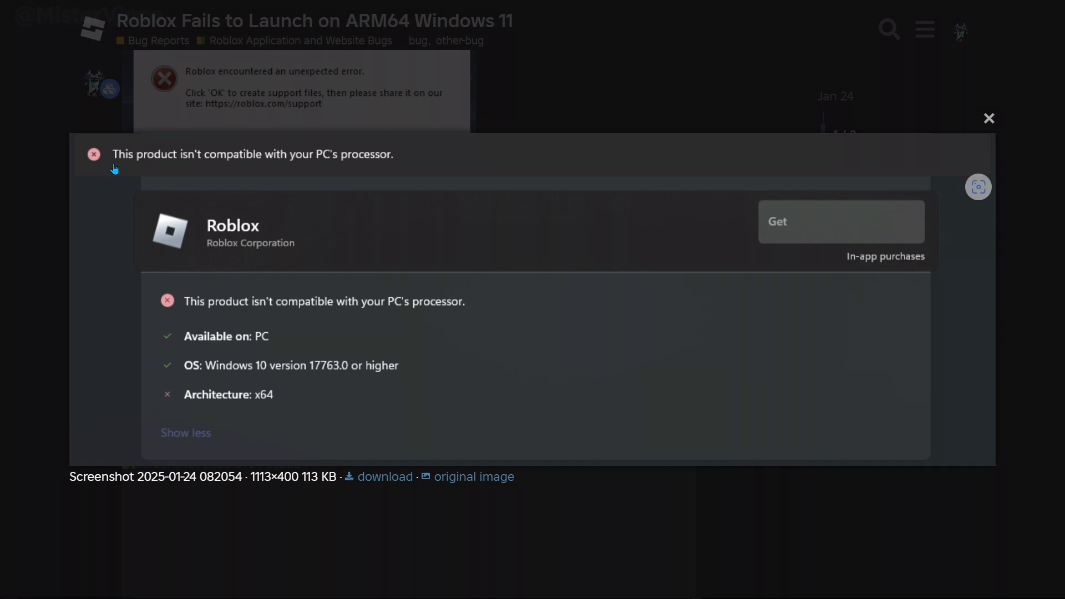
mouse_move(245, 154)
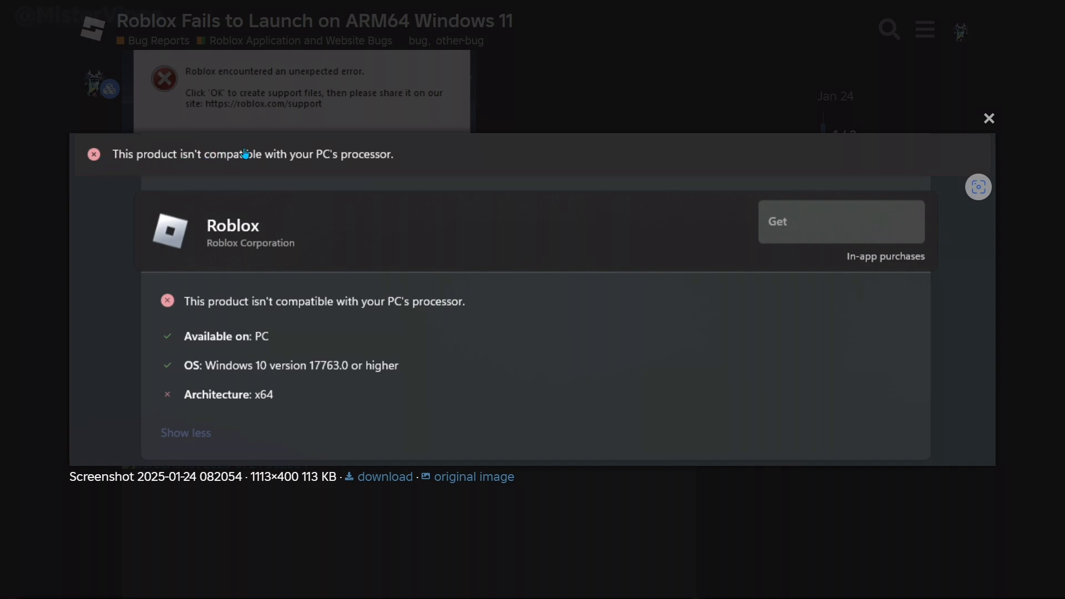
mouse_move(444, 157)
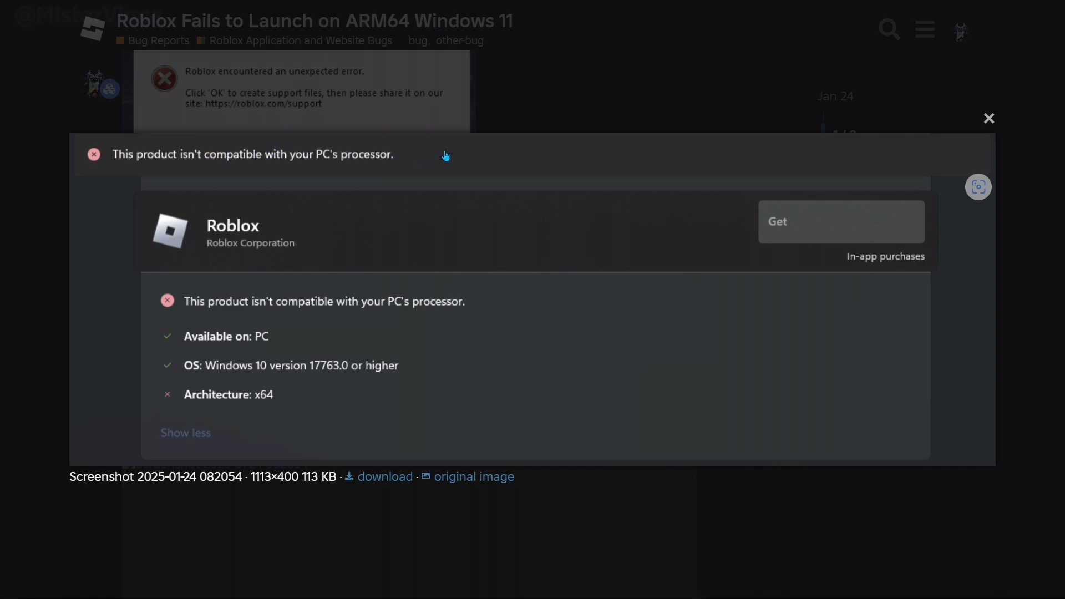
mouse_move(334, 394)
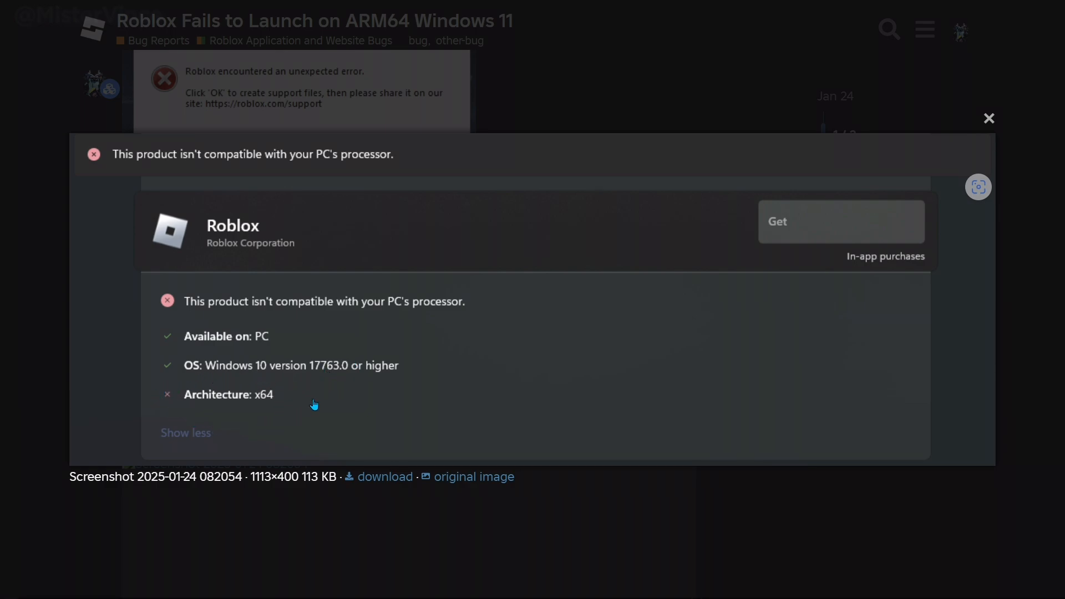
mouse_move(419, 413)
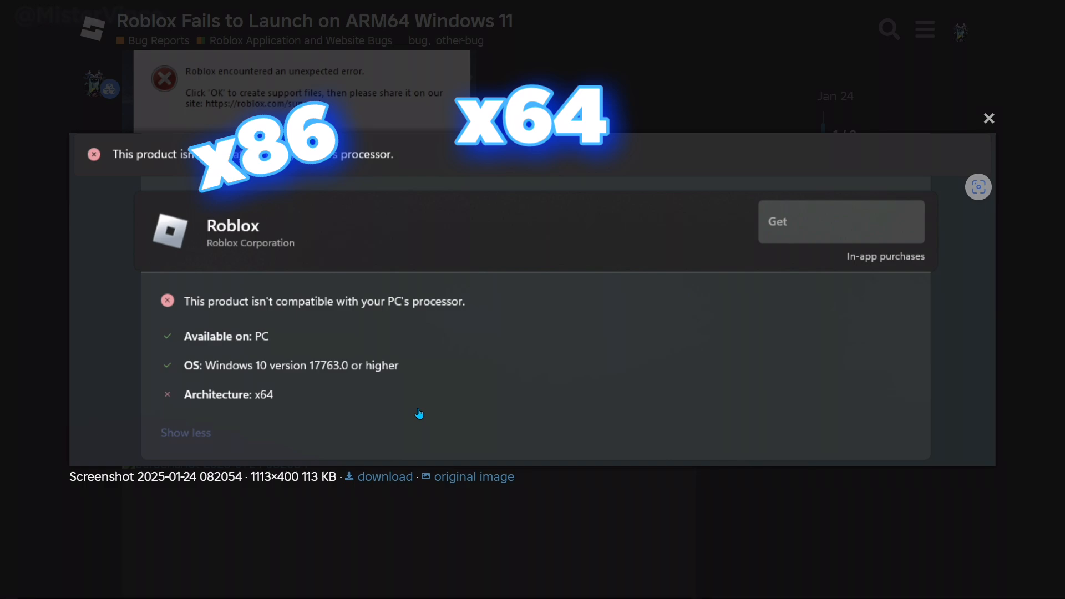
click(989, 119)
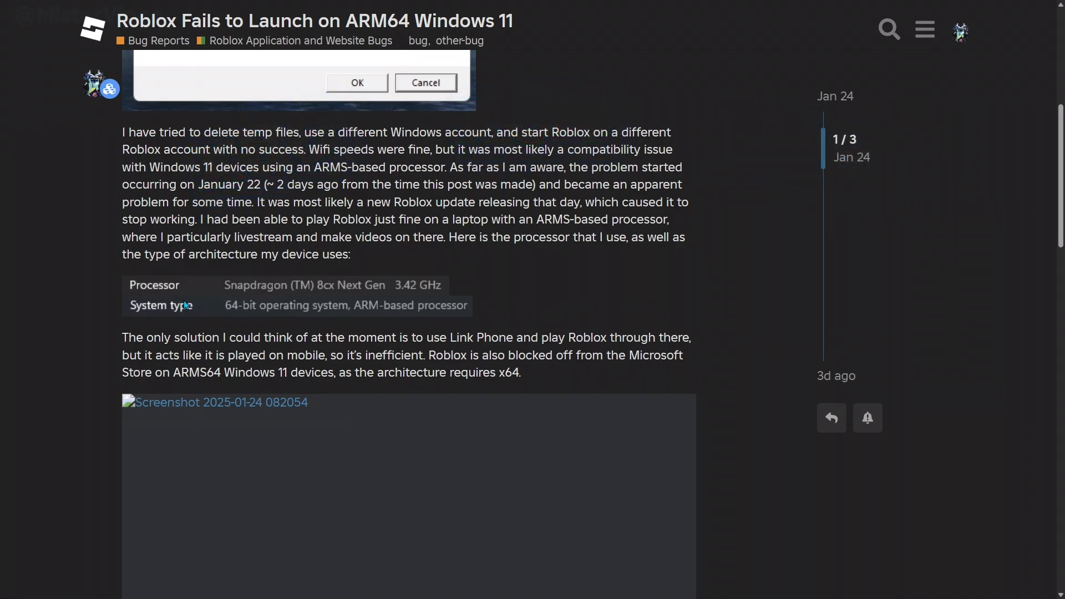
mouse_move(211, 302)
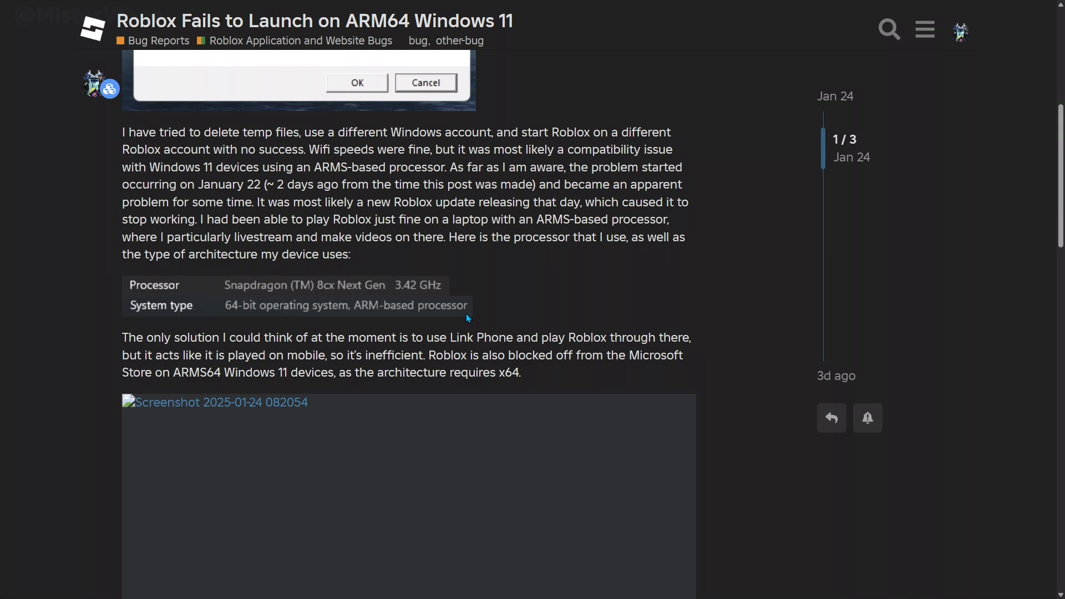
mouse_move(134, 307)
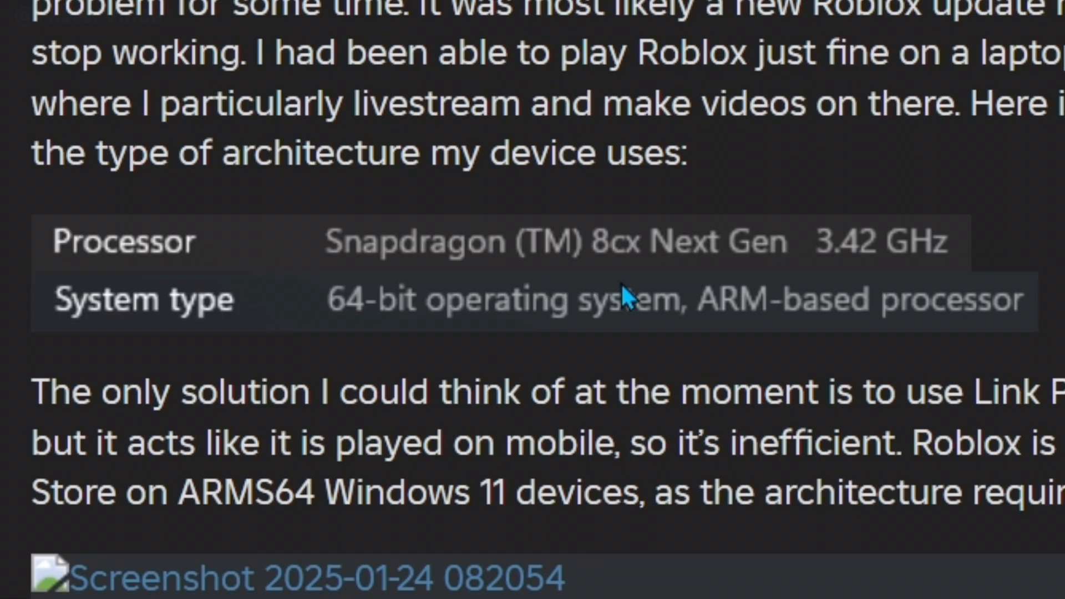
mouse_move(656, 337)
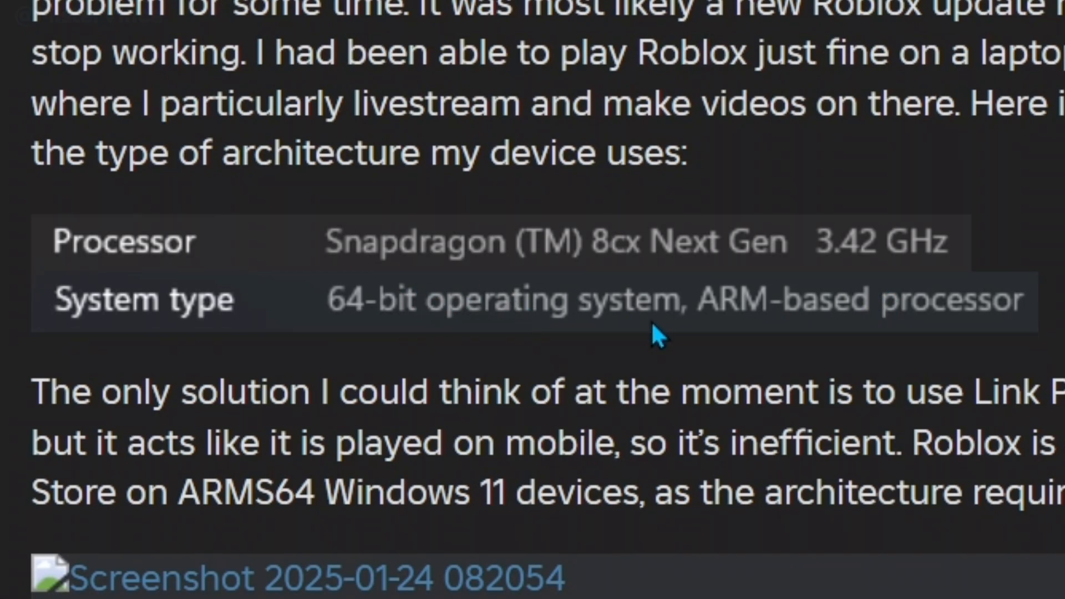
mouse_move(754, 319)
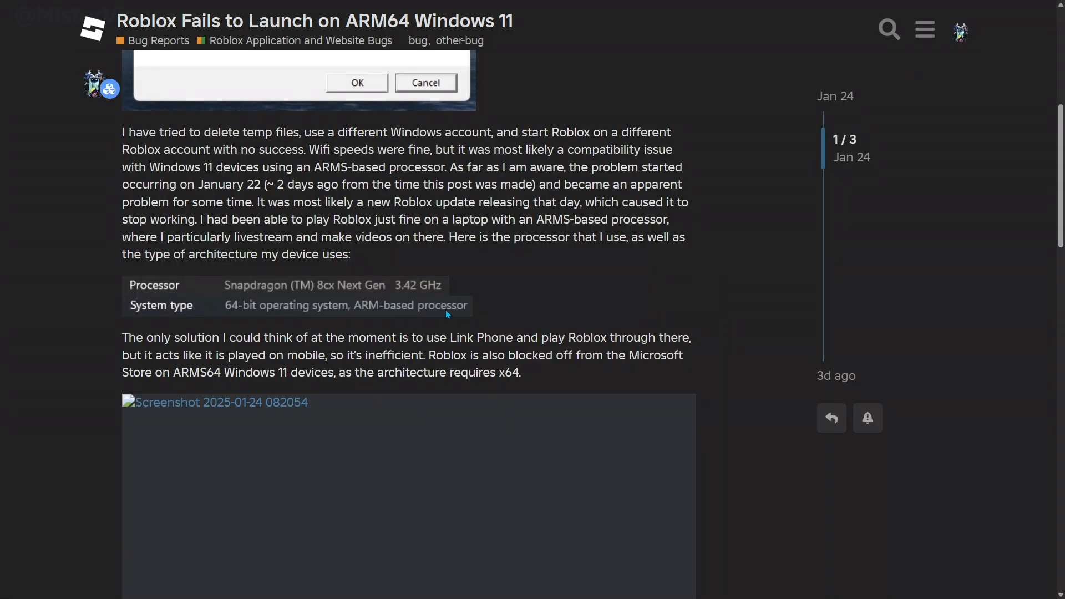
mouse_move(520, 307)
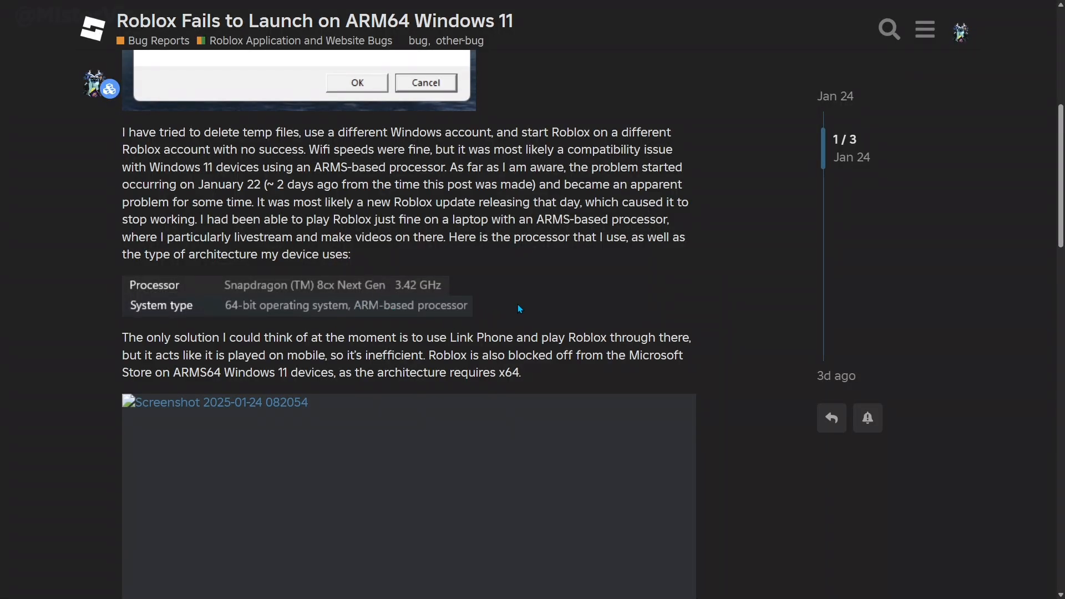
mouse_move(381, 332)
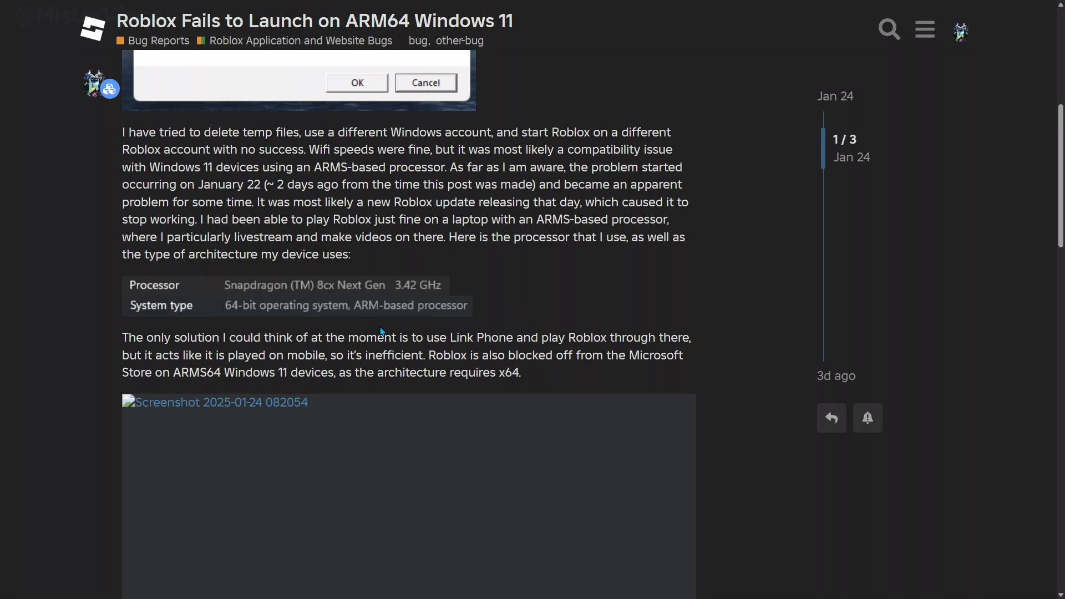
mouse_move(471, 320)
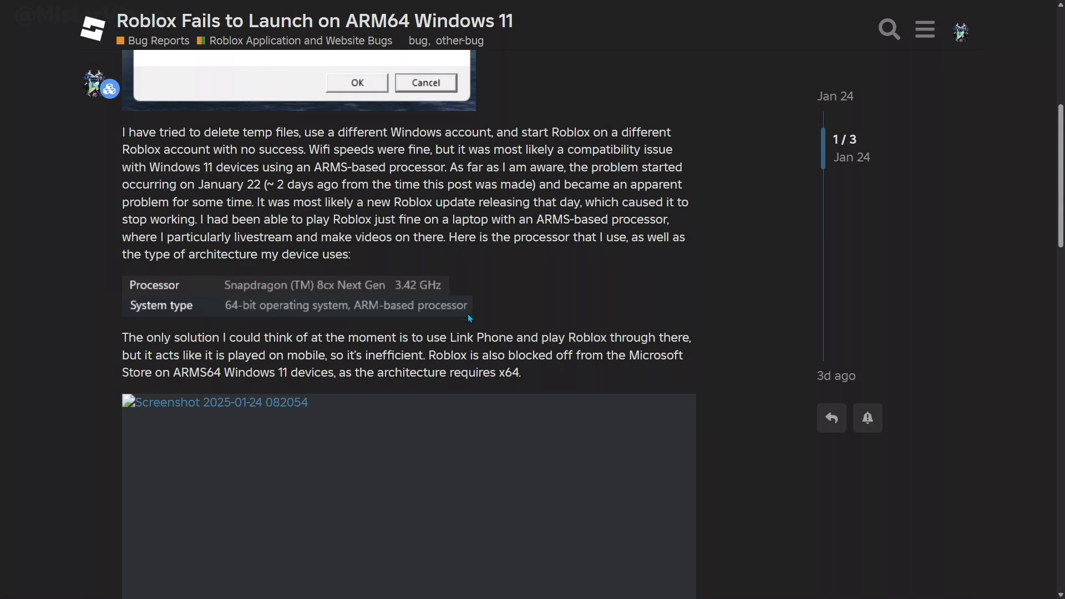
mouse_move(453, 318)
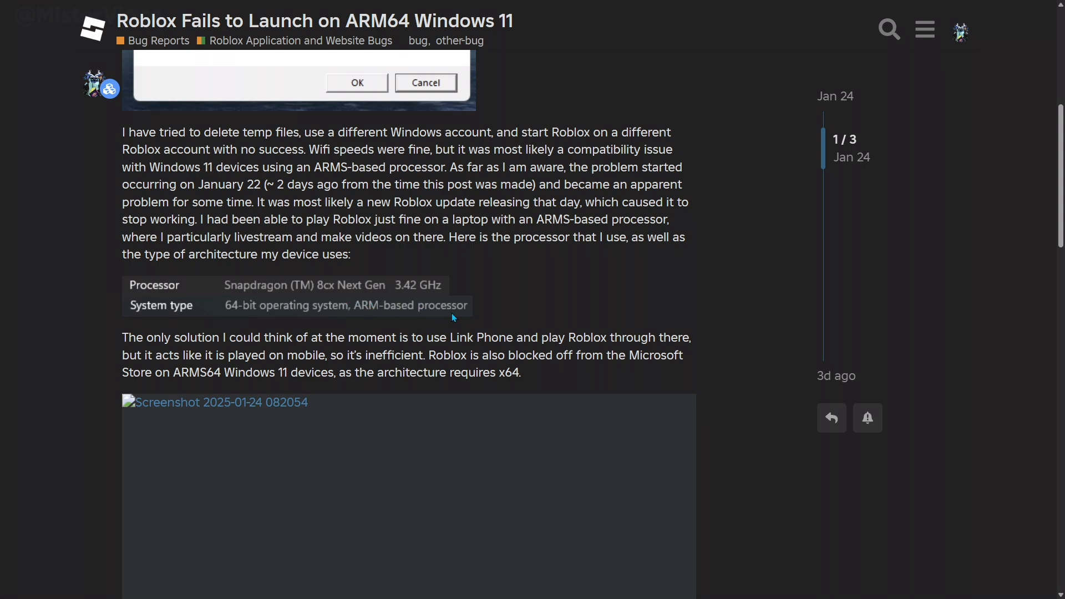
mouse_move(420, 306)
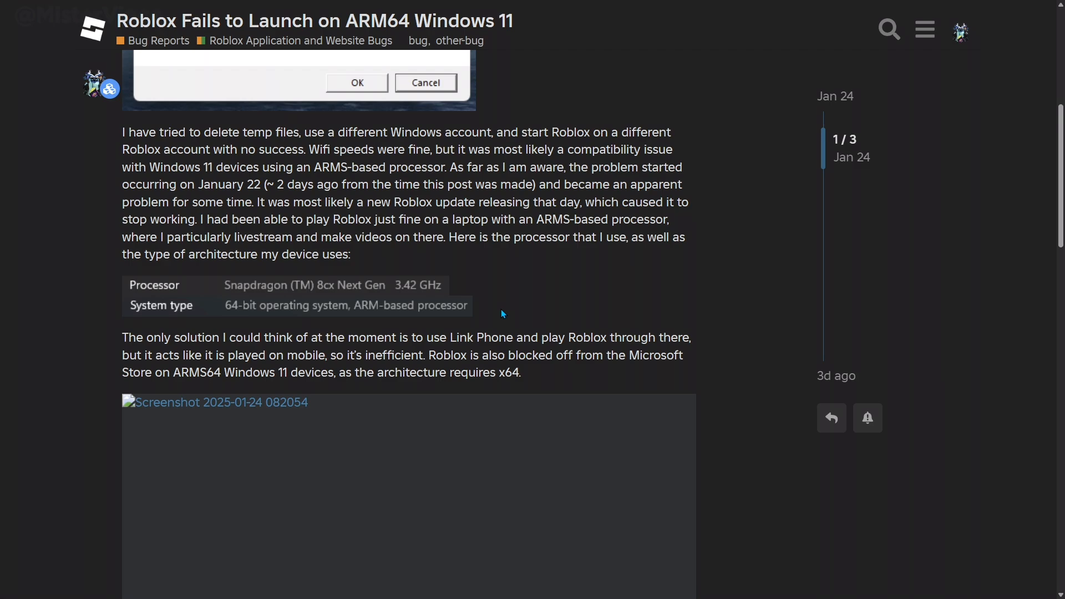
mouse_move(523, 308)
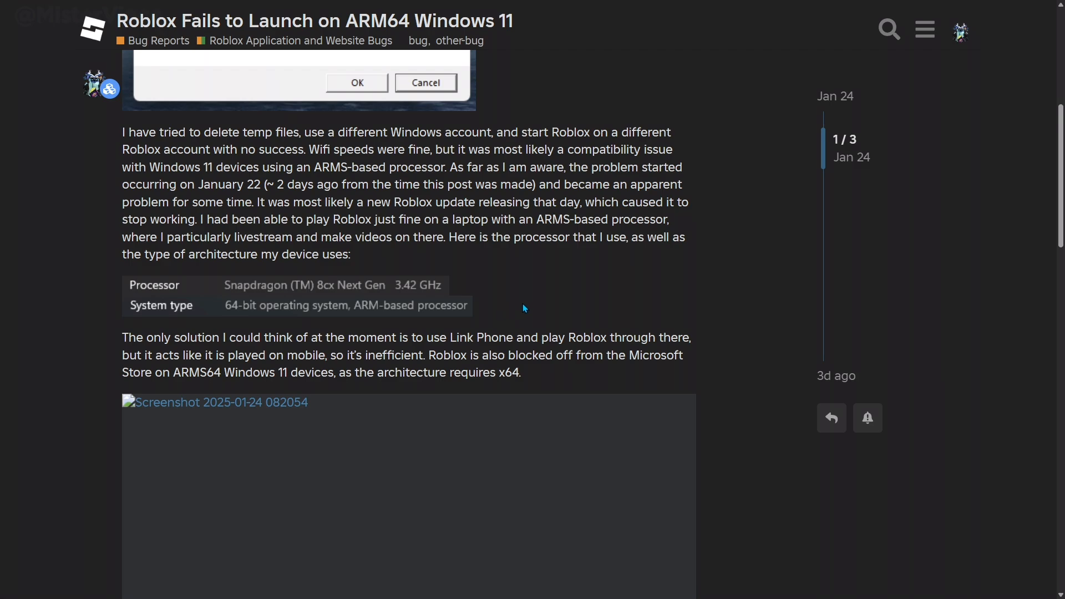
mouse_move(216, 281)
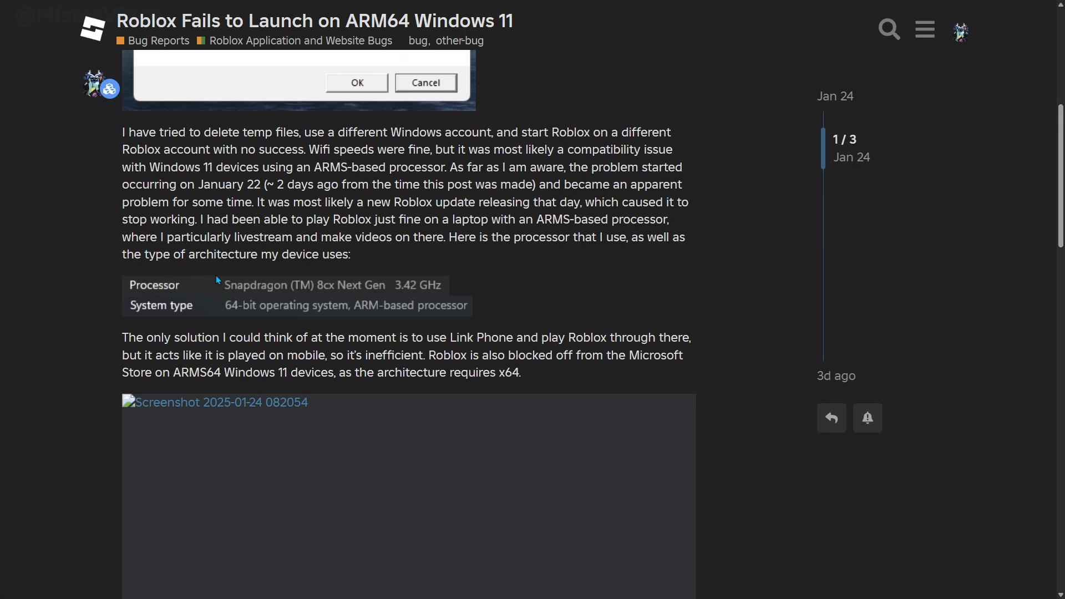
mouse_move(420, 274)
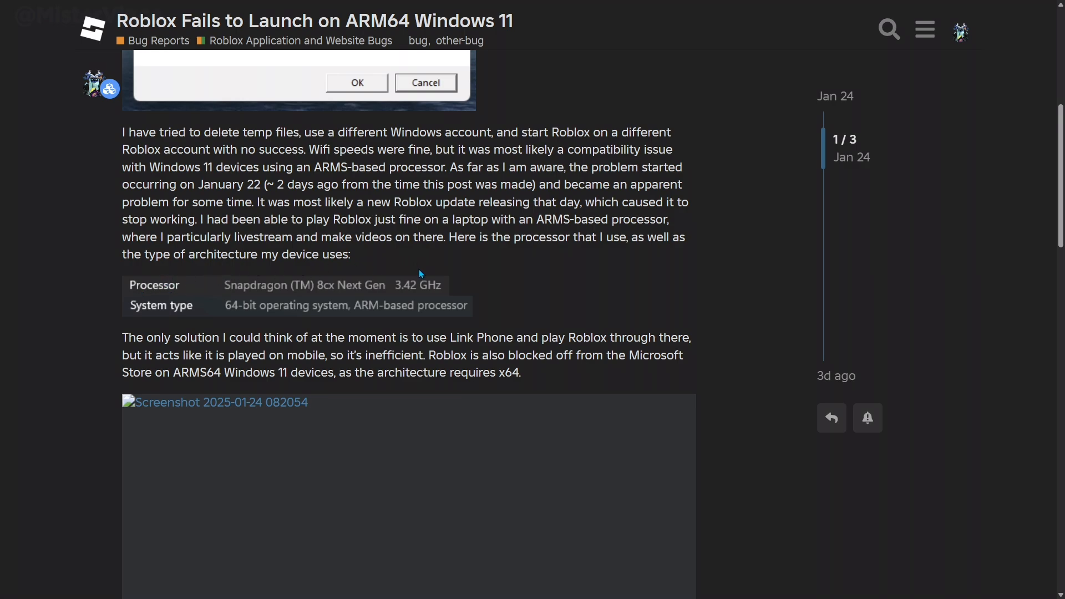
mouse_move(418, 273)
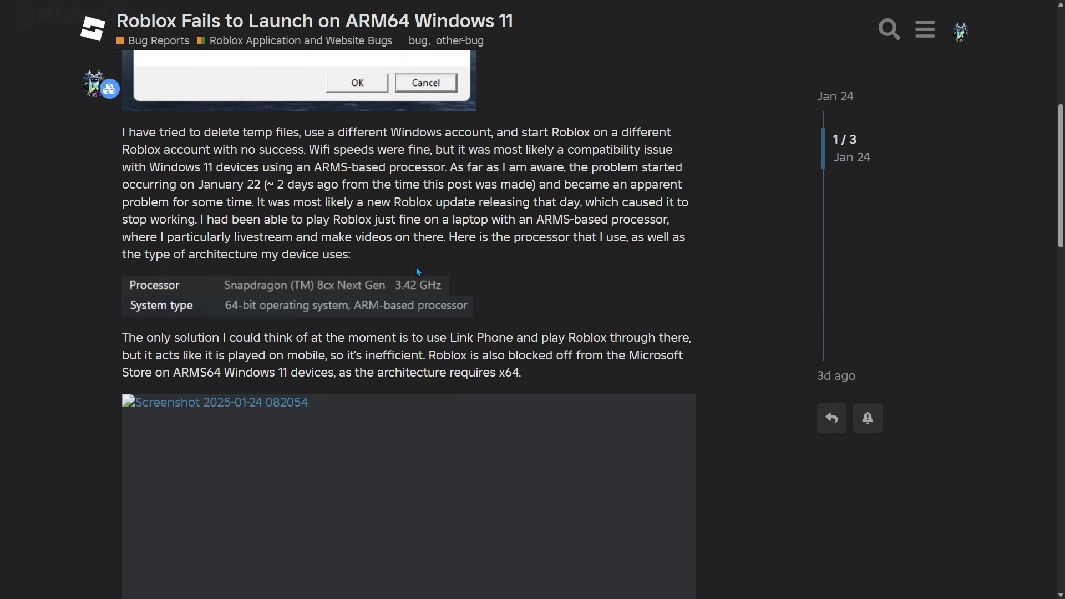
mouse_move(581, 259)
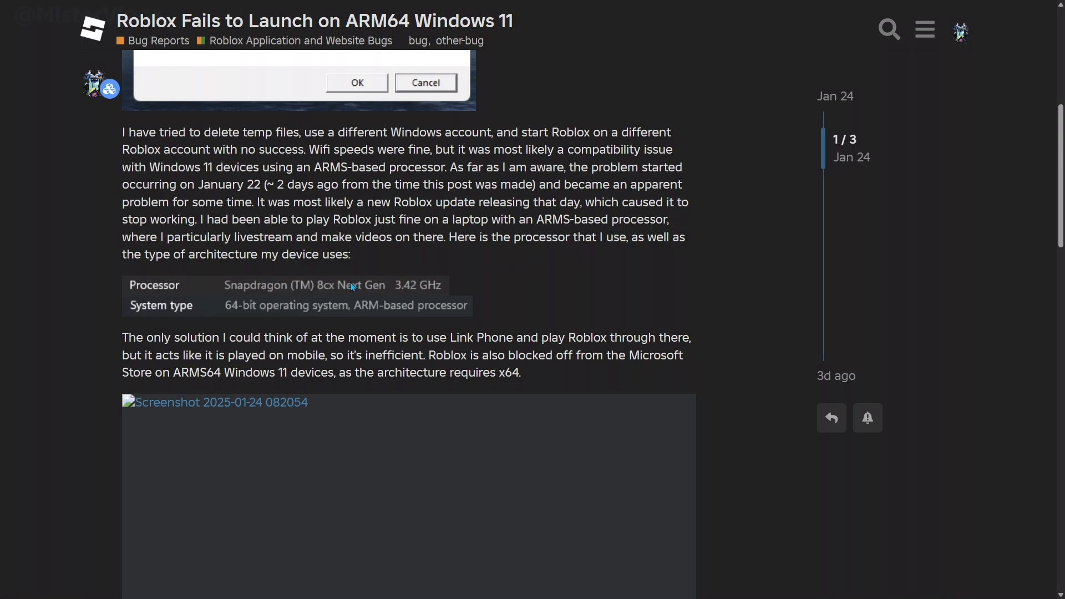
mouse_move(421, 265)
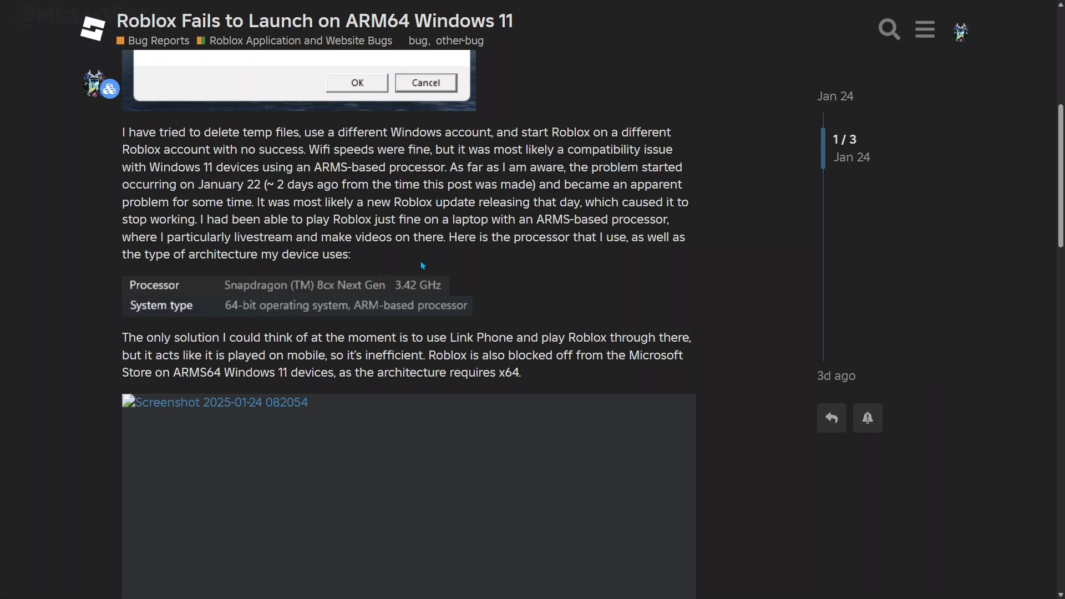
mouse_move(340, 295)
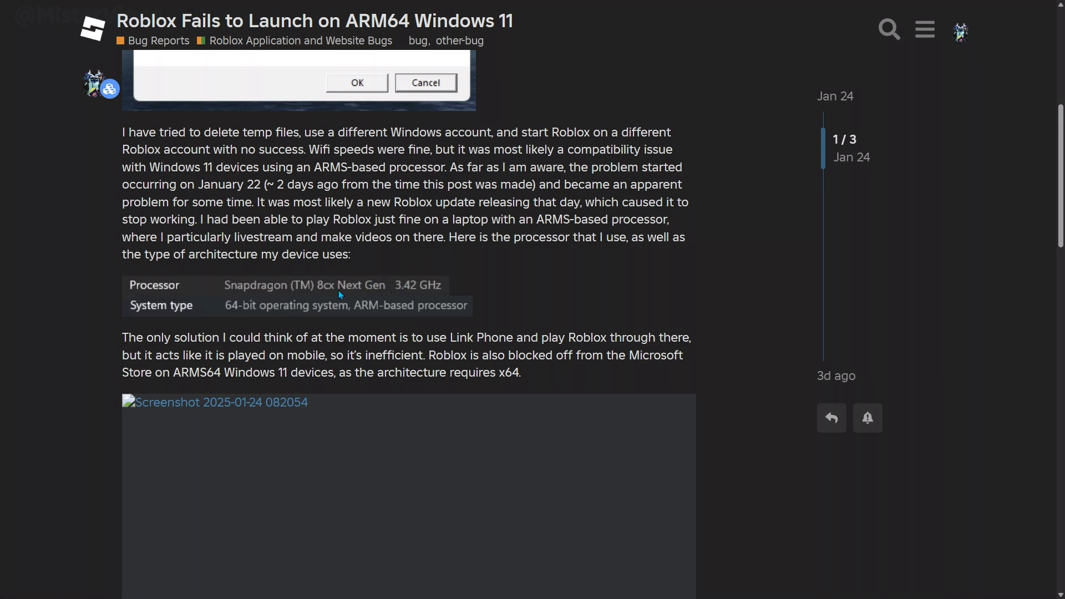
mouse_move(351, 291)
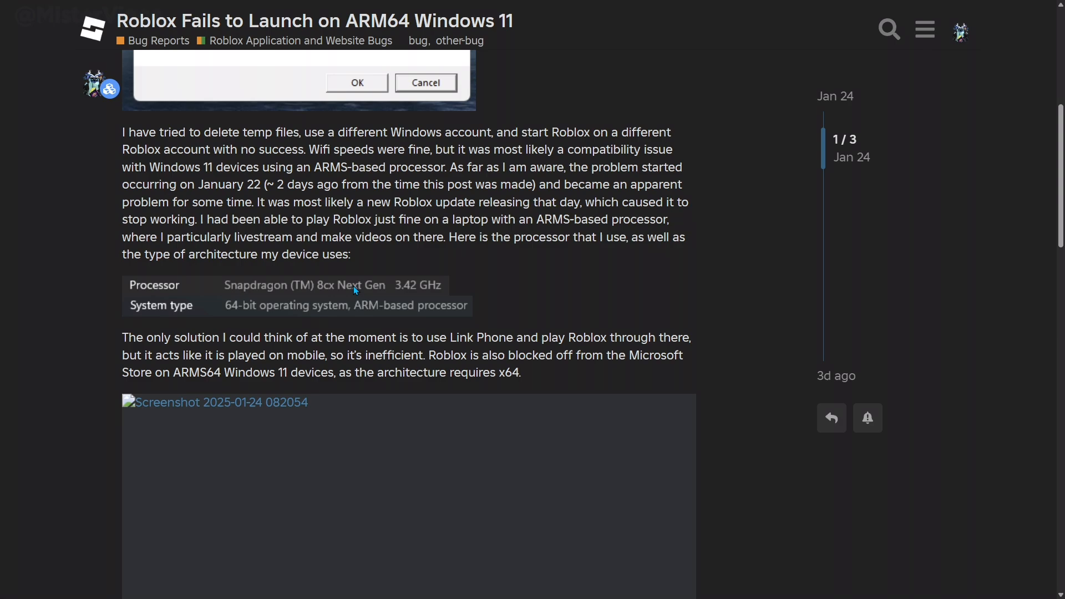
mouse_move(387, 286)
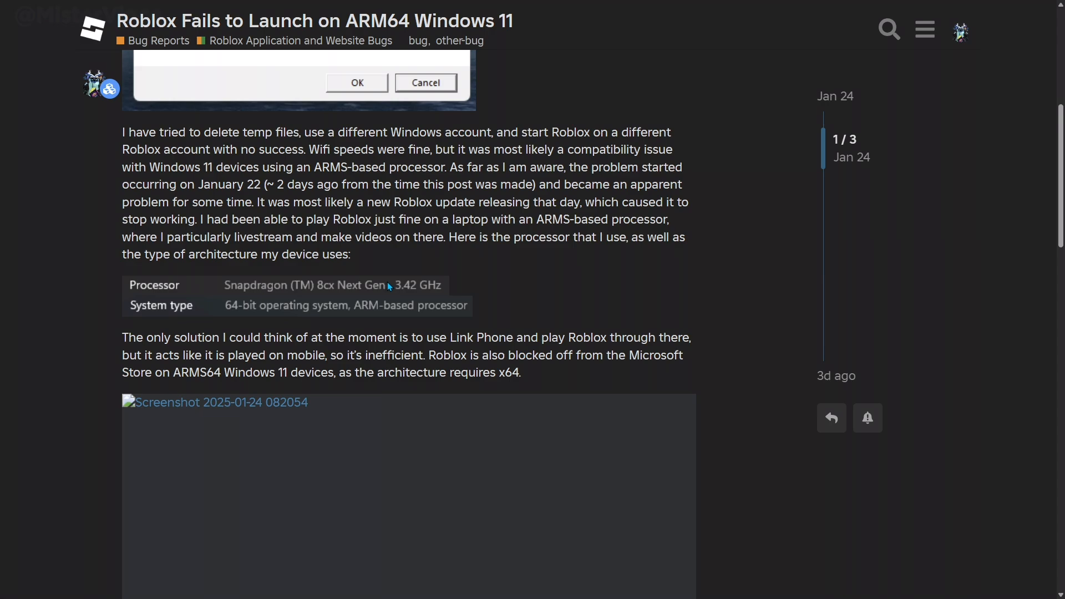
scroll(down, 3)
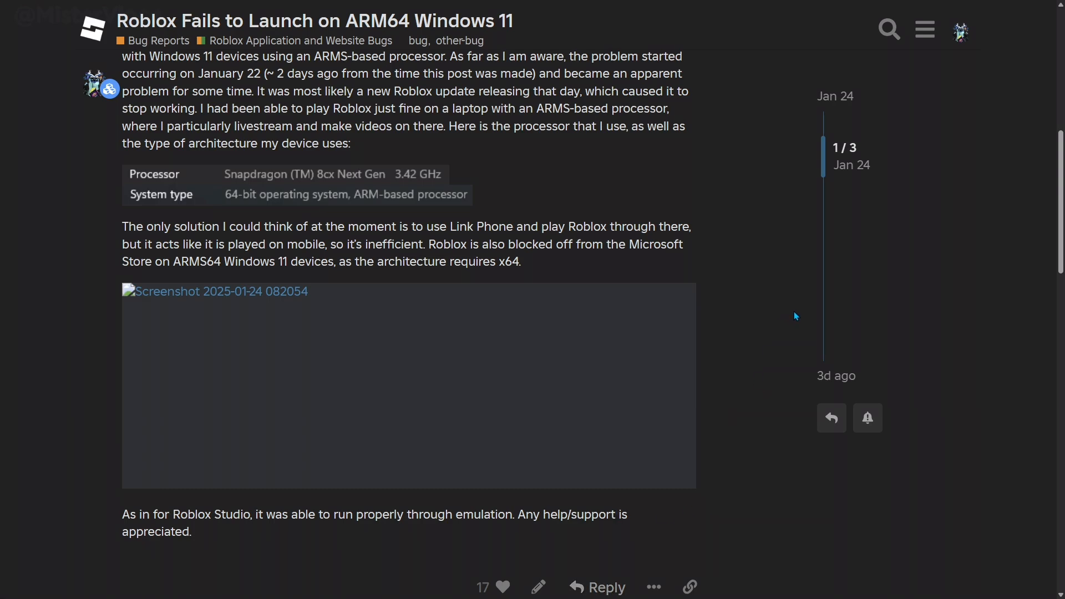
mouse_move(741, 320)
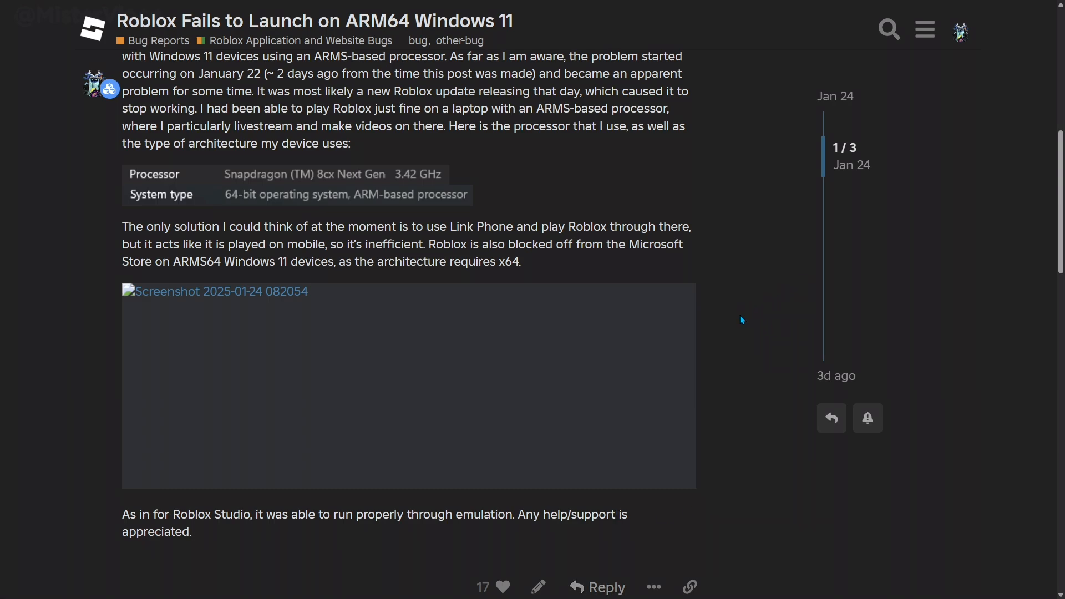
mouse_move(739, 315)
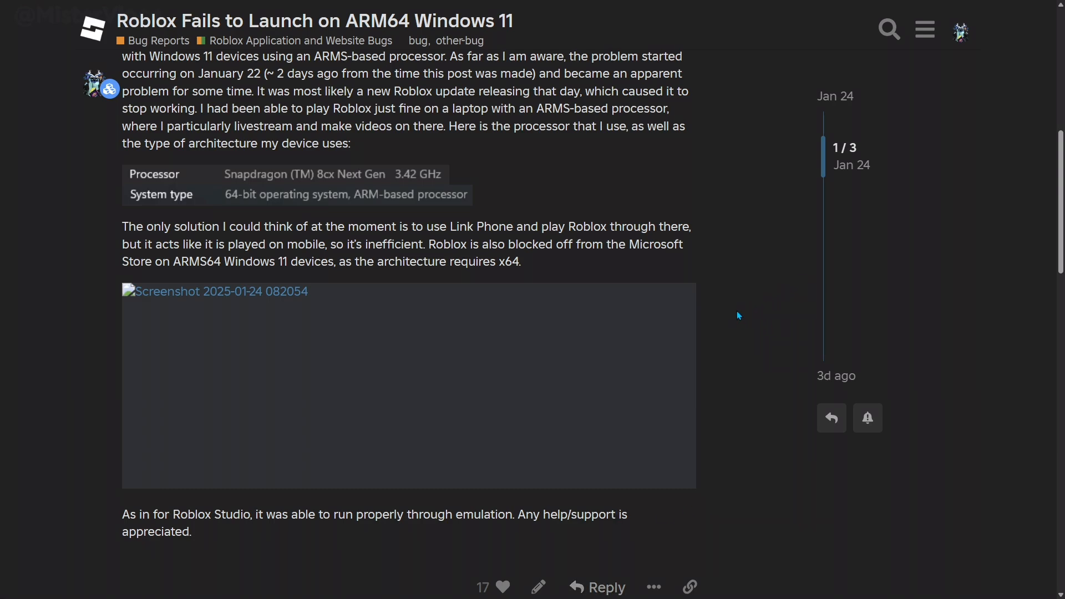
Scroll past the original post to both replies, including Gothguy's
scroll(down, 3)
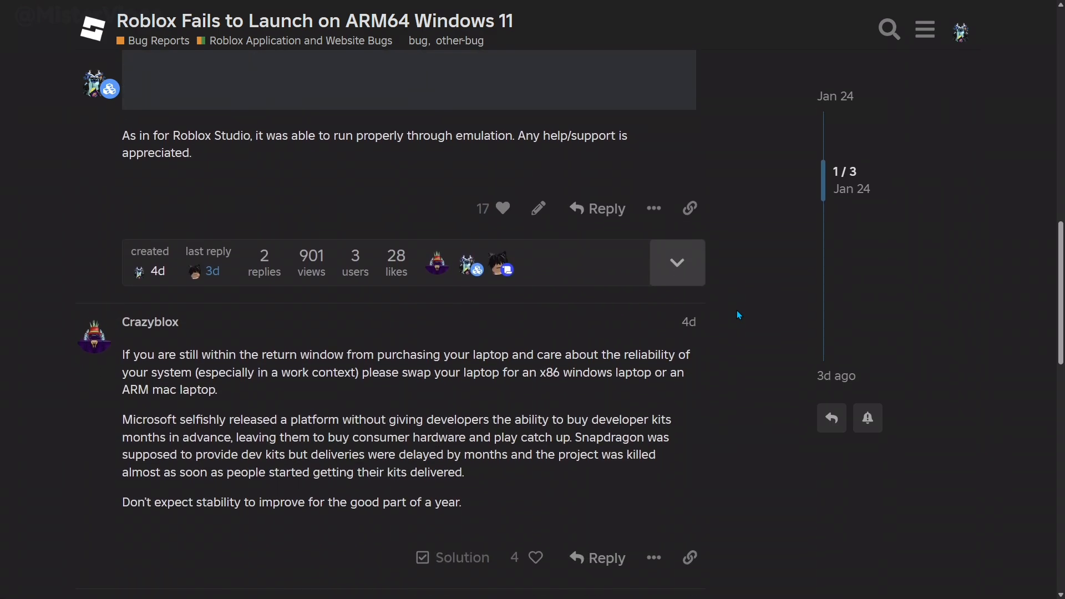
scroll(down, 3)
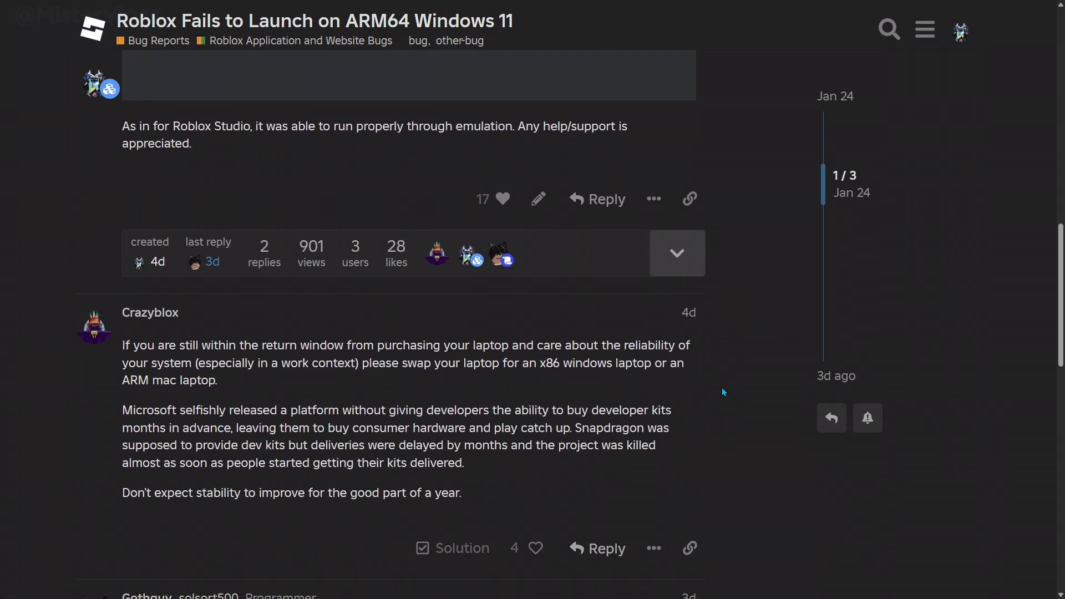
scroll(down, 3)
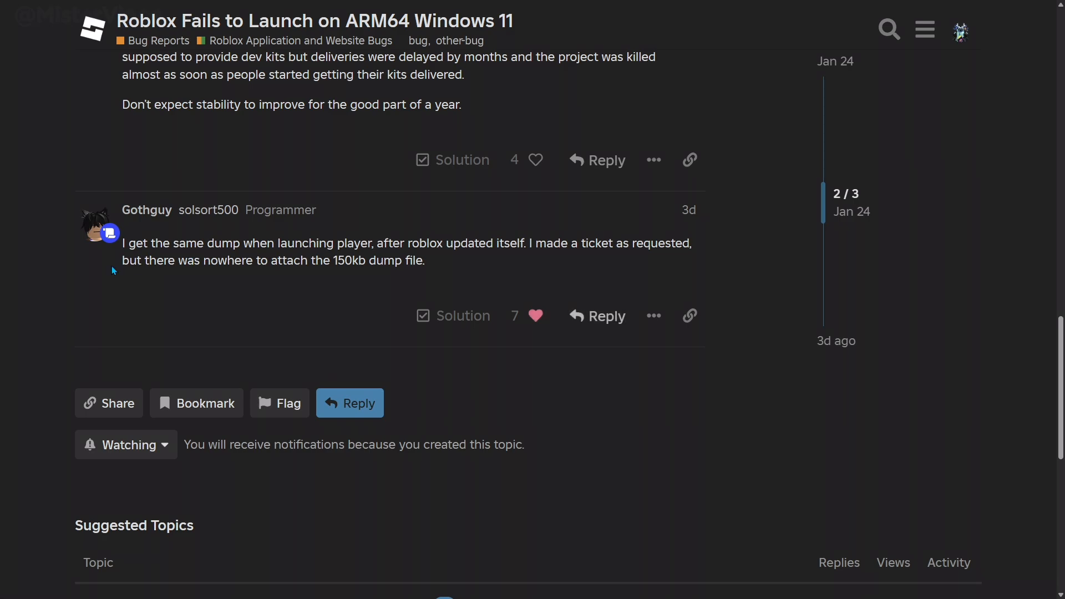
mouse_move(702, 274)
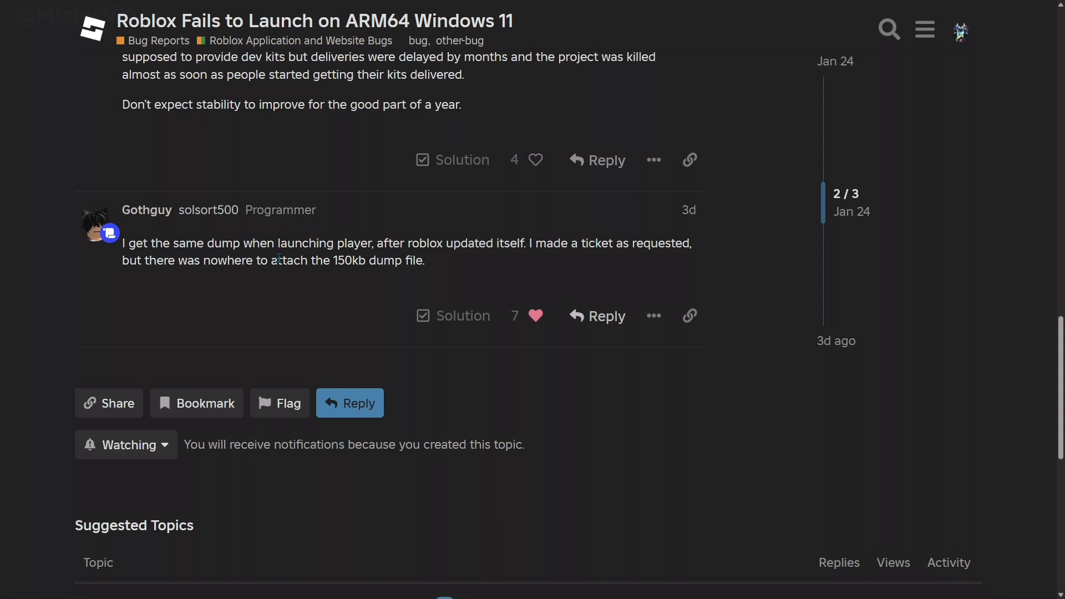
mouse_move(530, 275)
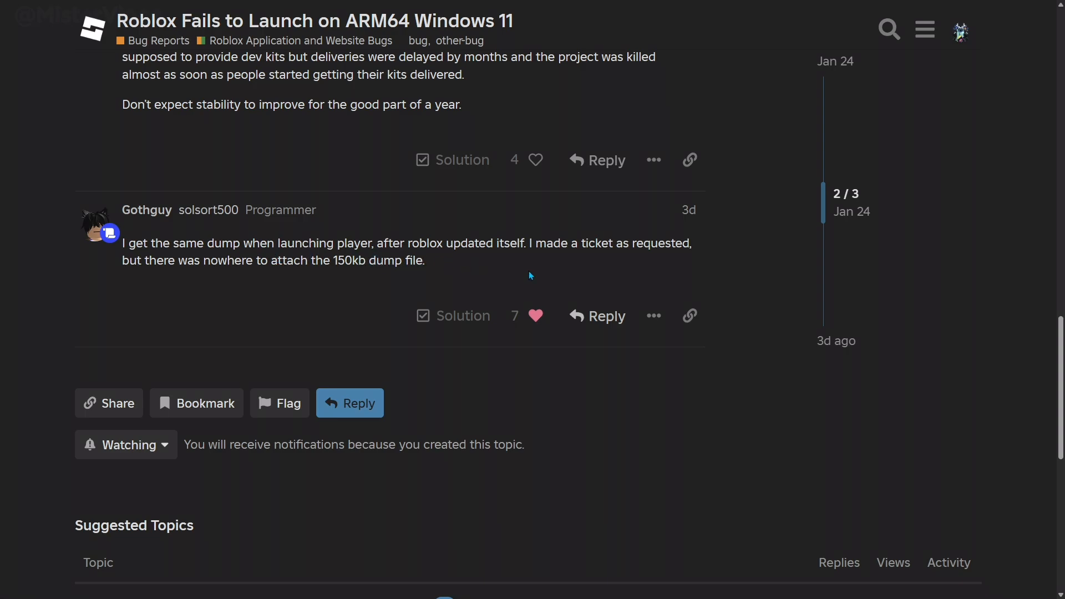
mouse_move(756, 245)
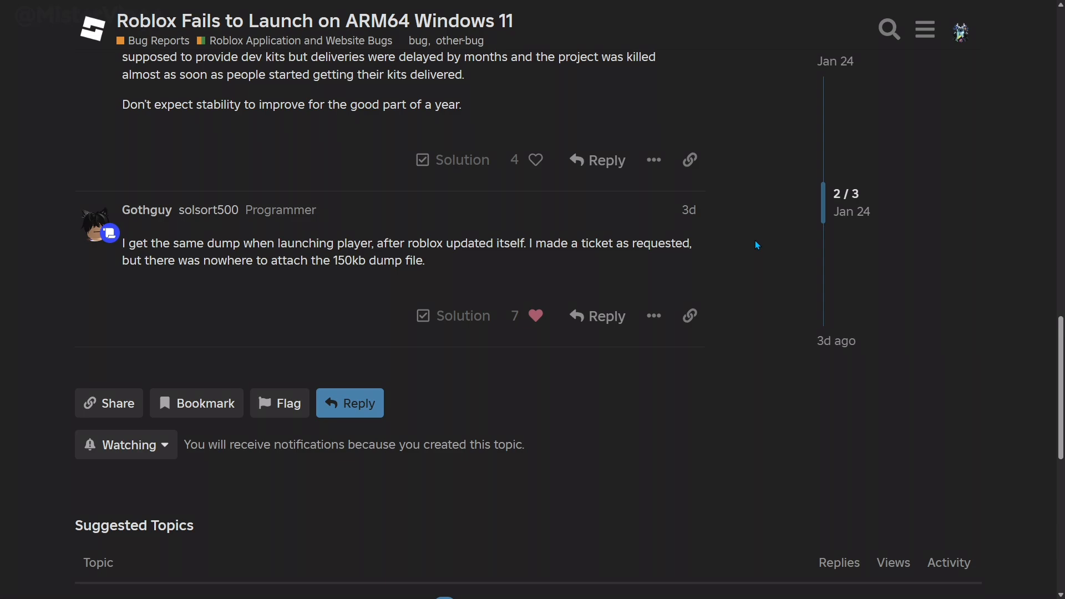
mouse_move(733, 266)
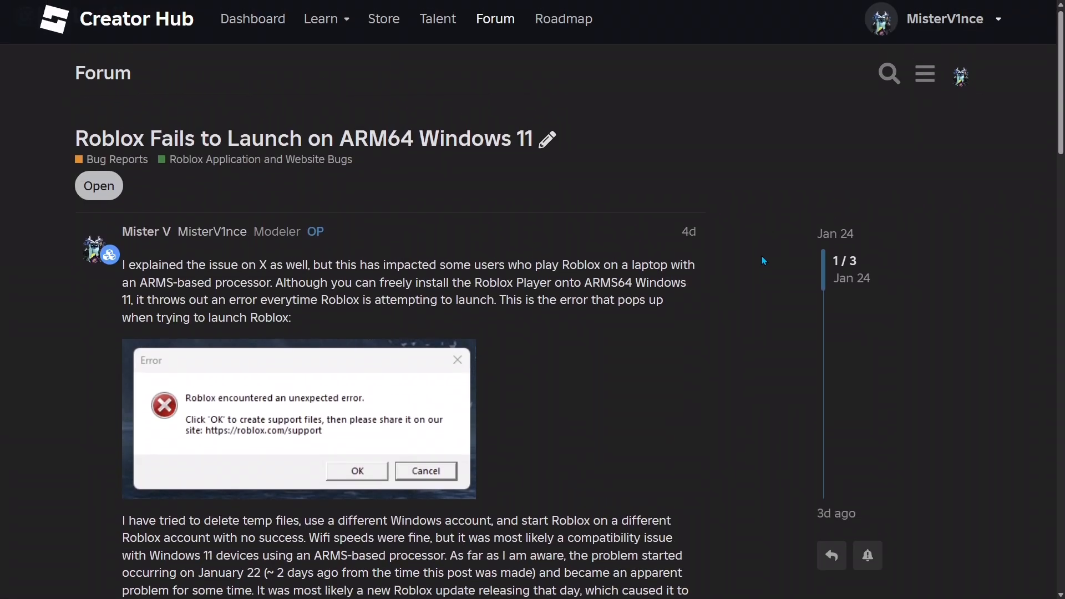
mouse_move(706, 223)
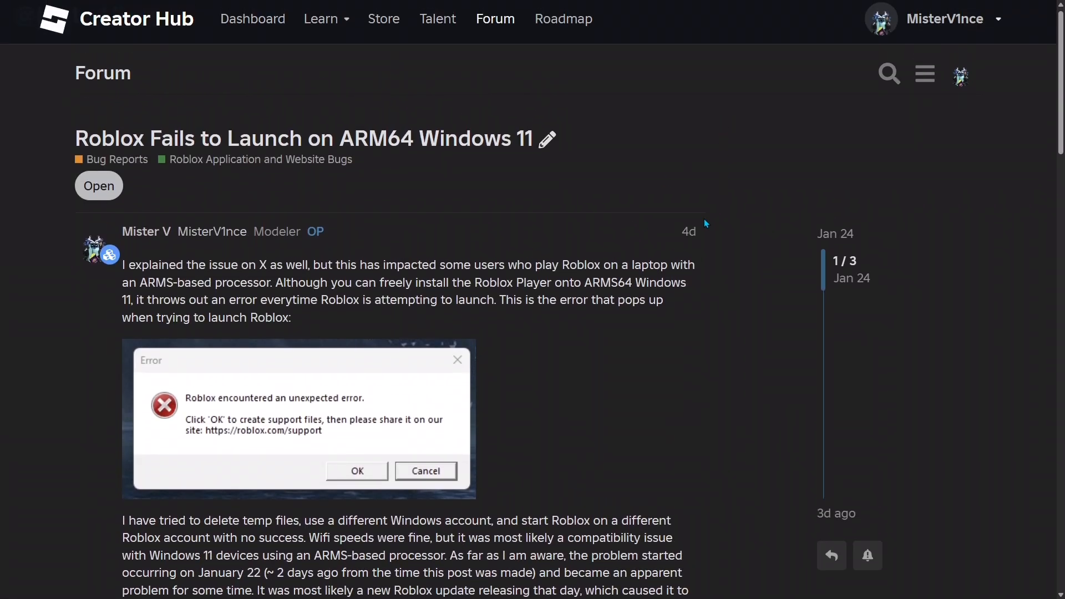
mouse_move(586, 285)
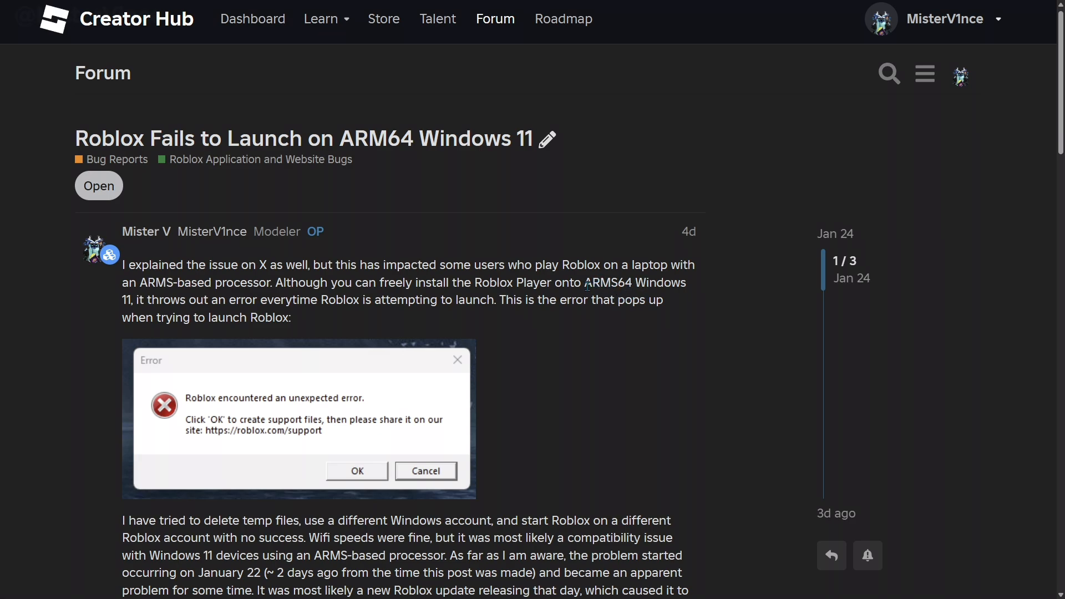
drag(582, 282, 291, 318)
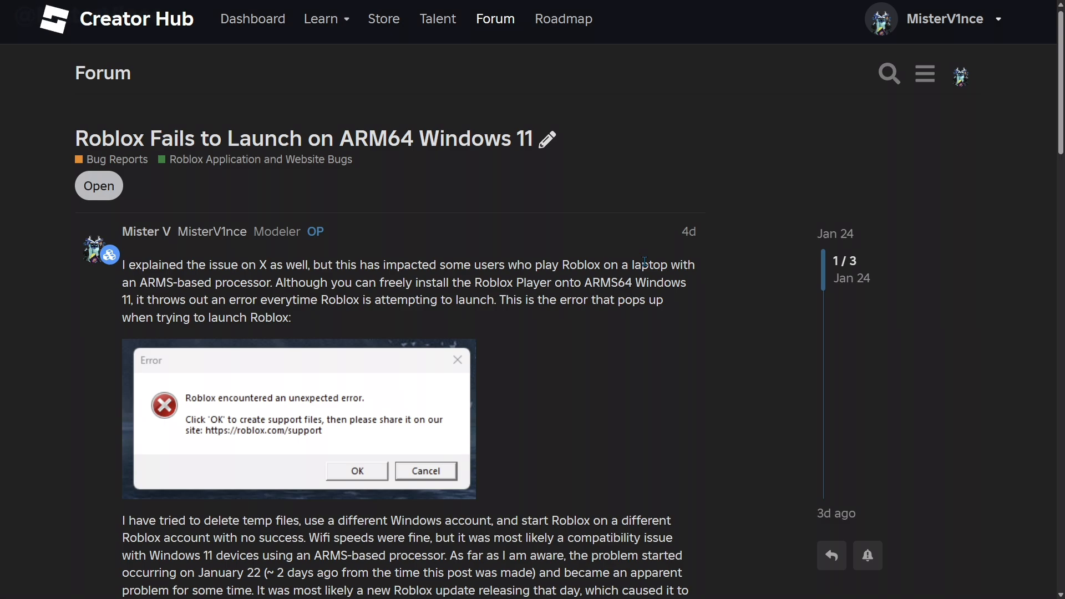
mouse_move(620, 242)
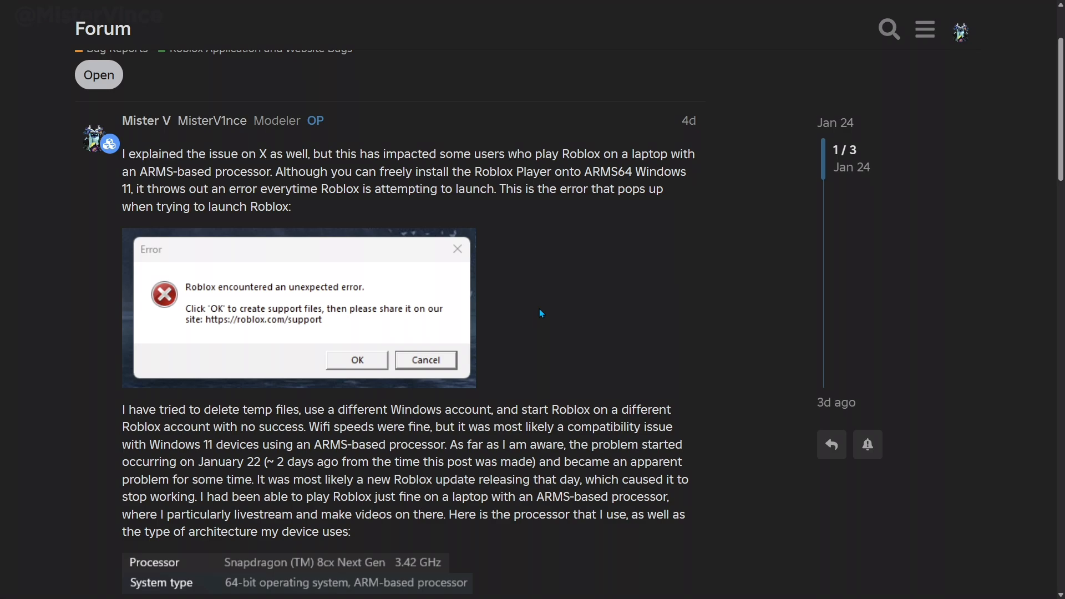
mouse_move(418, 320)
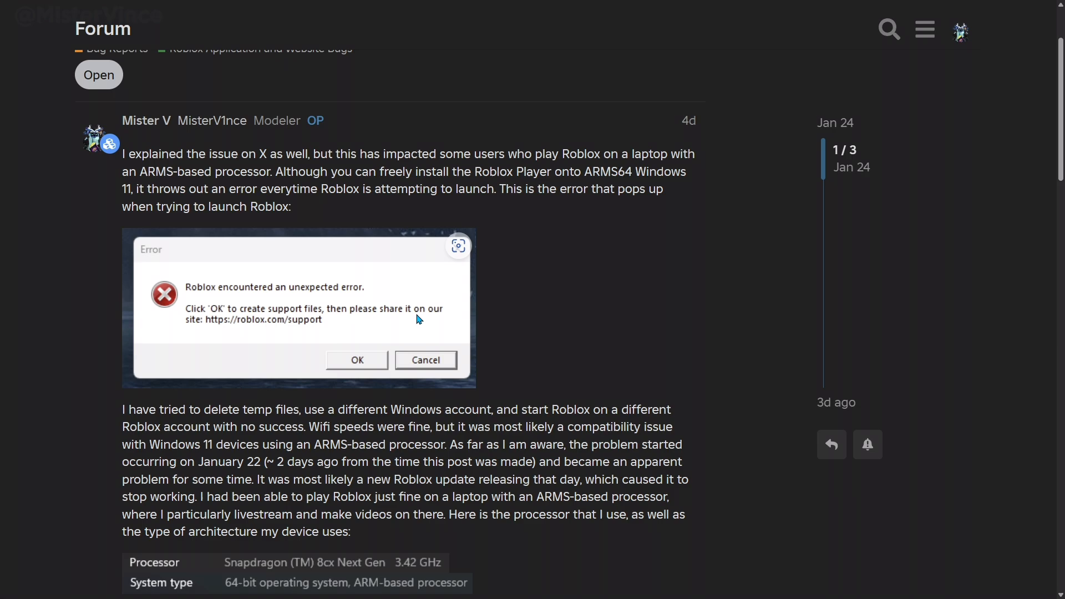
mouse_move(503, 321)
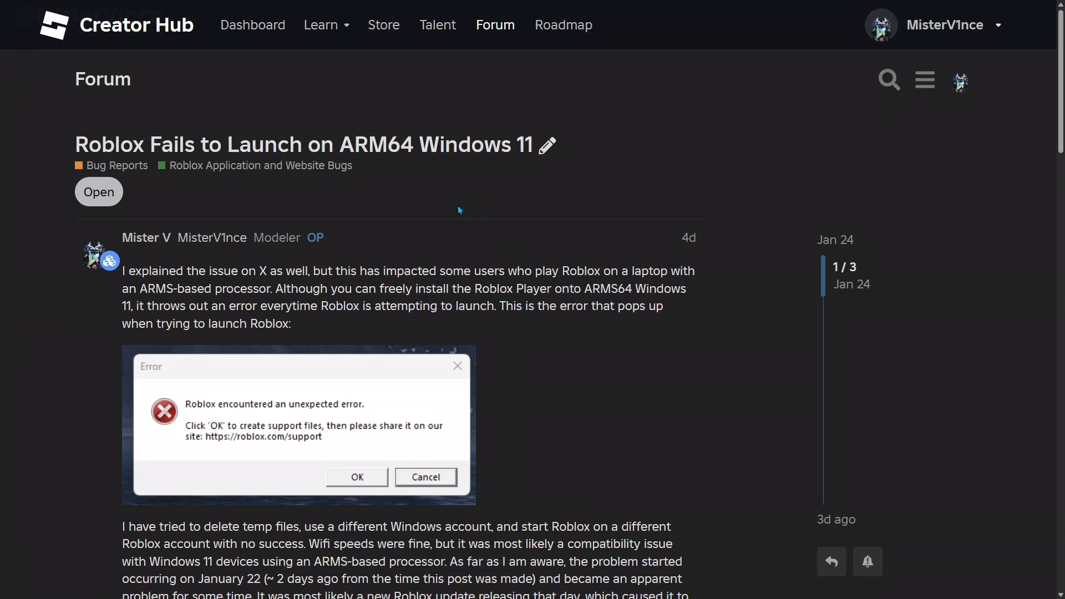
mouse_move(109, 199)
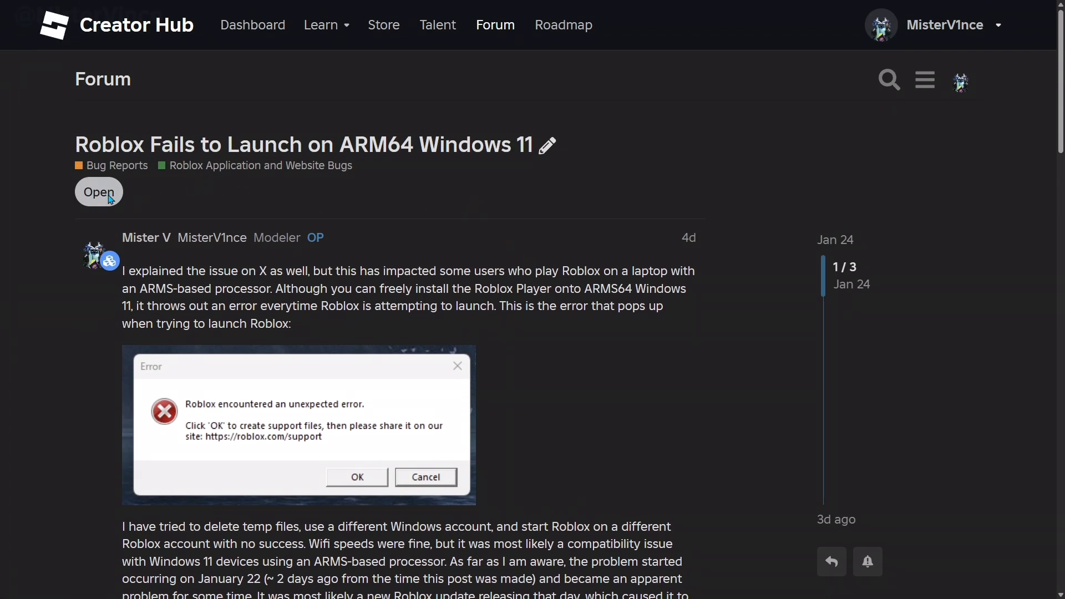
mouse_move(137, 203)
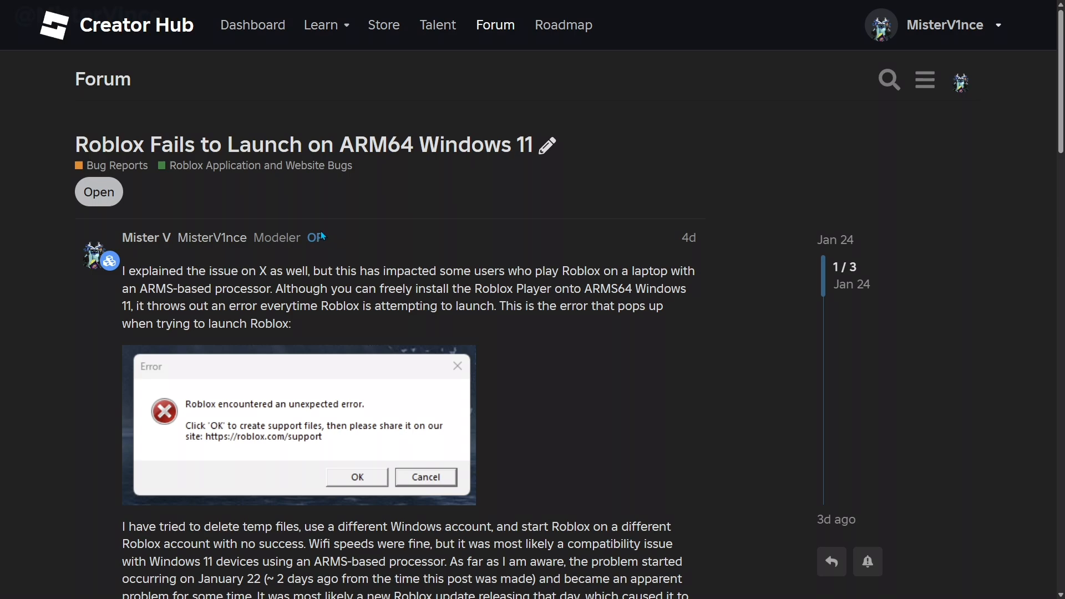
mouse_move(169, 204)
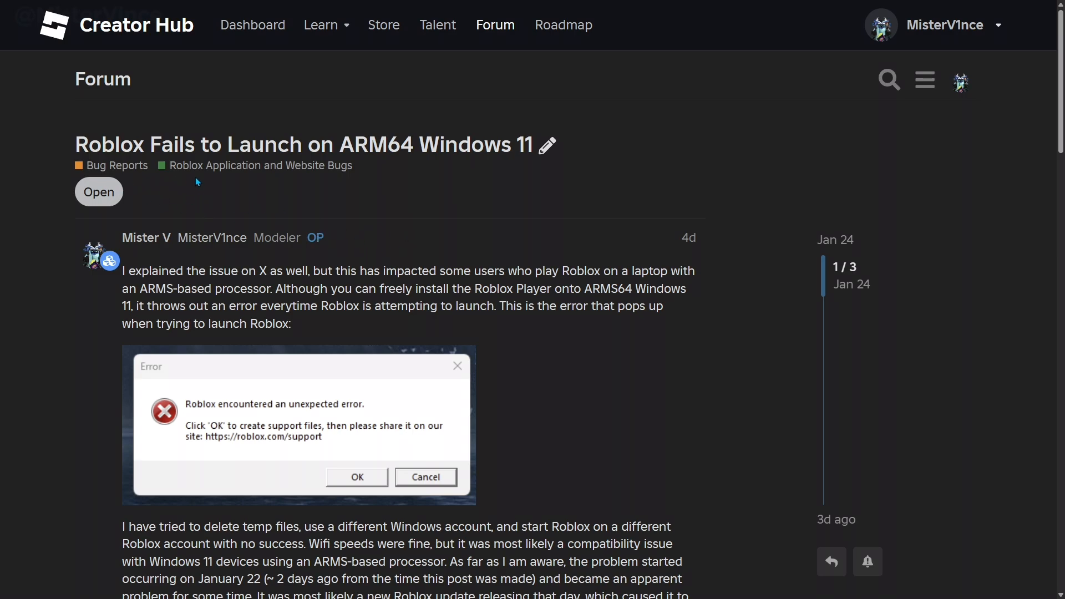
scroll(down, 3)
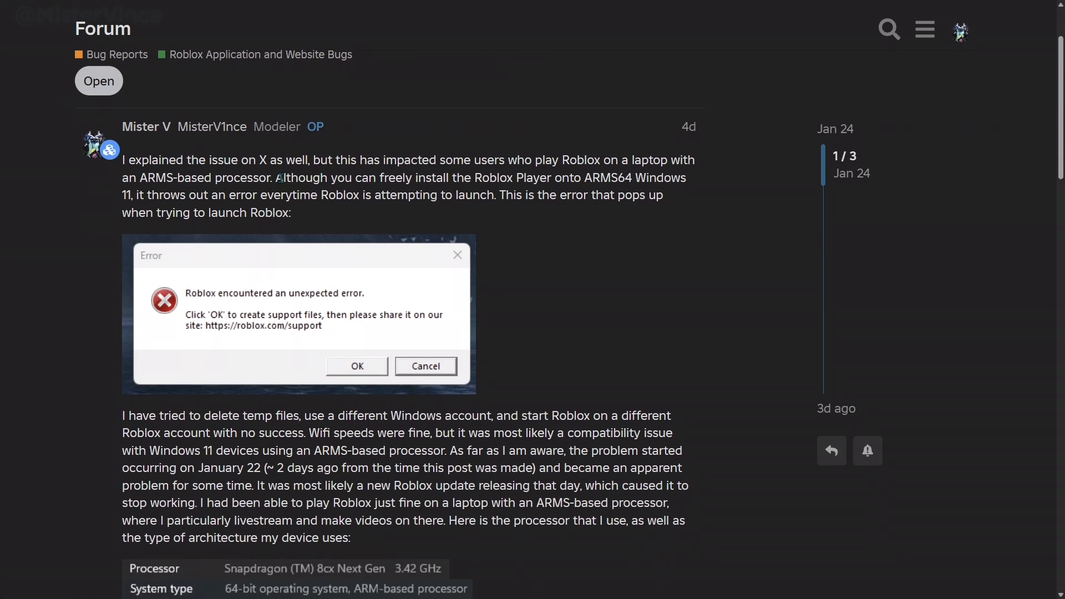
scroll(down, 3)
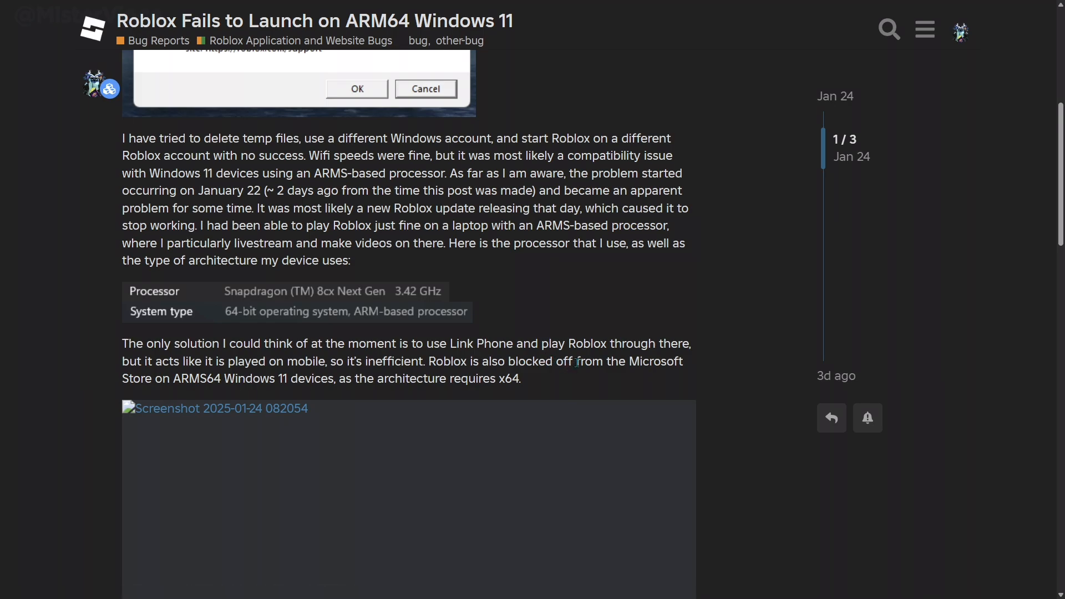
scroll(down, 3)
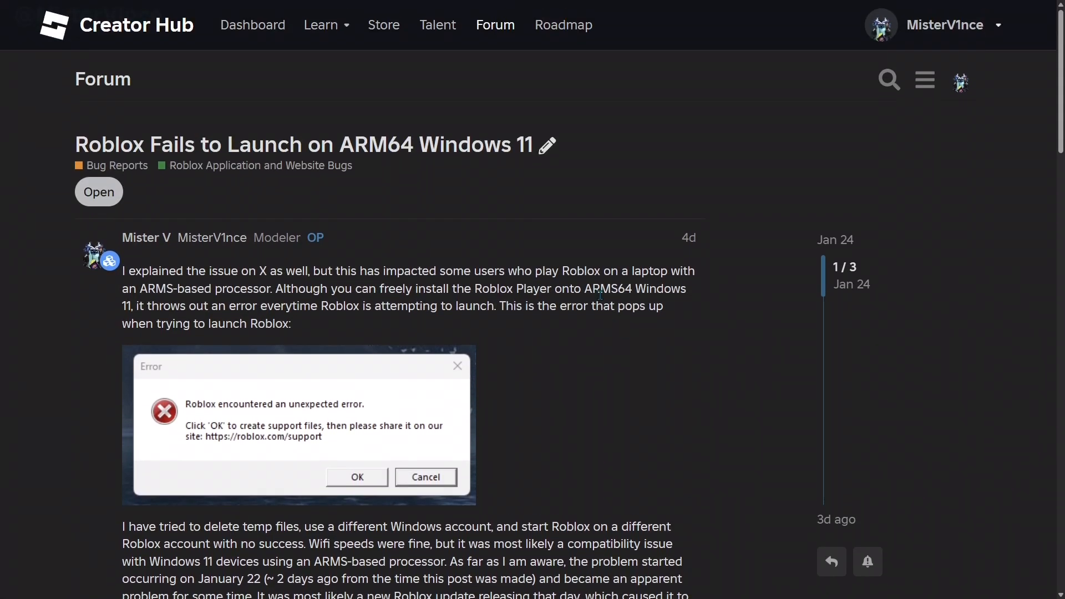
mouse_move(611, 221)
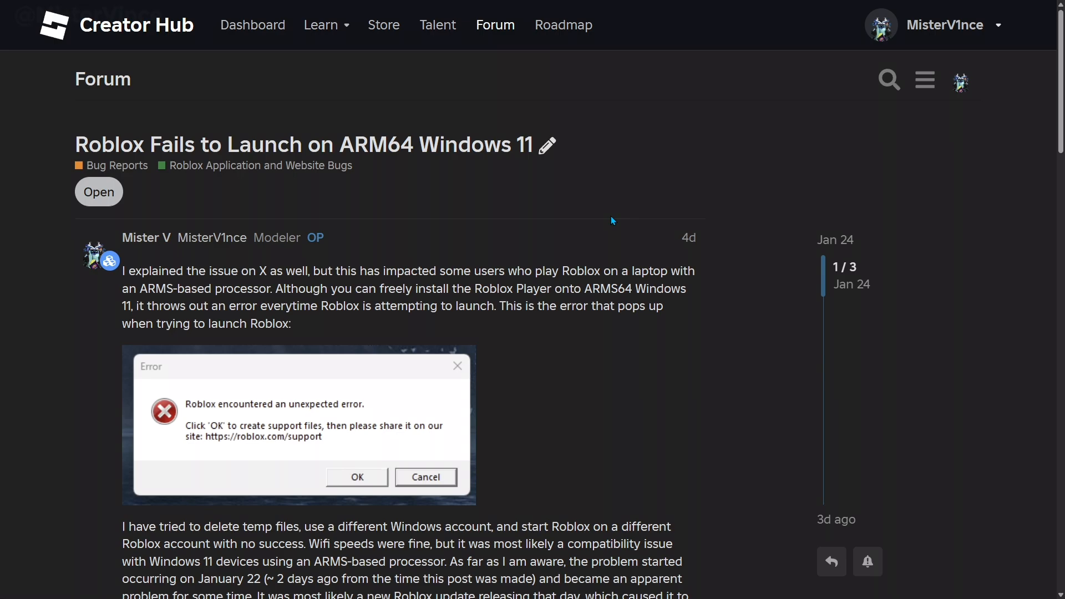
scroll(down, 3)
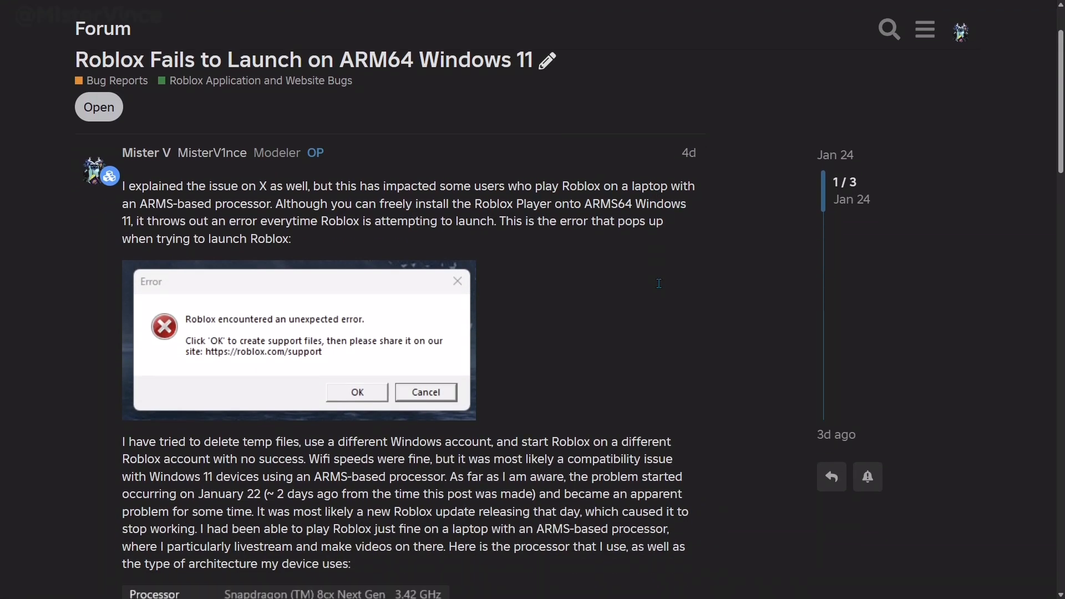
scroll(down, 3)
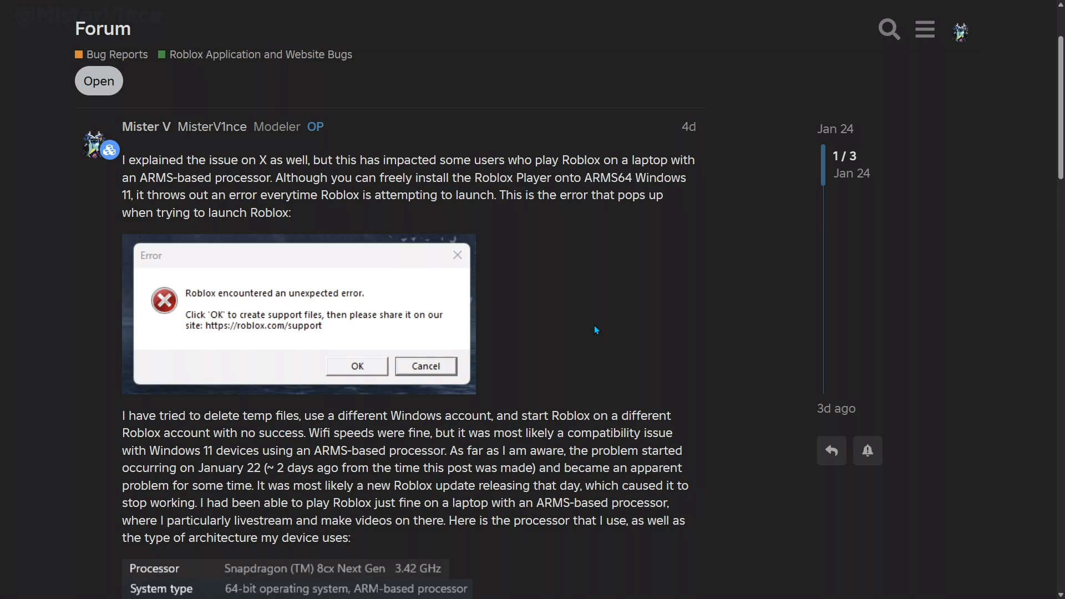
mouse_move(400, 369)
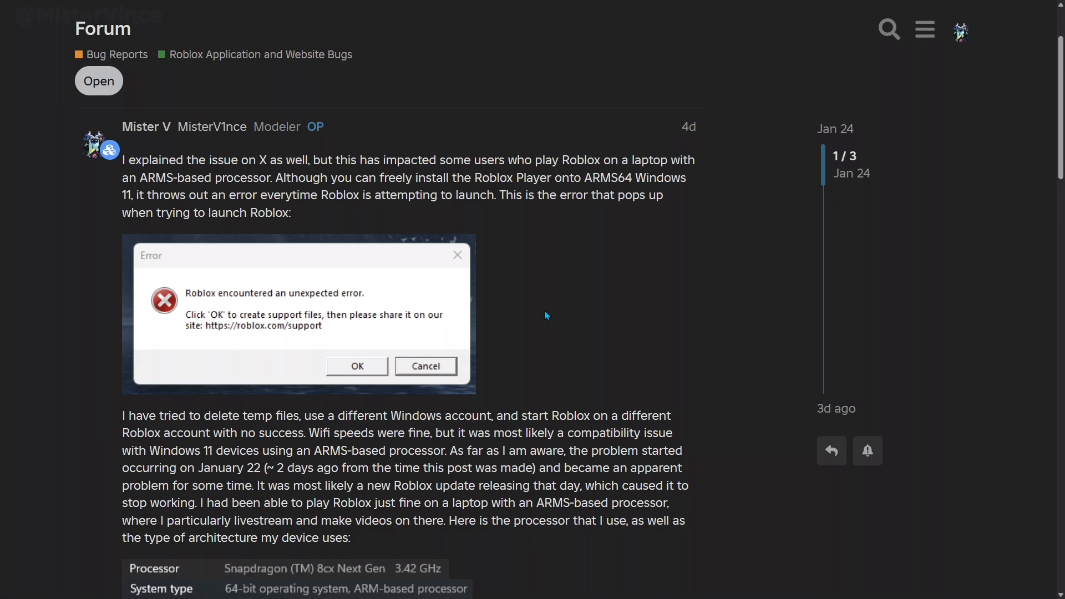
mouse_move(552, 314)
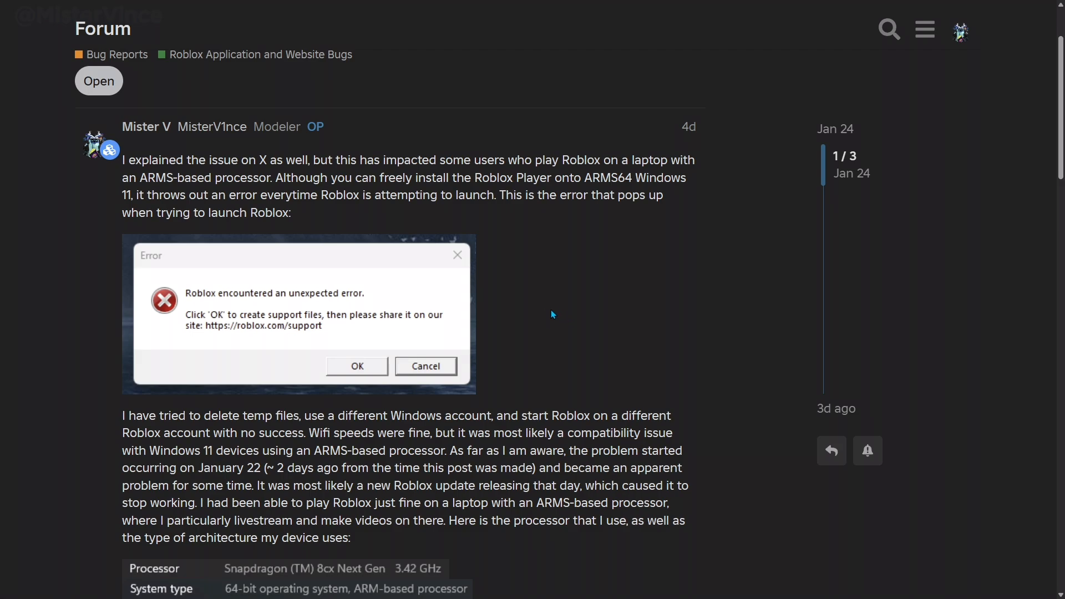
mouse_move(612, 304)
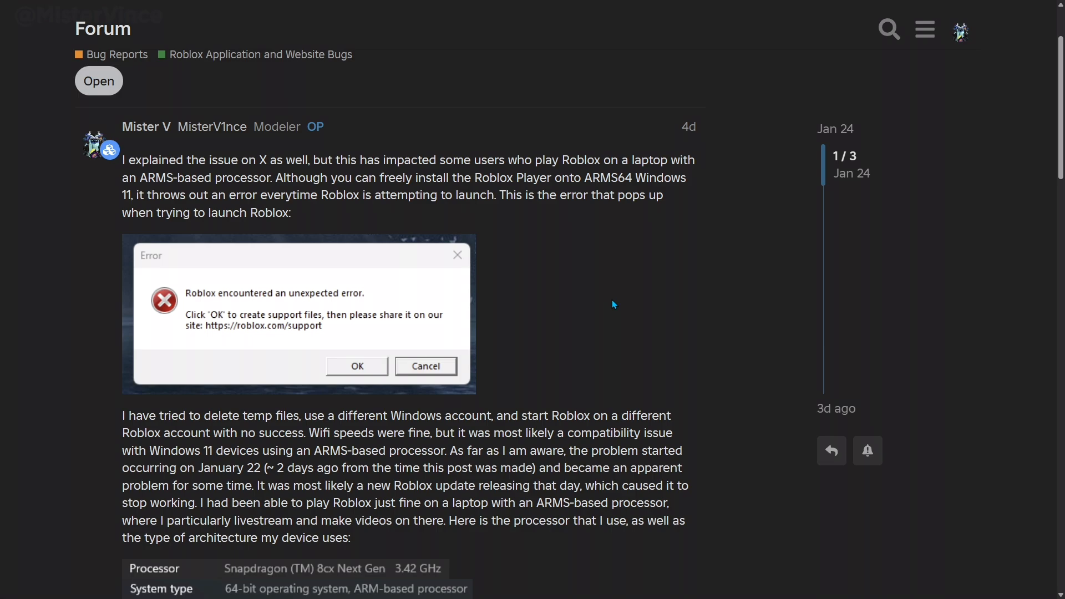
mouse_move(586, 321)
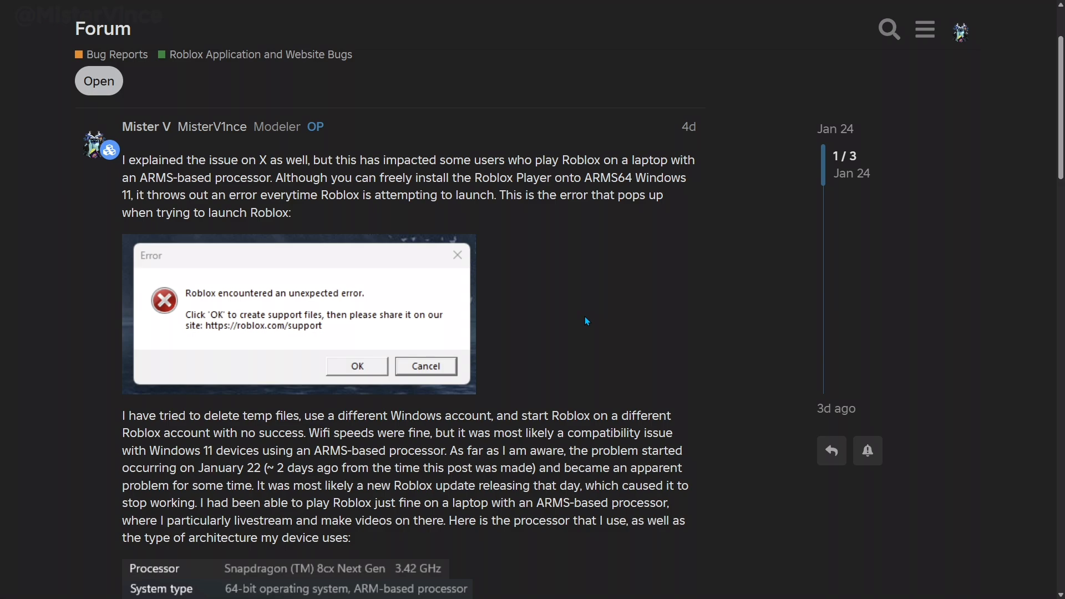
mouse_move(427, 340)
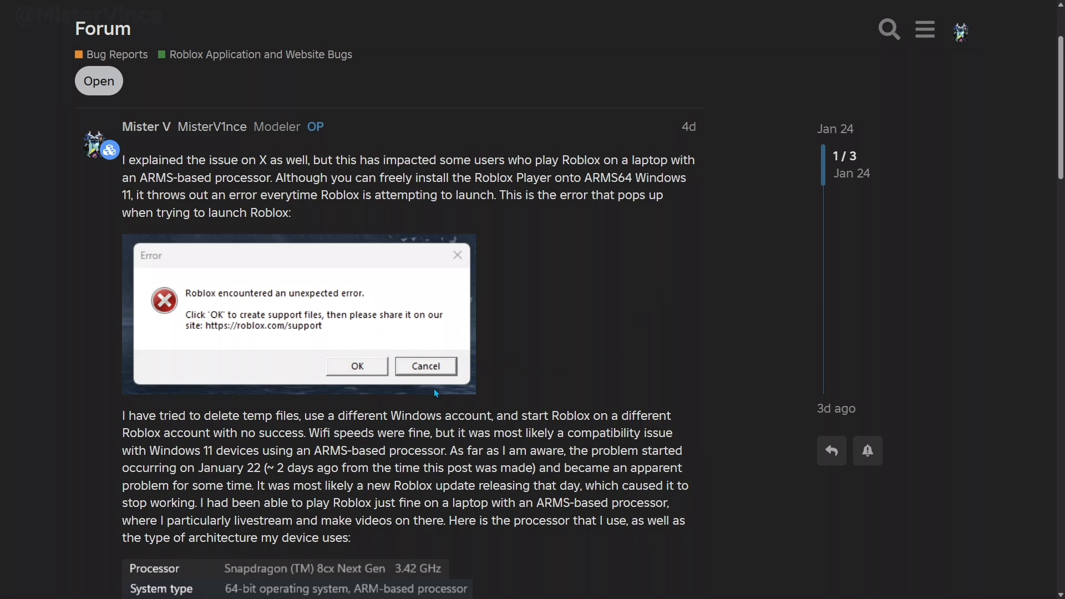
scroll(down, 3)
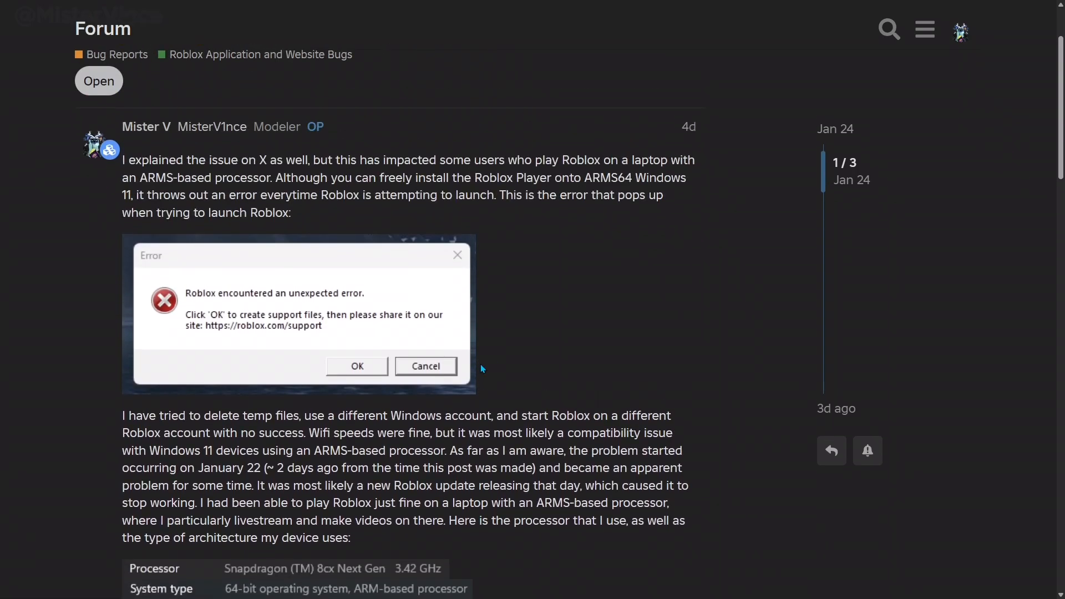
mouse_move(558, 322)
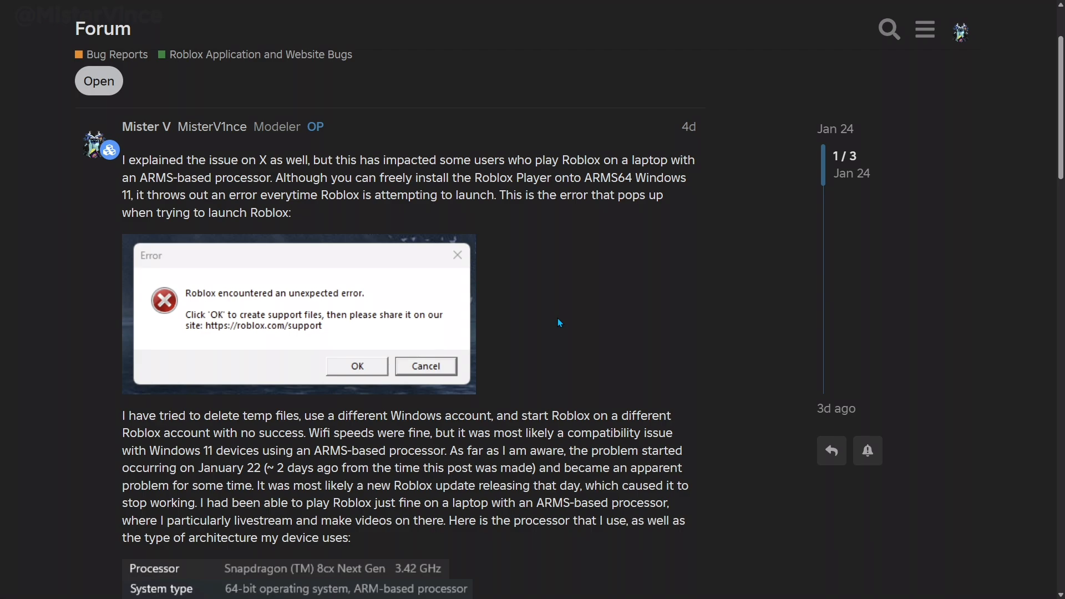
scroll(down, 3)
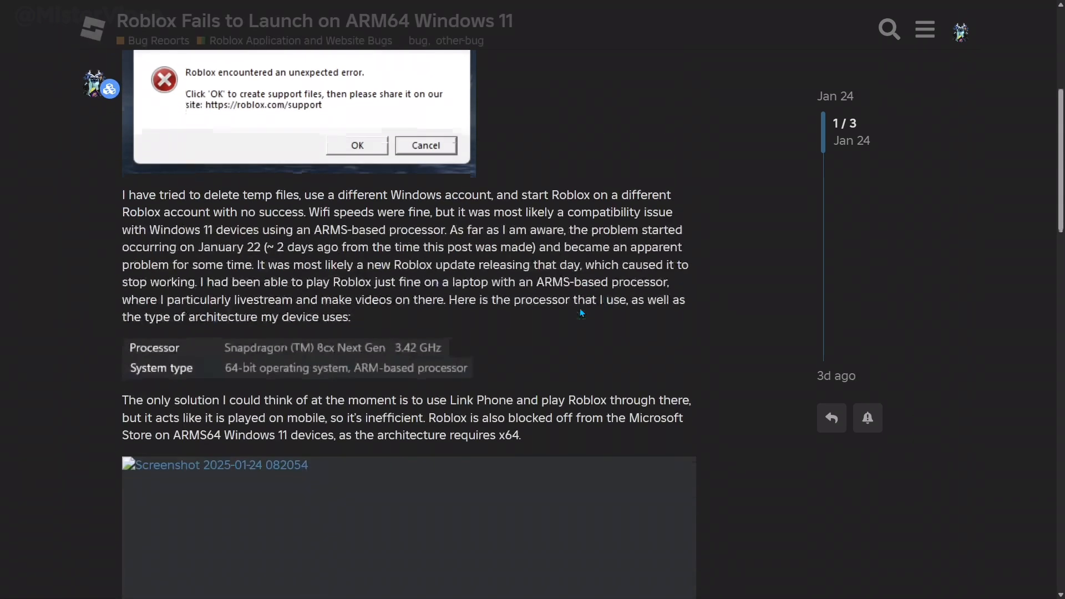
scroll(down, 3)
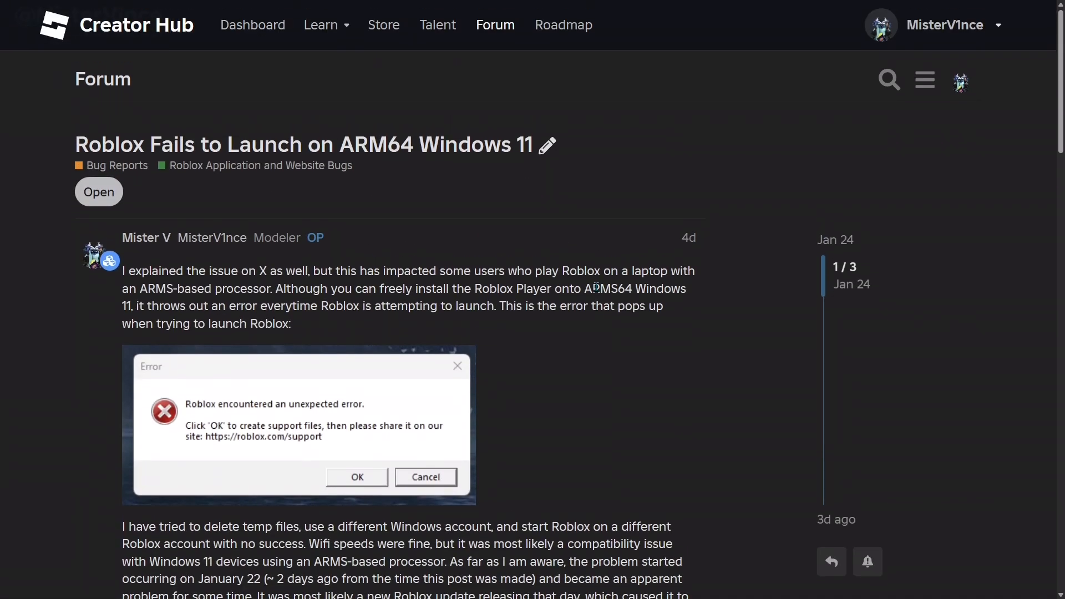
scroll(down, 3)
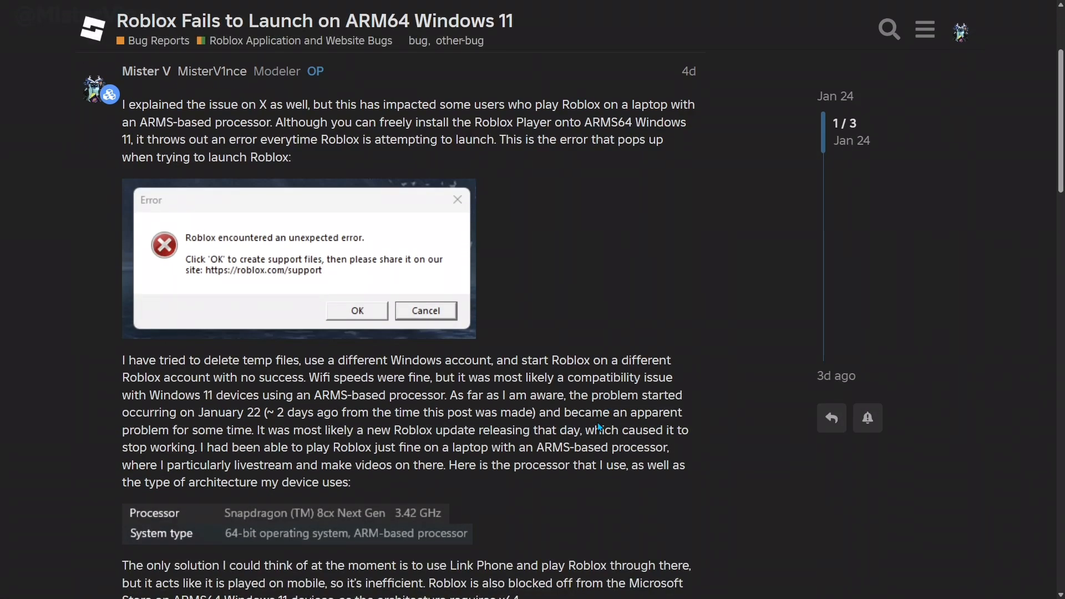
scroll(down, 3)
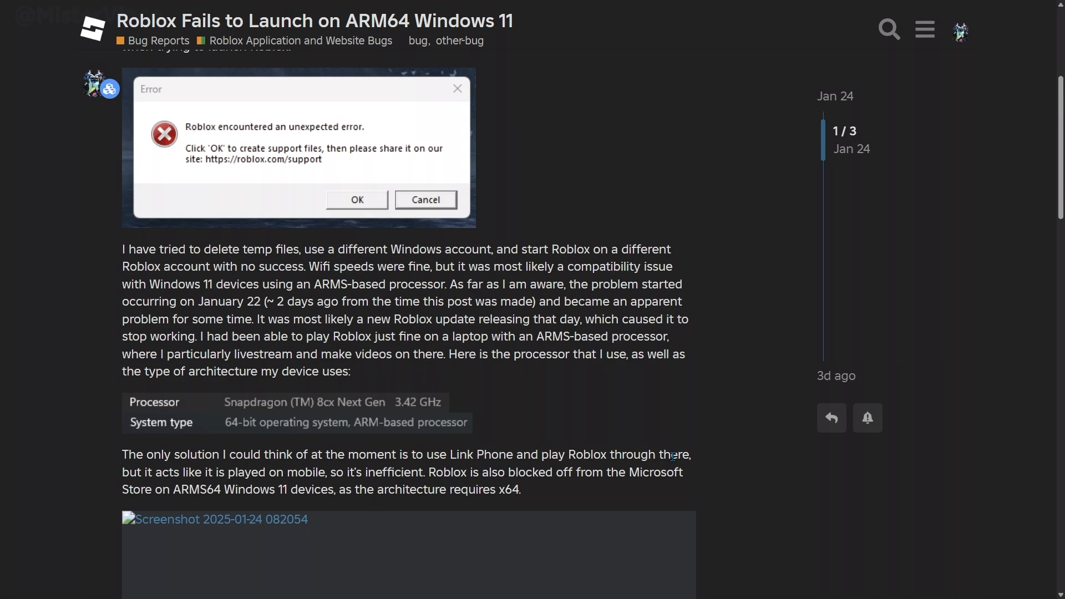
scroll(down, 3)
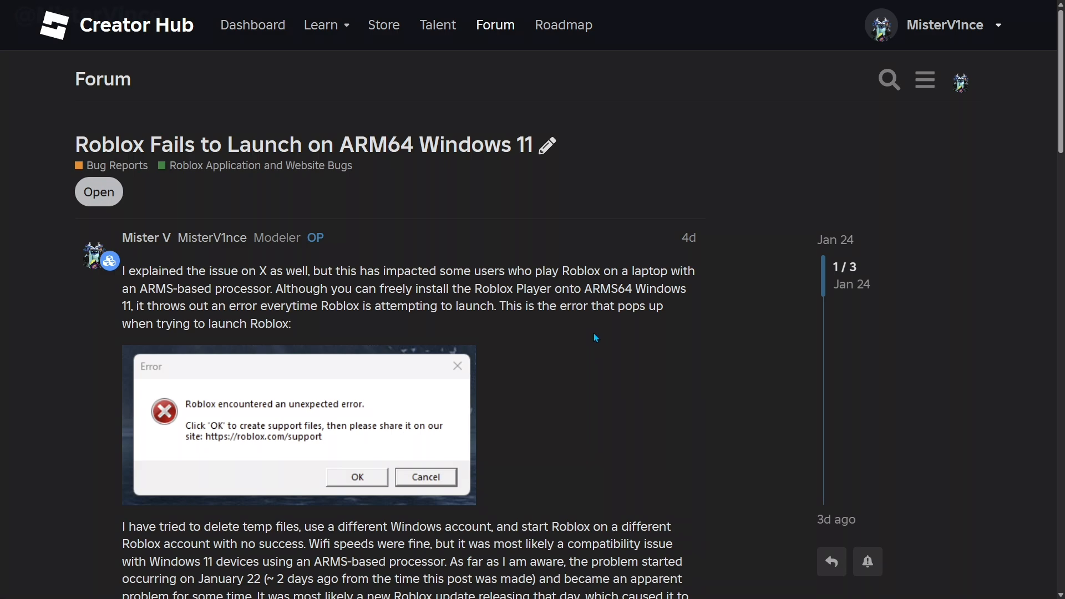
scroll(down, 3)
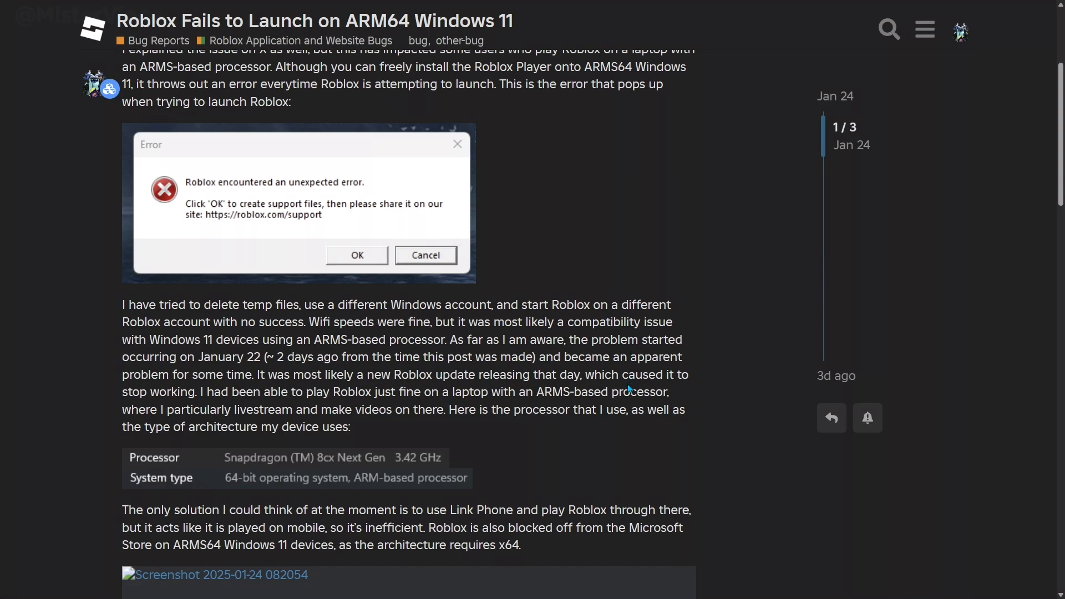